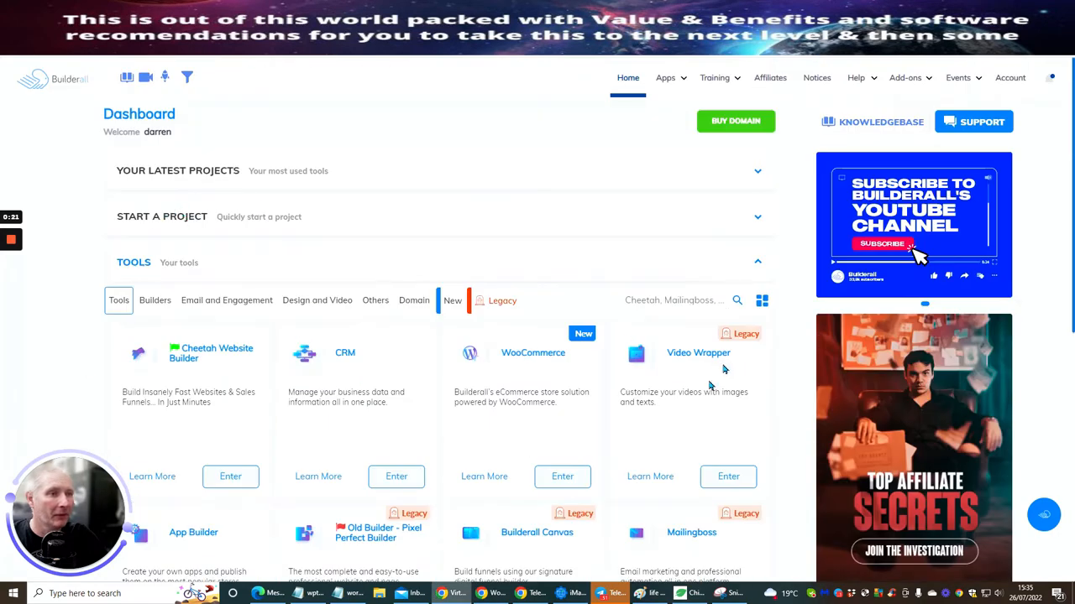
Enter the Telegram automation tool from the Tools list
scroll(down, 3)
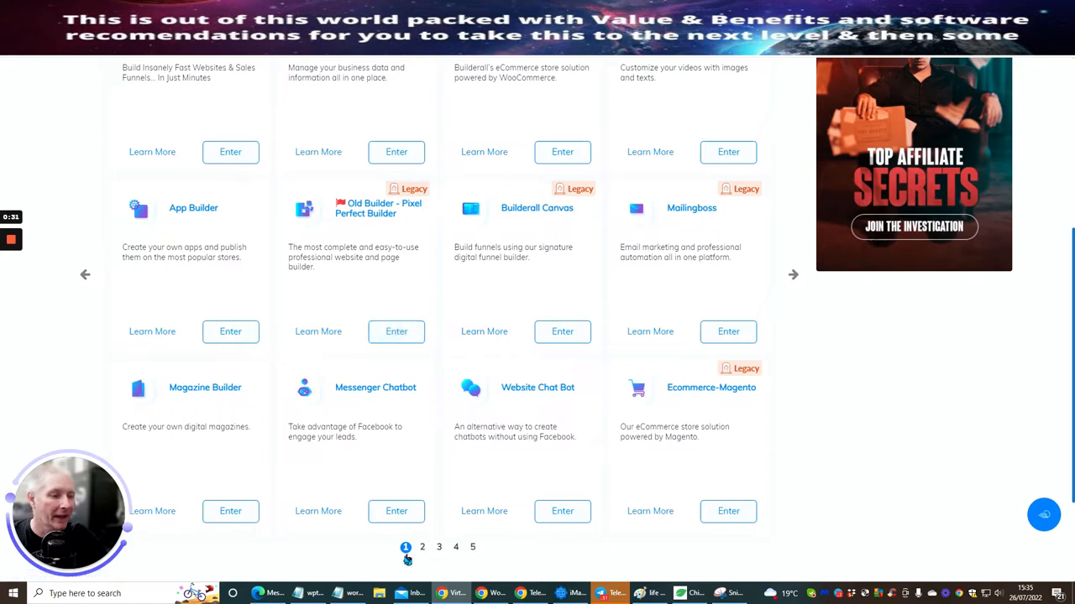
click(439, 547)
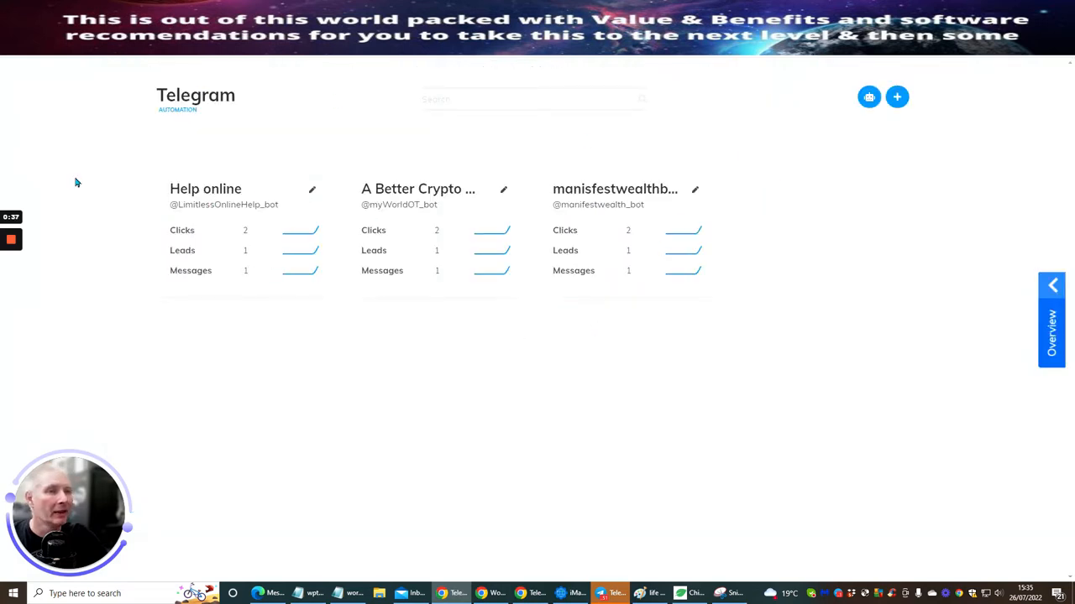
mouse_move(491, 214)
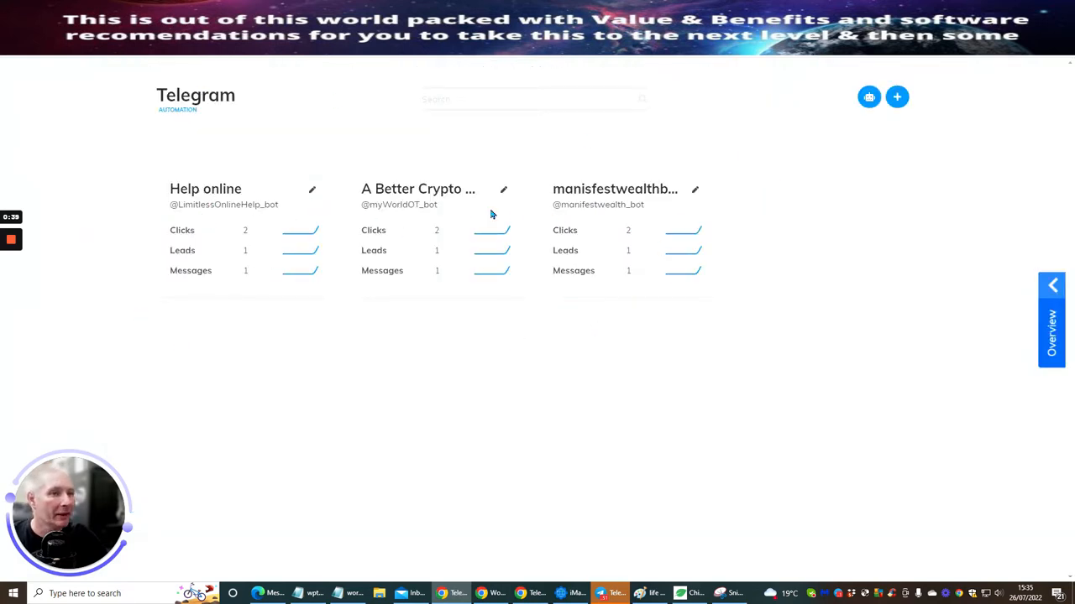
mouse_move(773, 267)
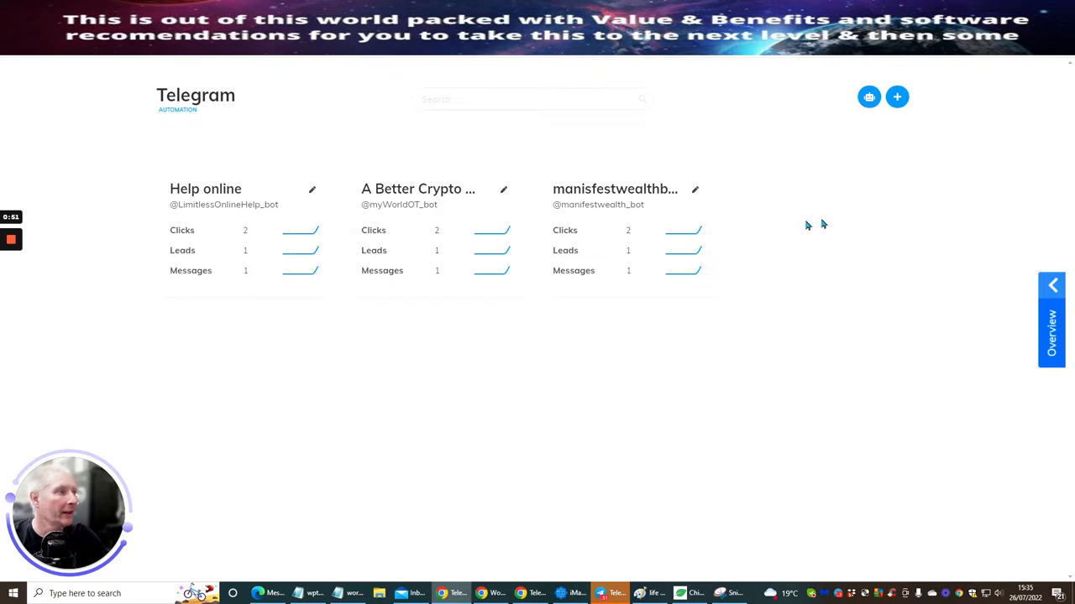
mouse_move(787, 158)
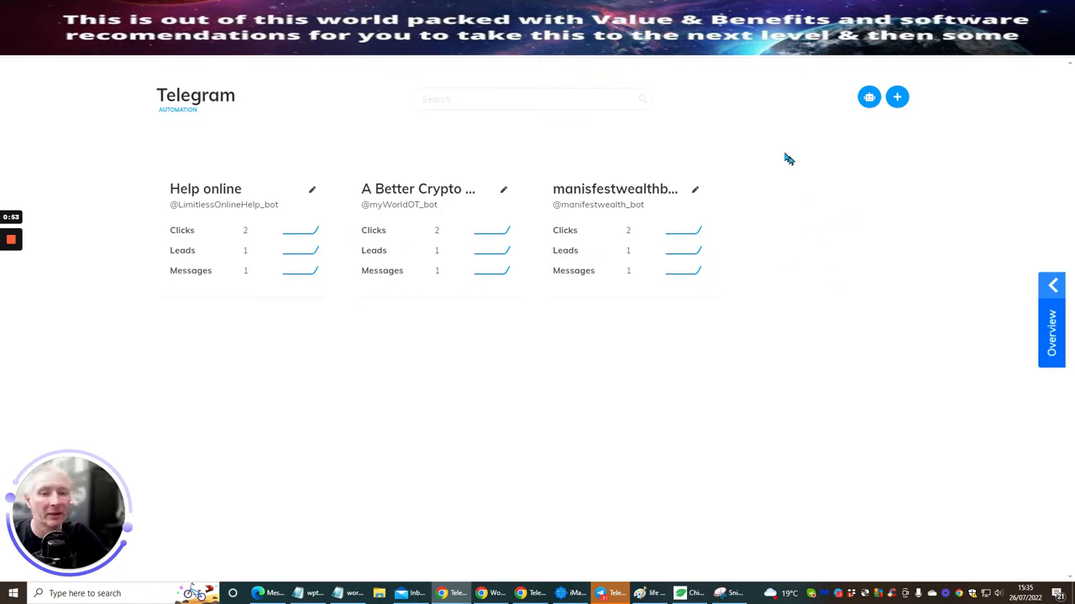
Go from the connected-bots list to the BotFather chat in Telegram Desktop
click(869, 96)
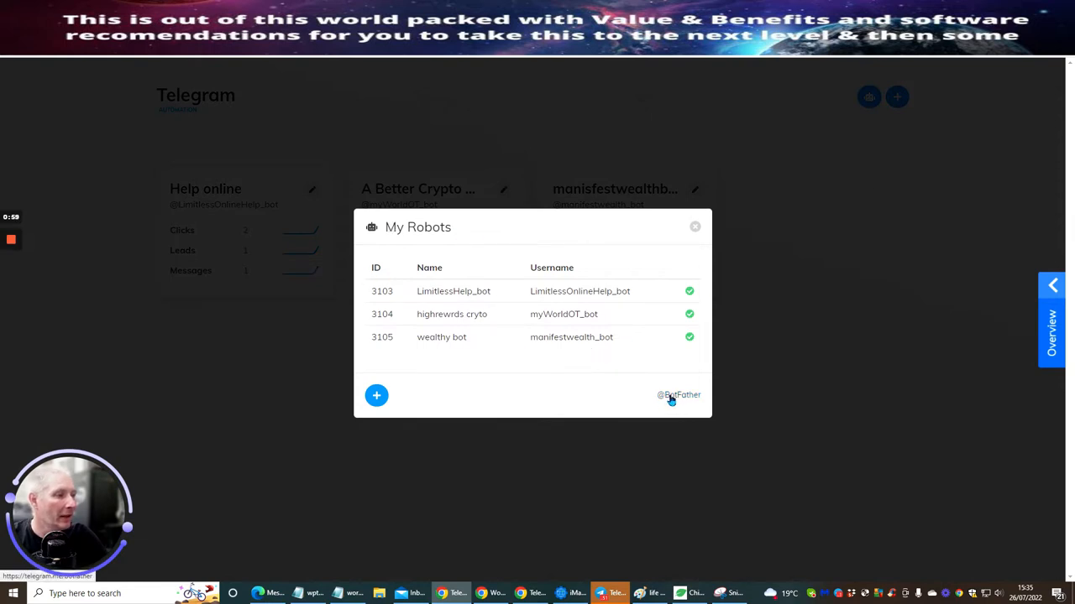
click(678, 394)
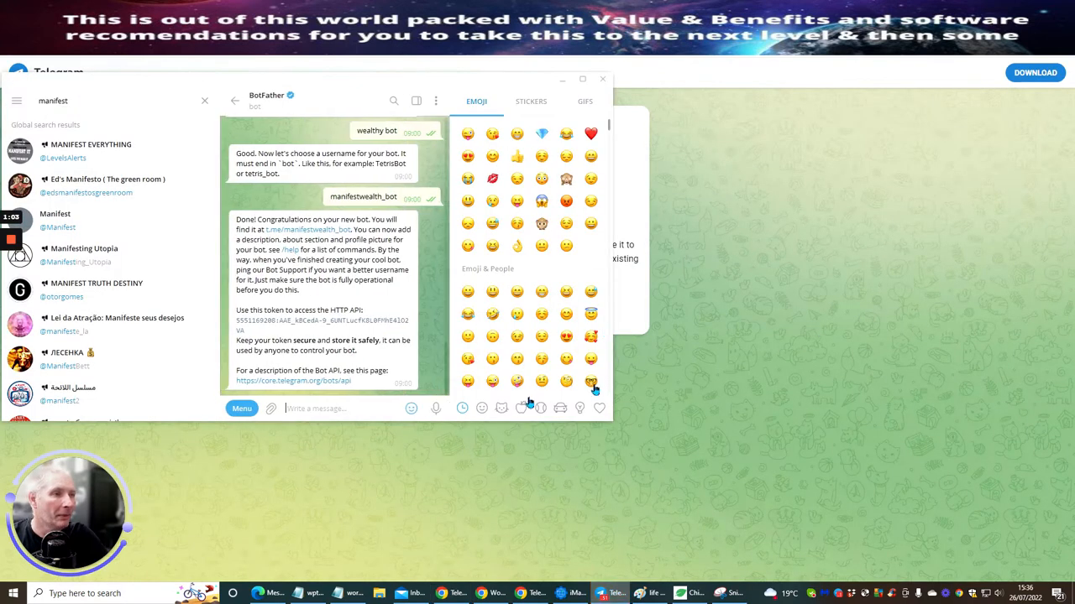
mouse_move(701, 327)
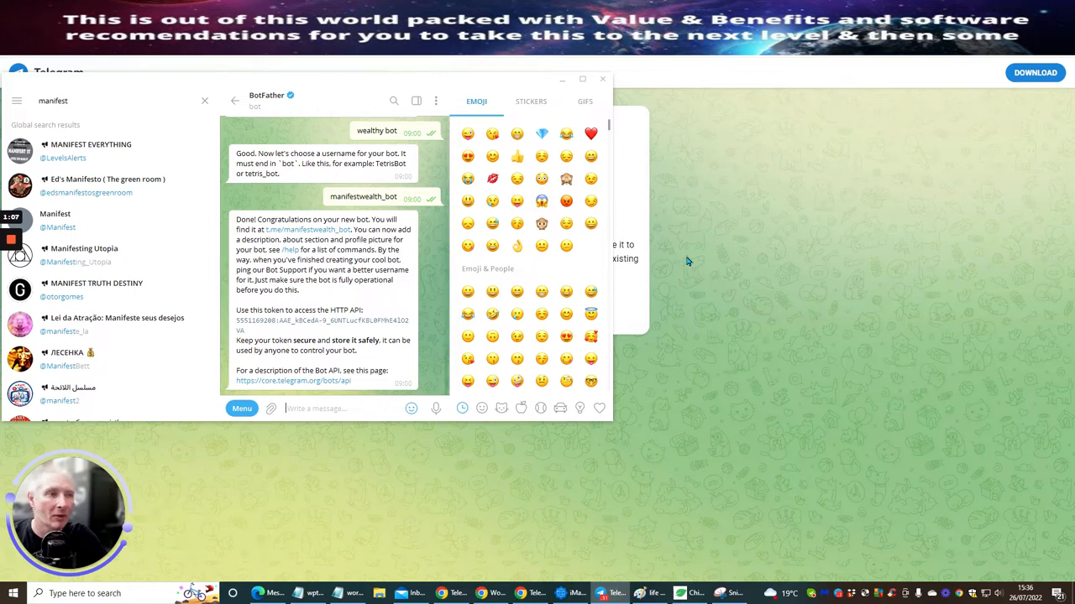
mouse_move(420, 272)
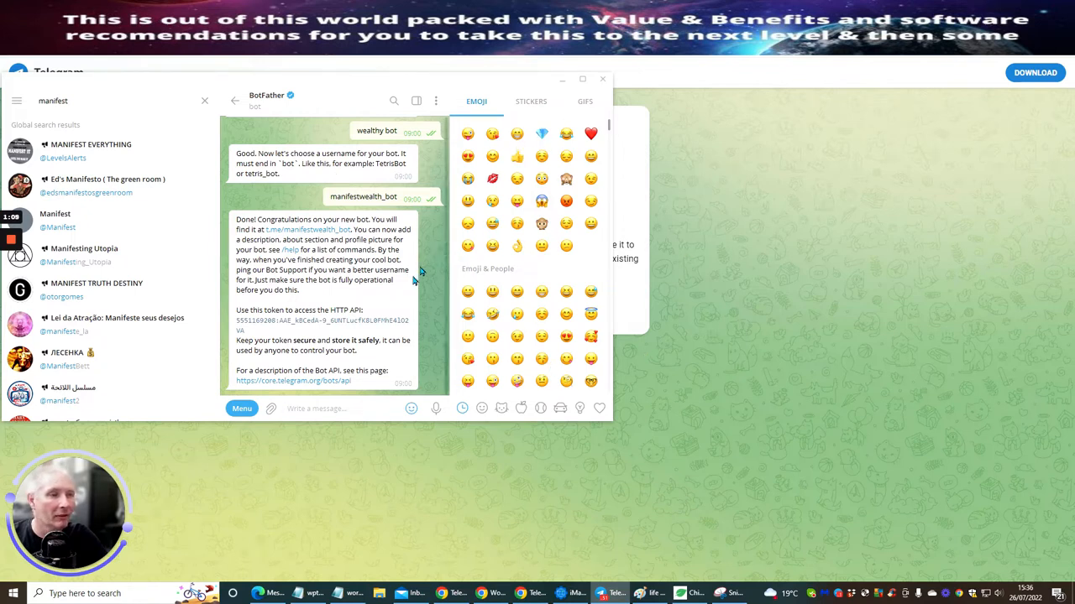
scroll(down, 3)
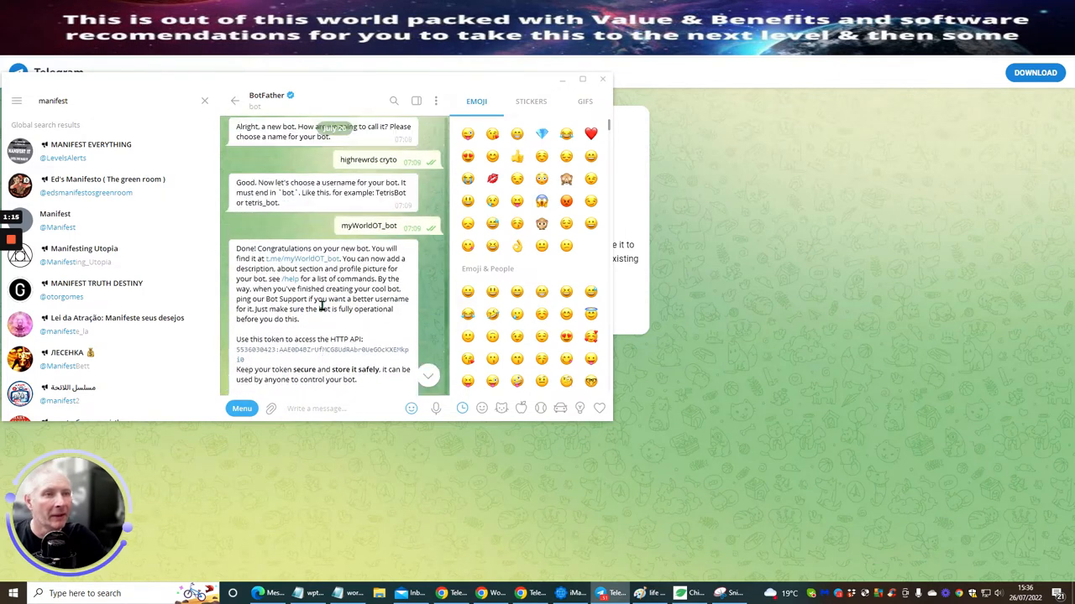
scroll(down, 3)
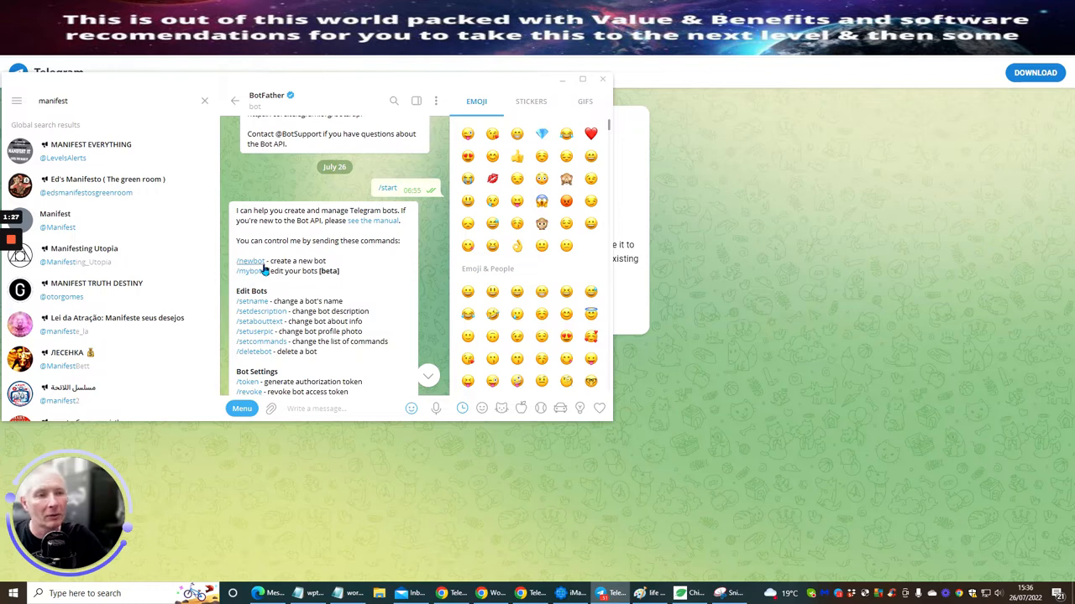
Copy the /newbot command from BotFather's command list
double_click(250, 261)
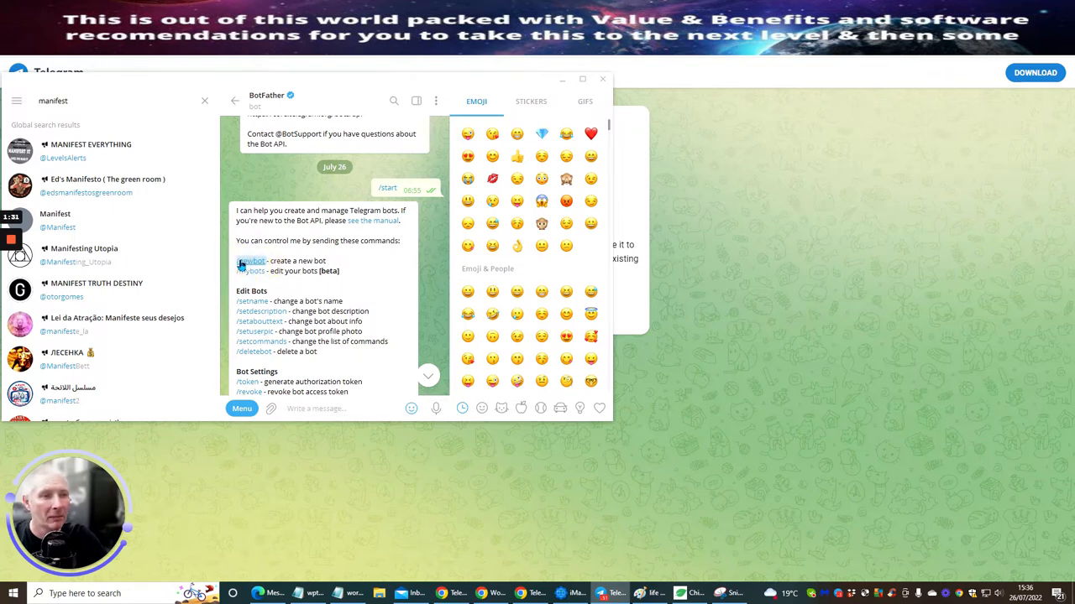
right_click(252, 261)
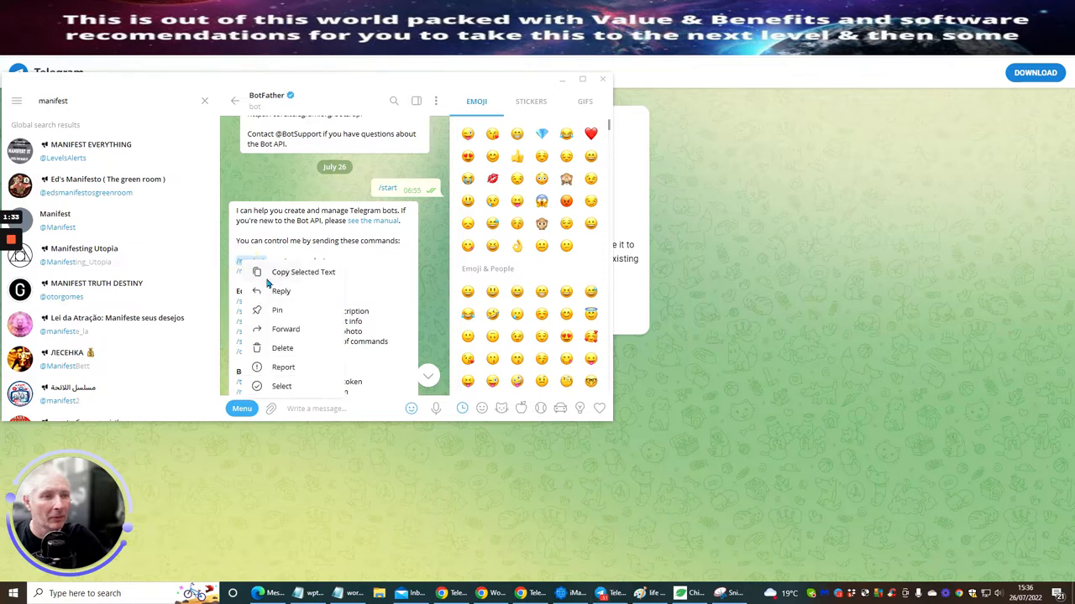
click(369, 270)
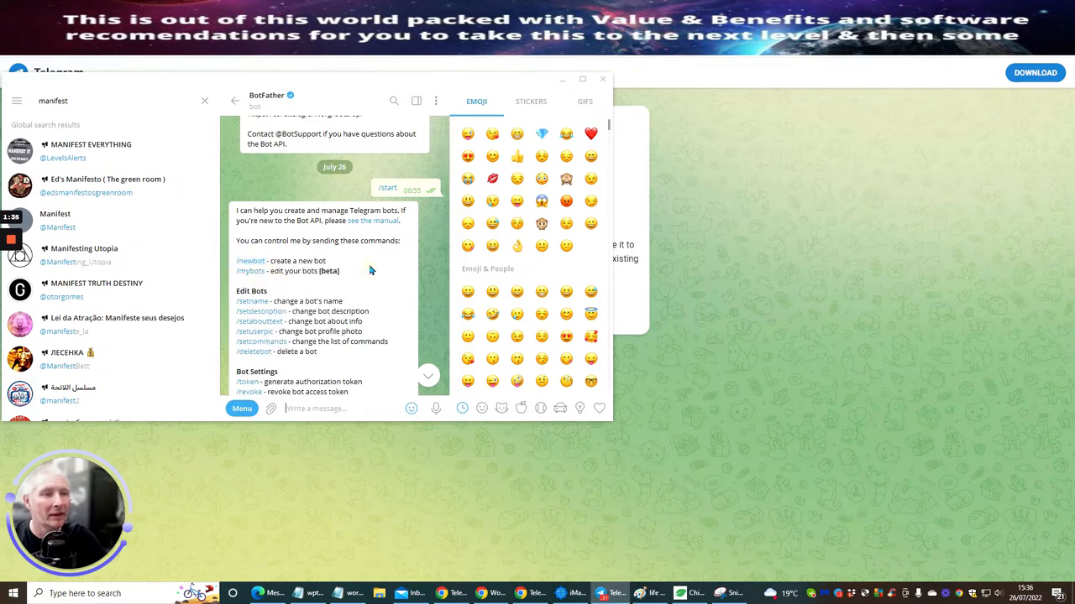
scroll(down, 3)
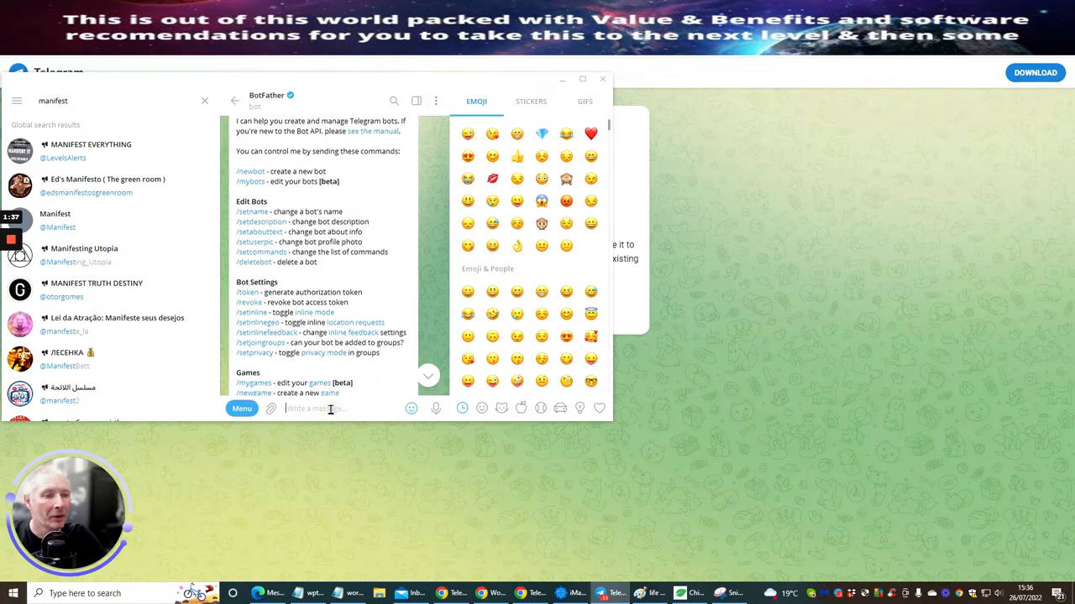
Send /newbot, name the bot monthlyIncome2.0 and draft a username ending in _bot
text(/newbot)
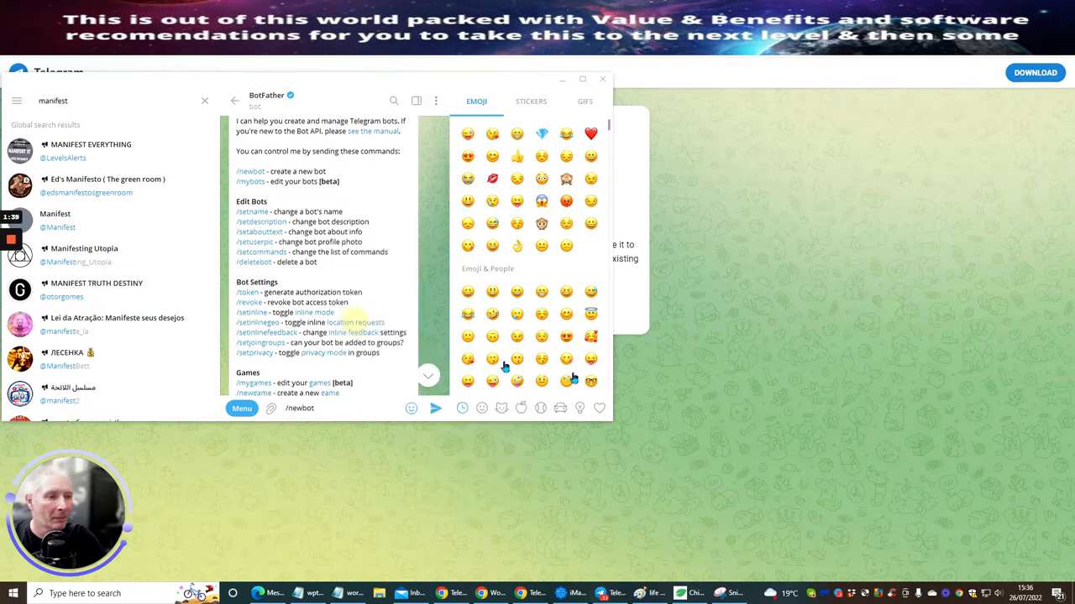
mouse_move(848, 310)
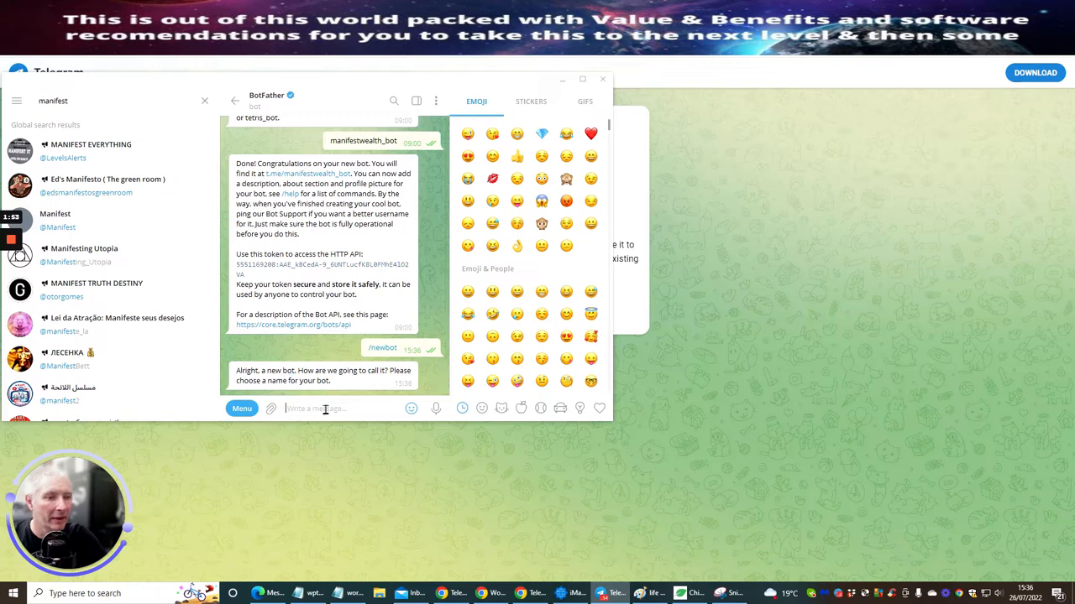
mouse_move(411, 483)
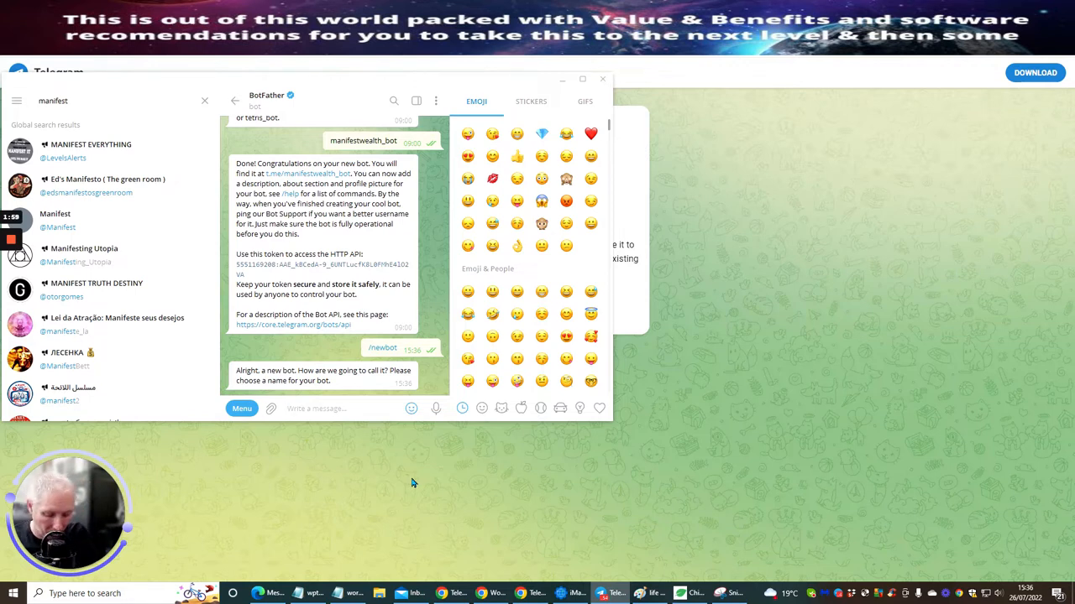
text(monthly)
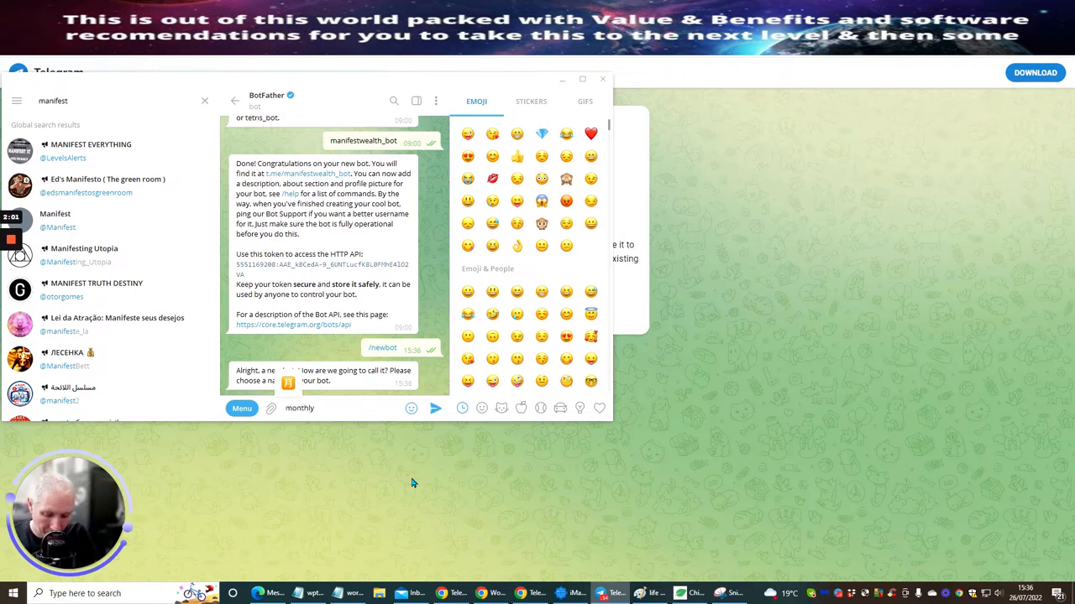
text(Income)
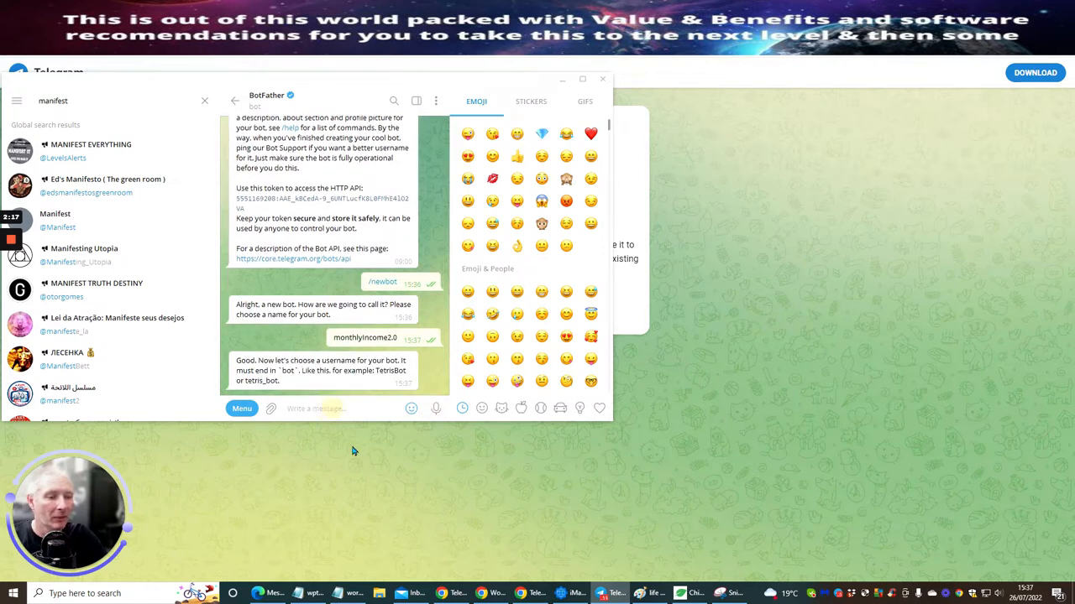
text(monthlyIncome2.0)
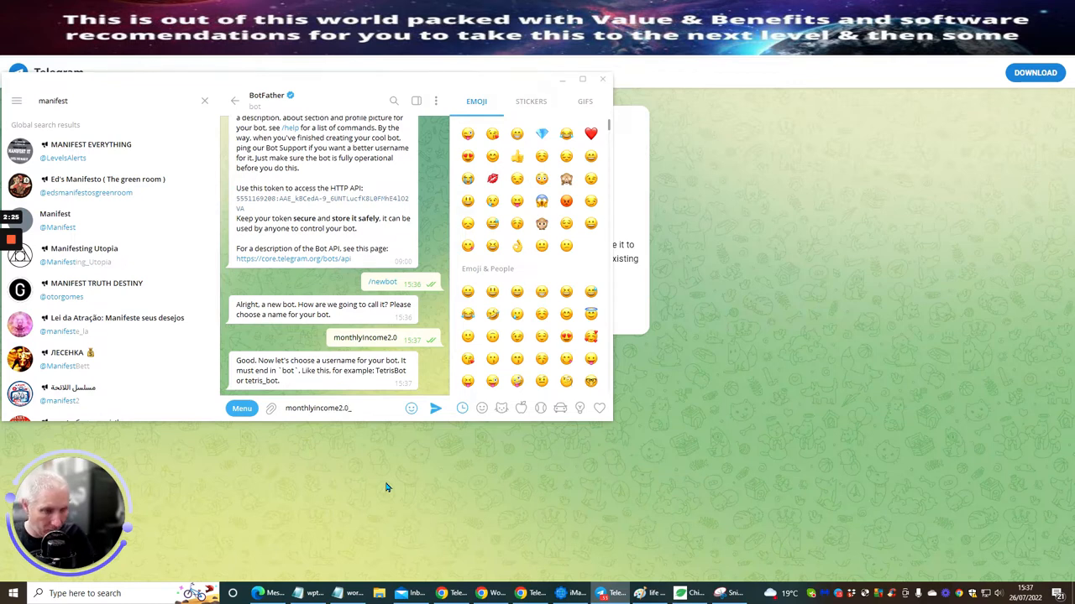
text(_bot)
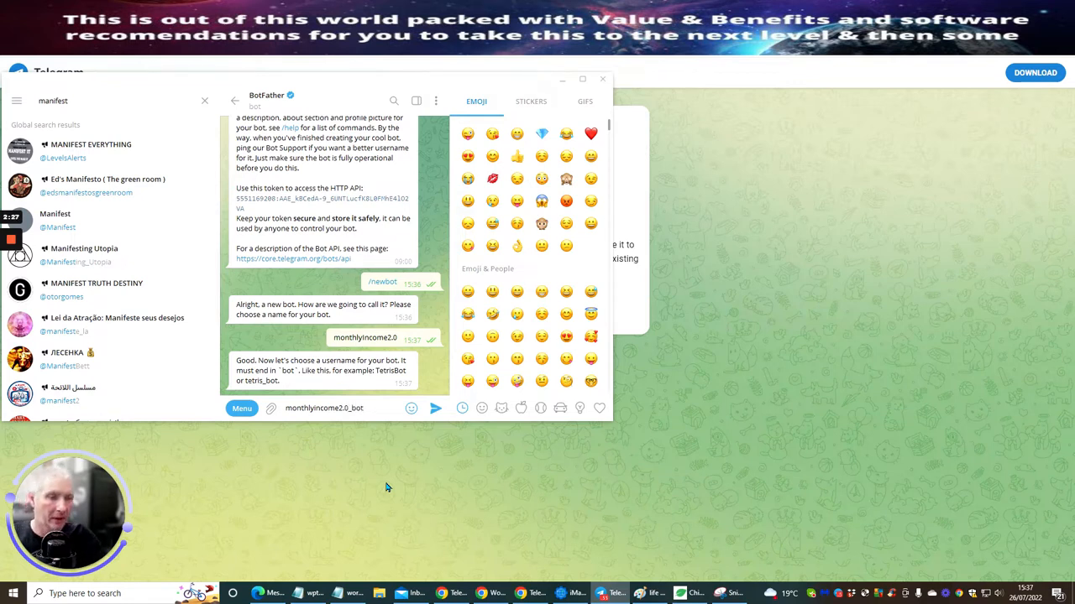
Send usernames to BotFather until MonthlyIncomeSystem2022_bot is accepted and the token issued
click(435, 408)
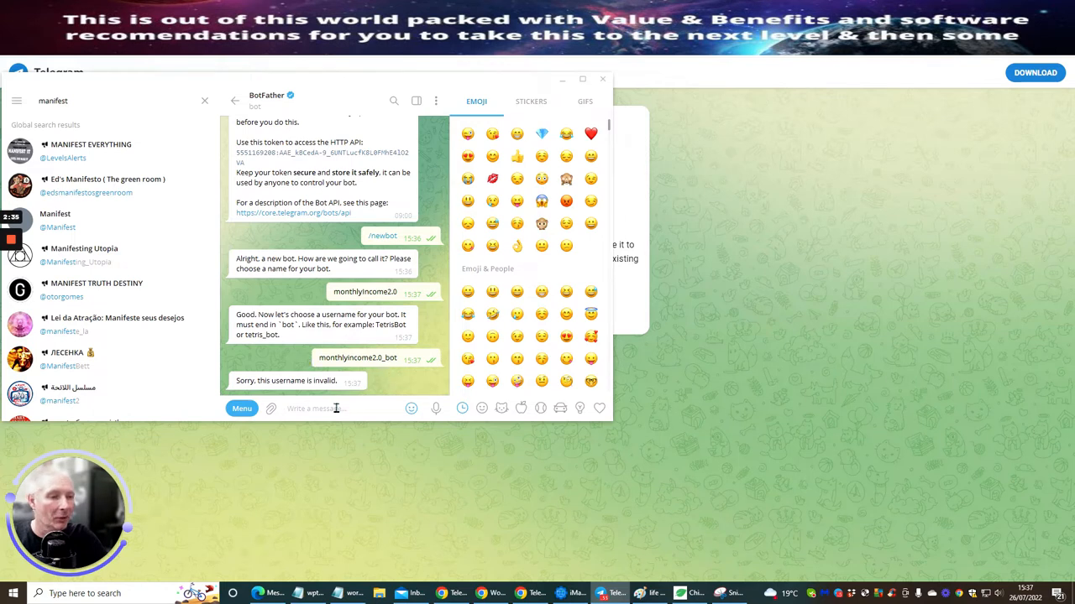
mouse_move(410, 467)
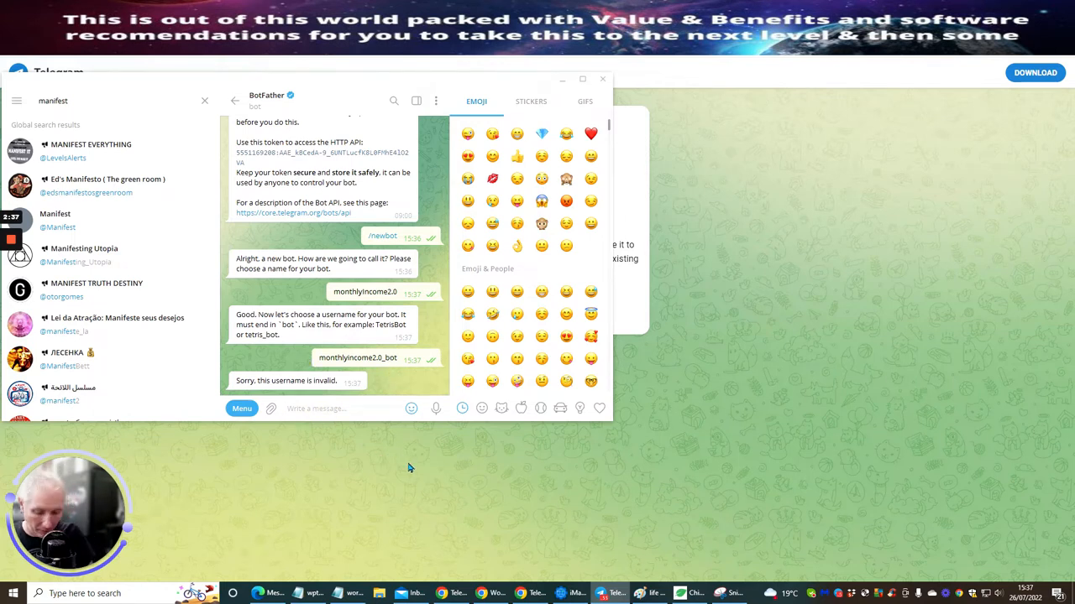
text(Month)
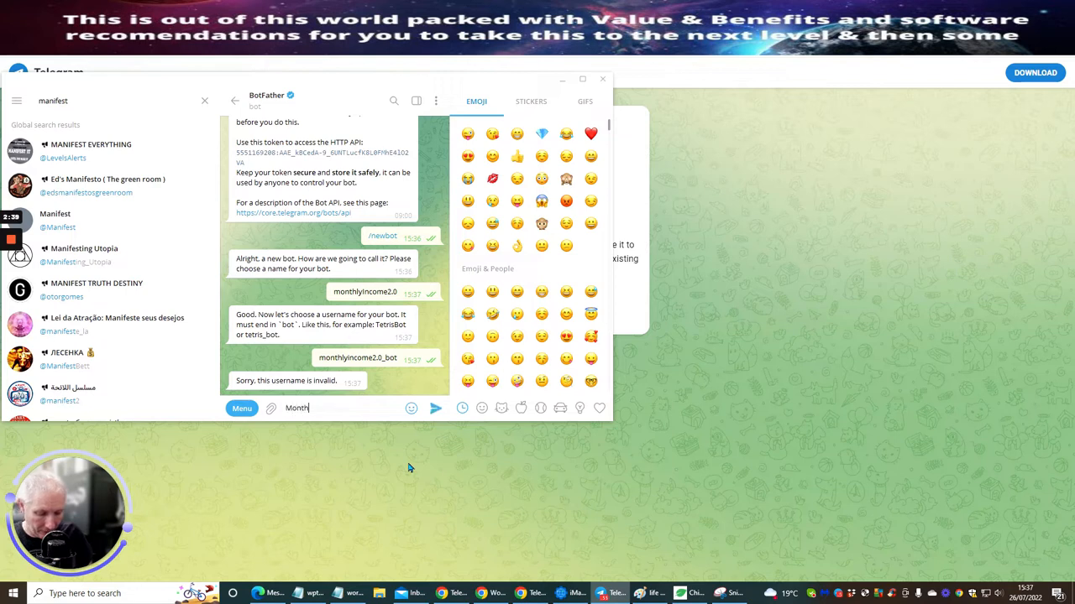
text(ly)
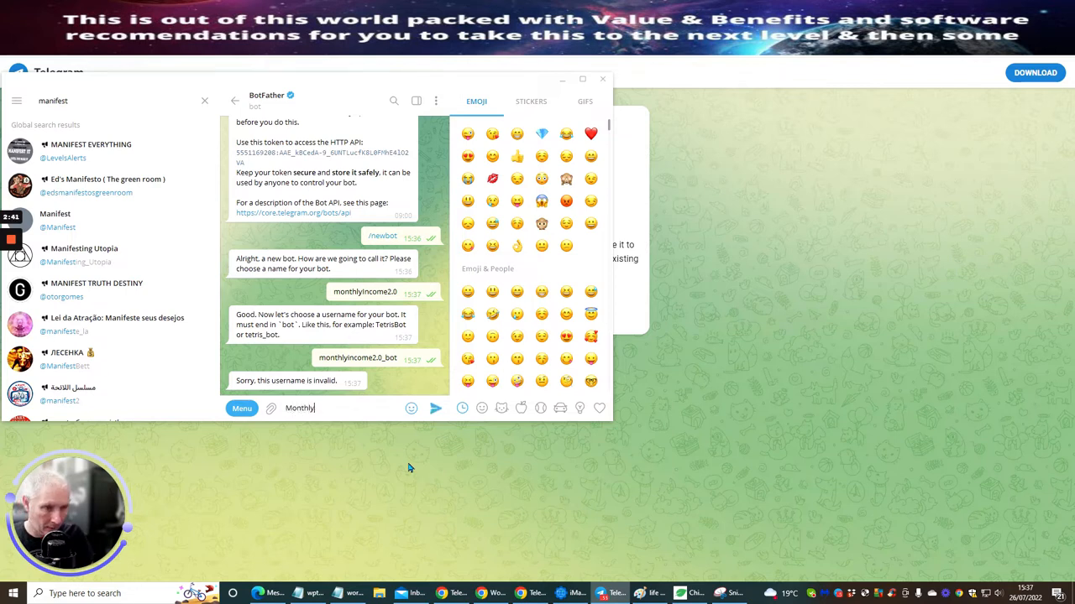
text(incomeSystem2.0)
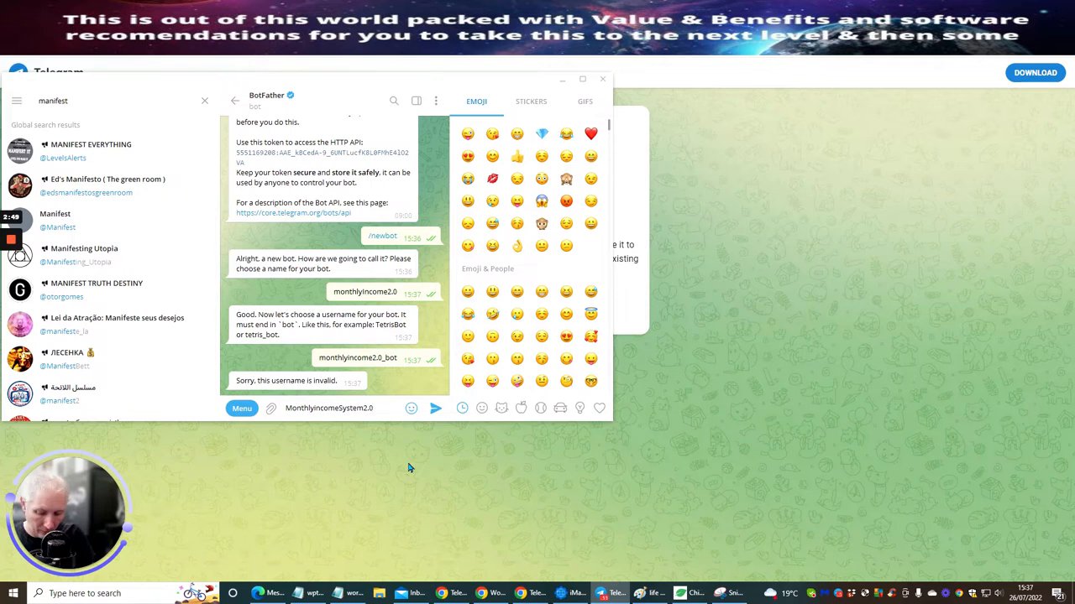
text(_bo)
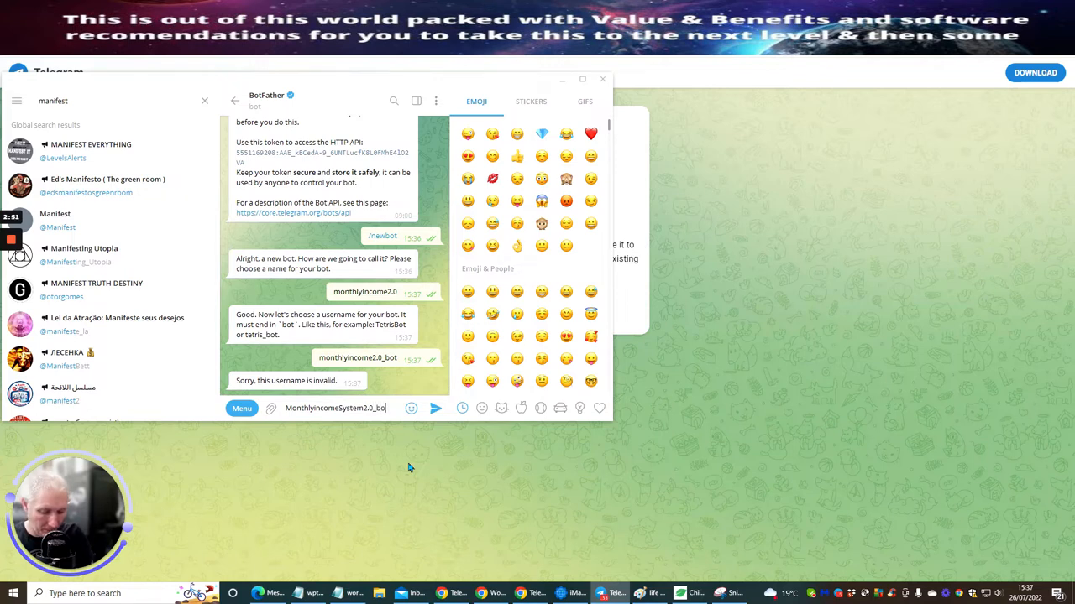
click(435, 408)
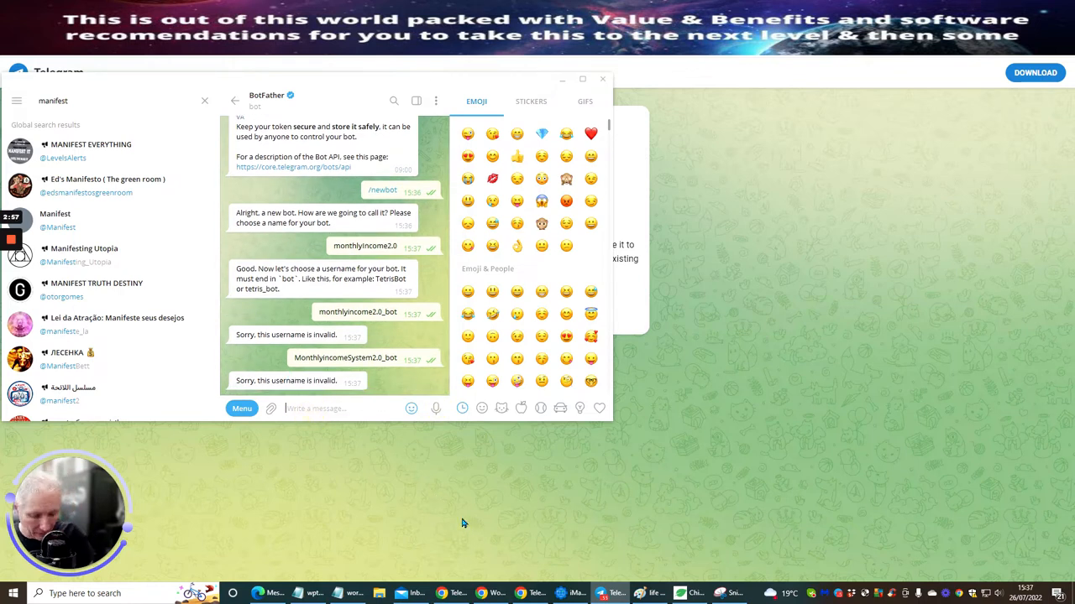
text(Monthly)
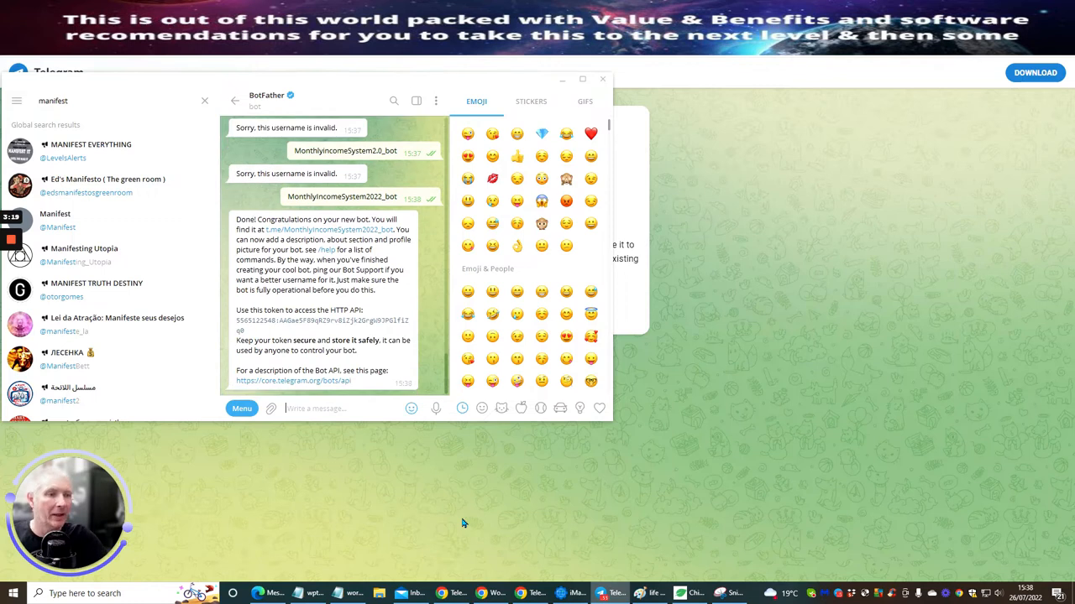
mouse_move(328, 193)
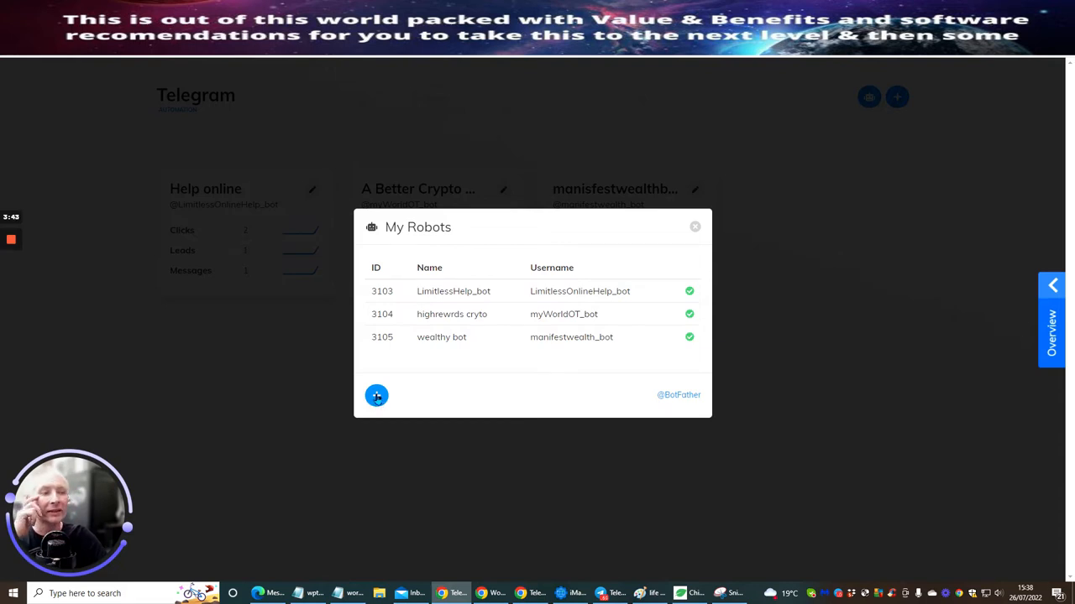
Paste the bot token to connect monthlyIncome2.0 as a fourth robot, then dismiss My Robots
click(376, 396)
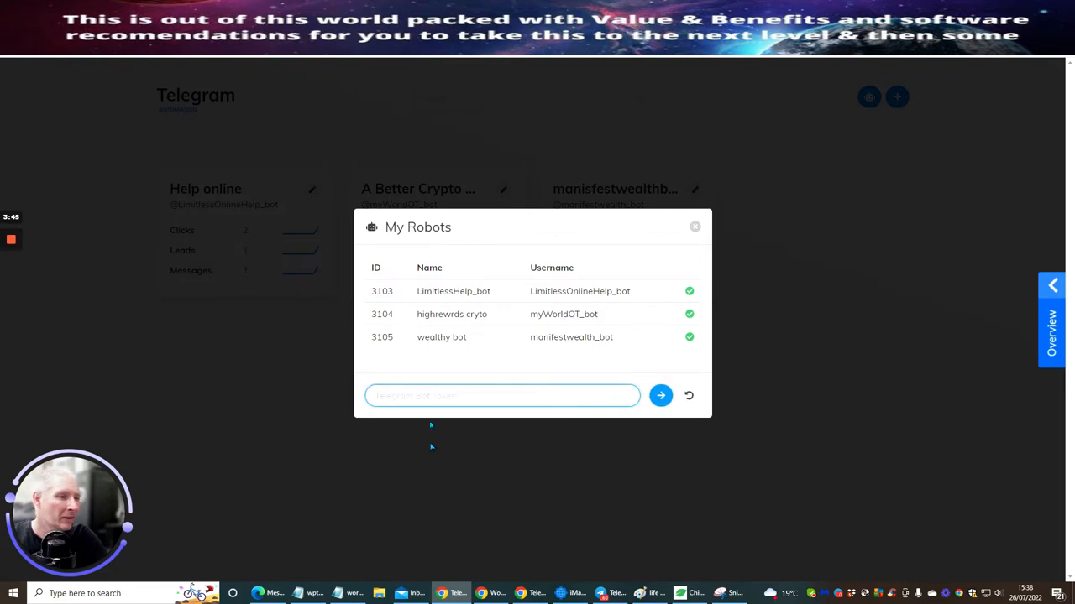
right_click(502, 395)
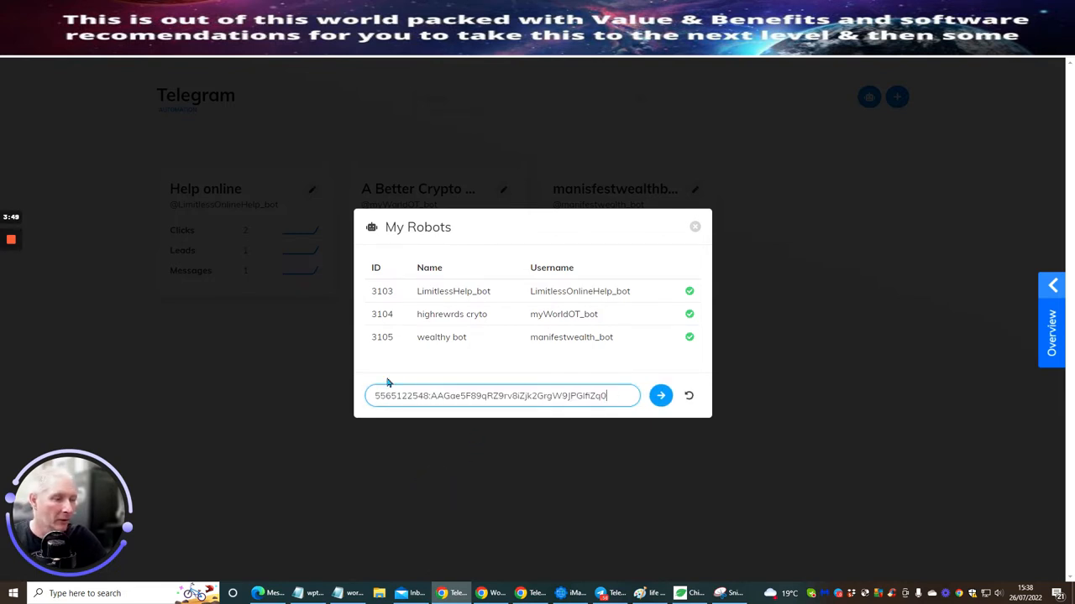
click(660, 396)
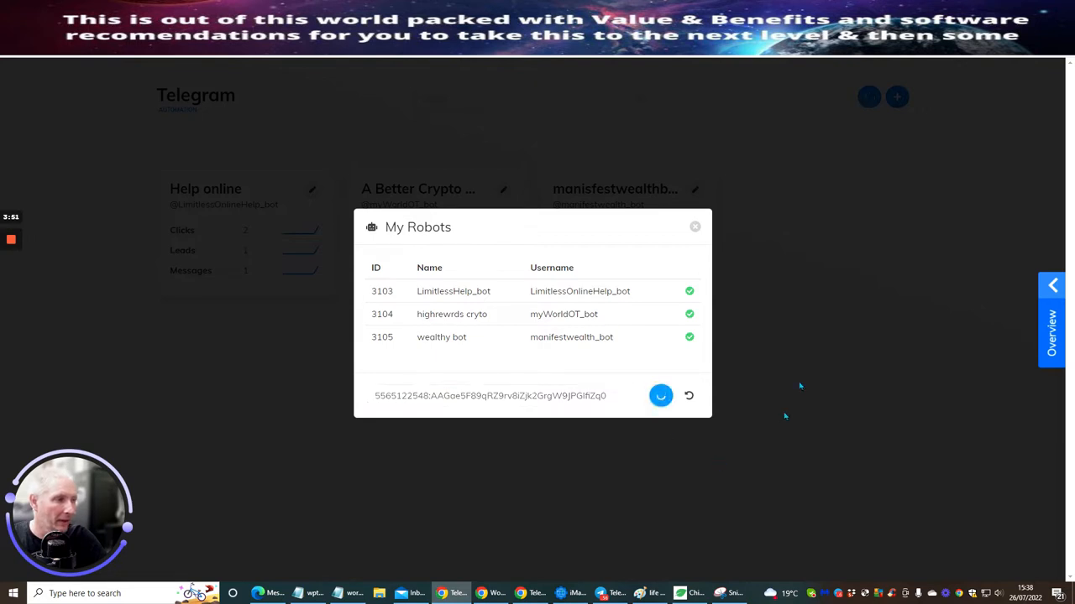
click(661, 396)
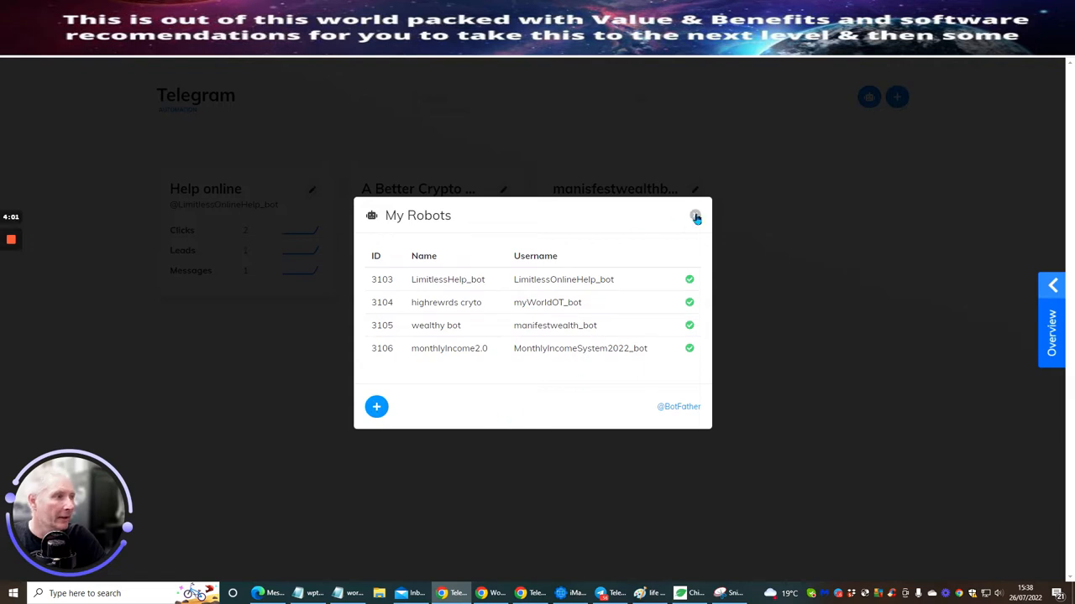
click(696, 217)
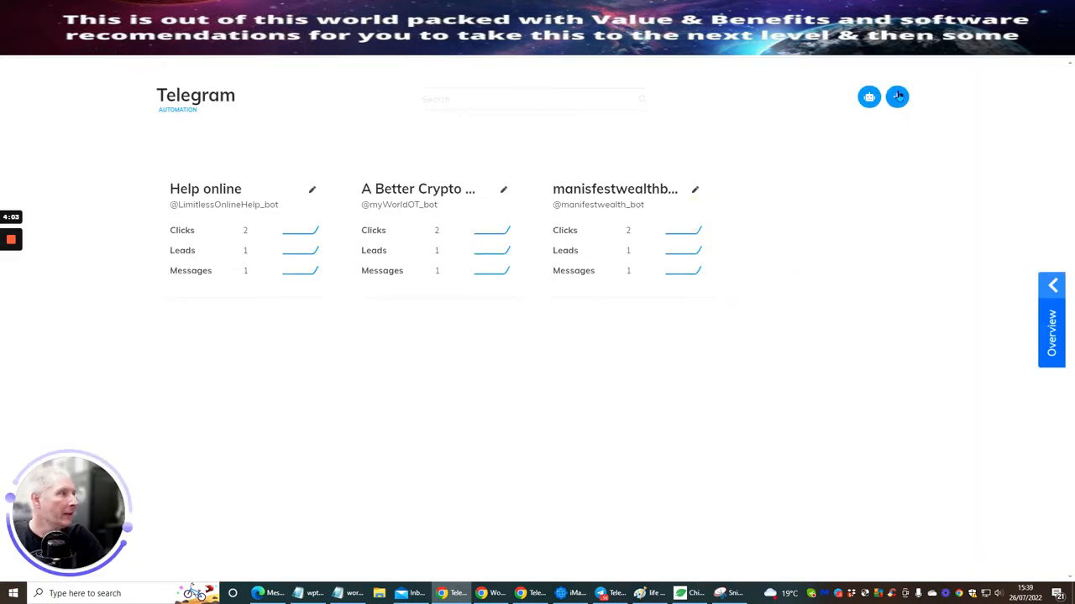
Start a new funnel named MonthlyIncomeSystem2.0
click(896, 97)
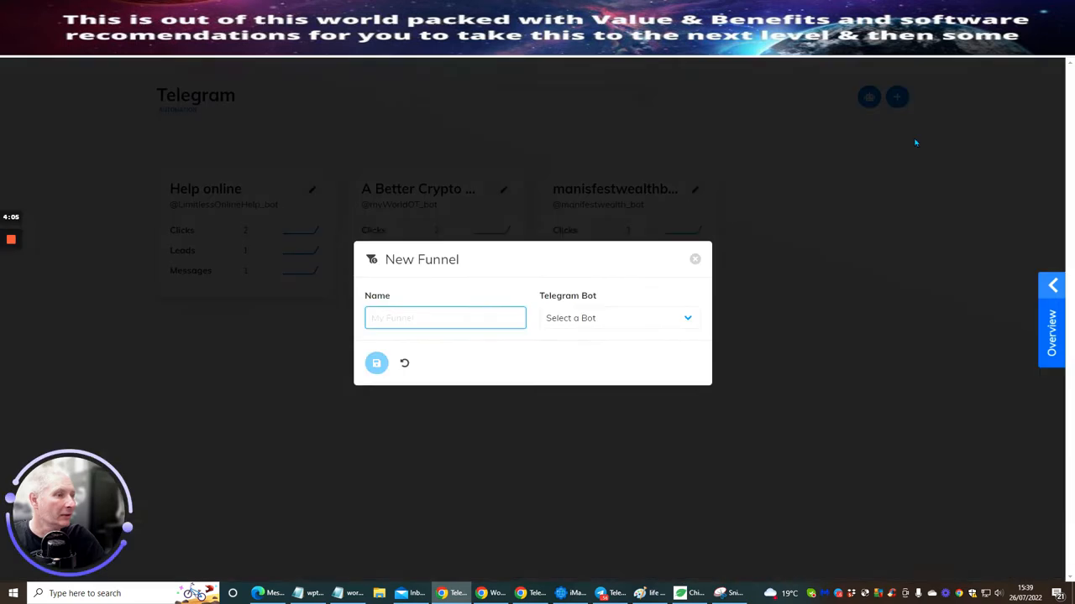
click(445, 317)
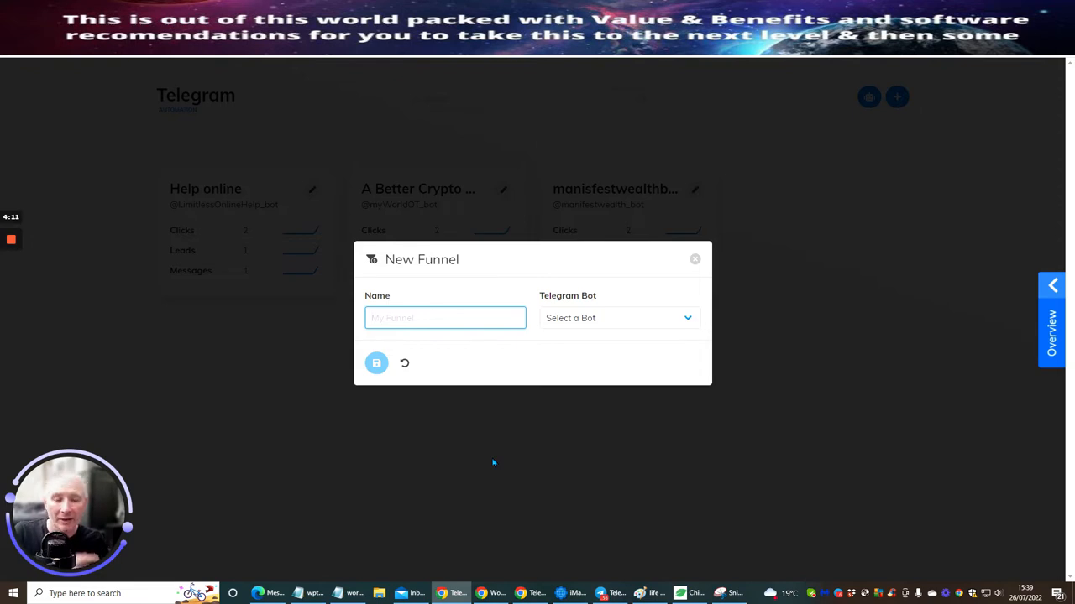
text(M)
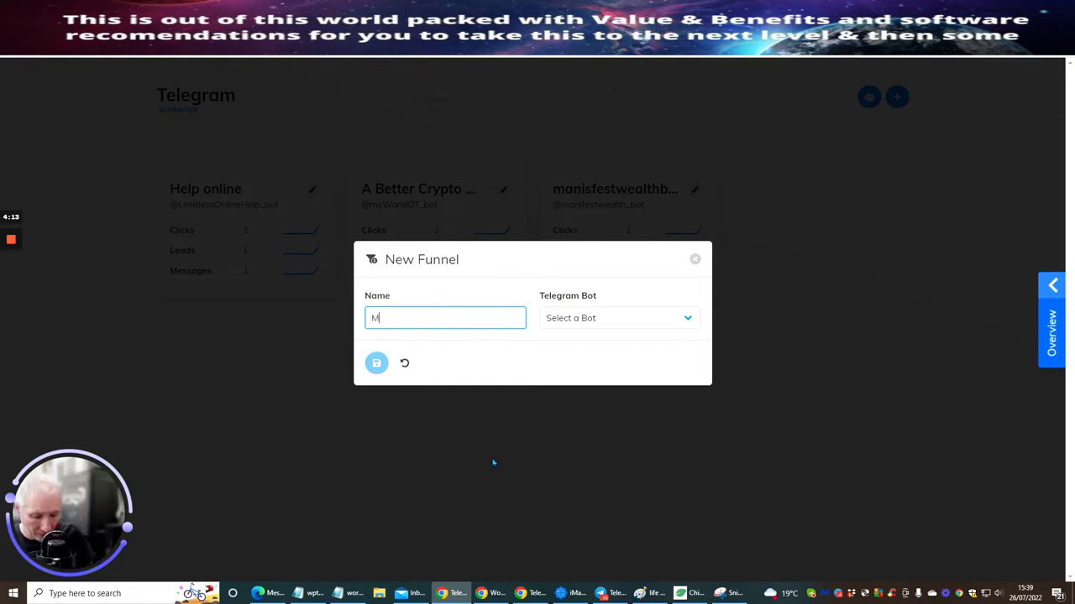
text(Monthly)
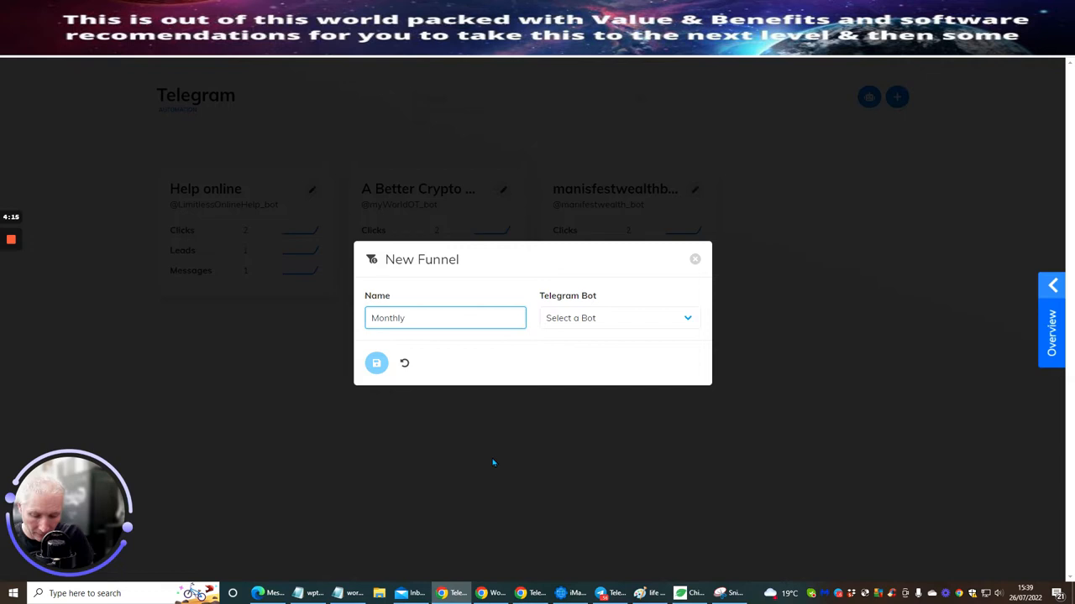
text(Income)
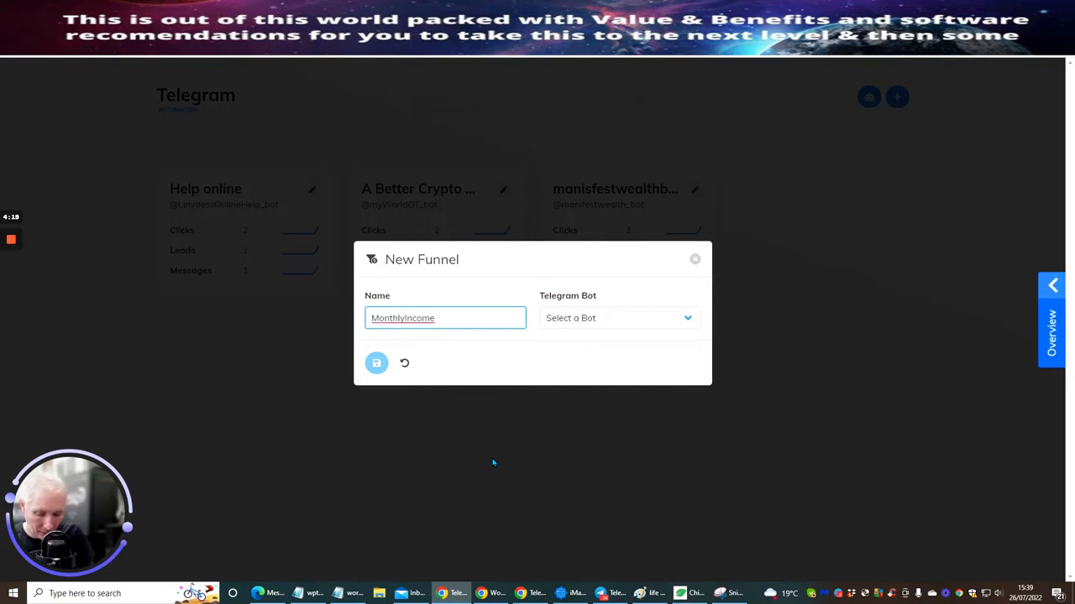
text(System)
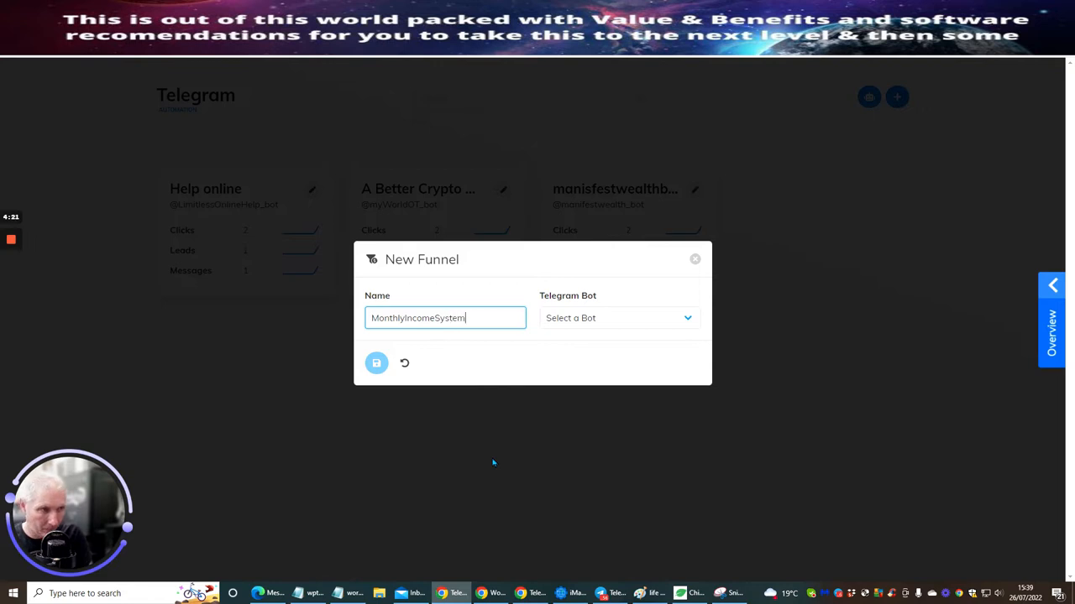
text(2.0)
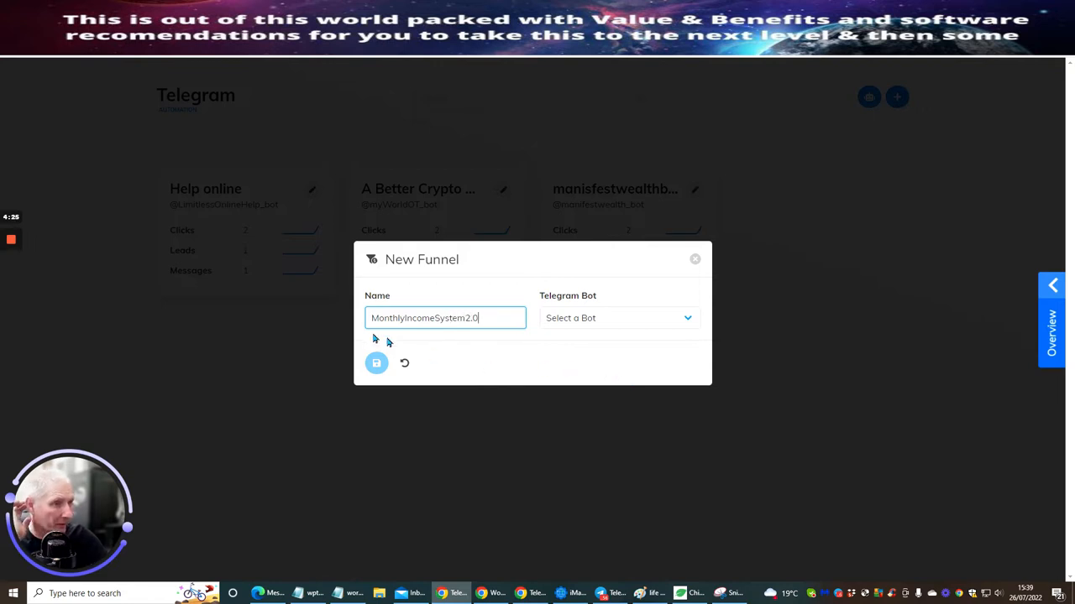
mouse_move(426, 282)
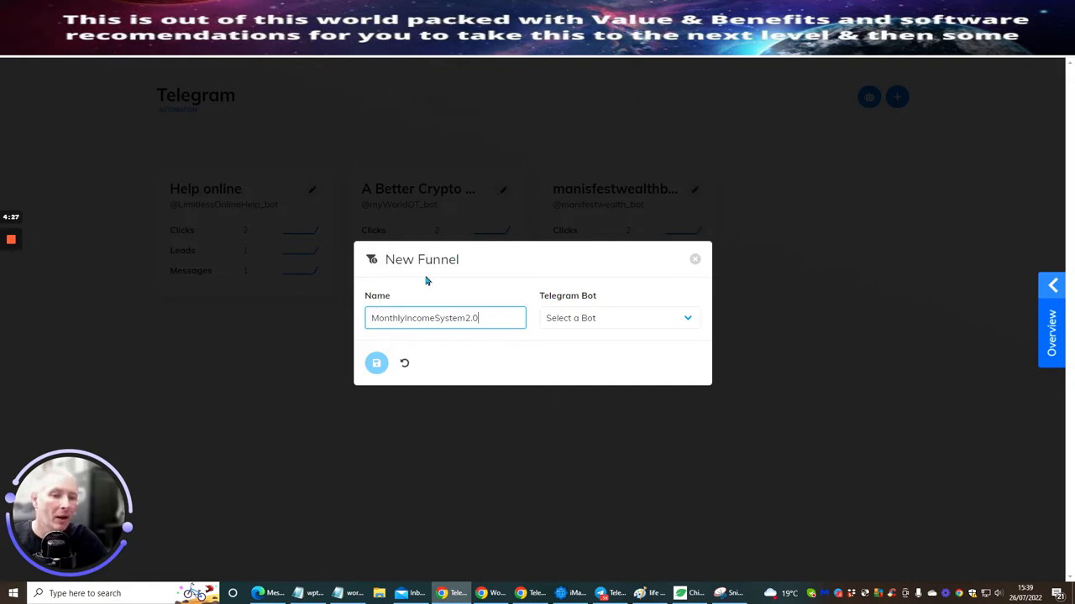
mouse_move(456, 359)
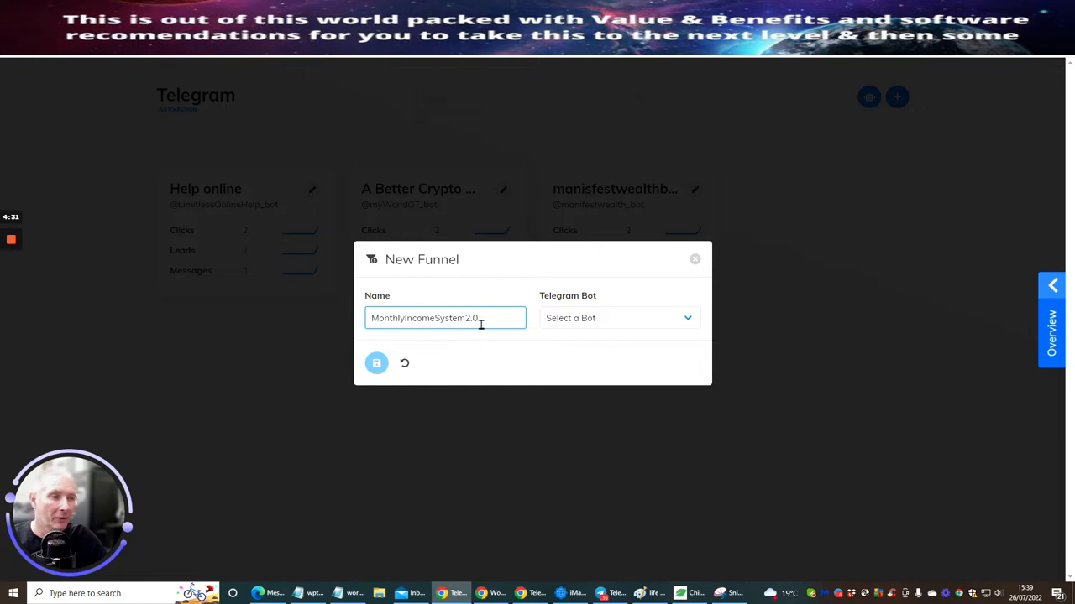
mouse_move(620, 336)
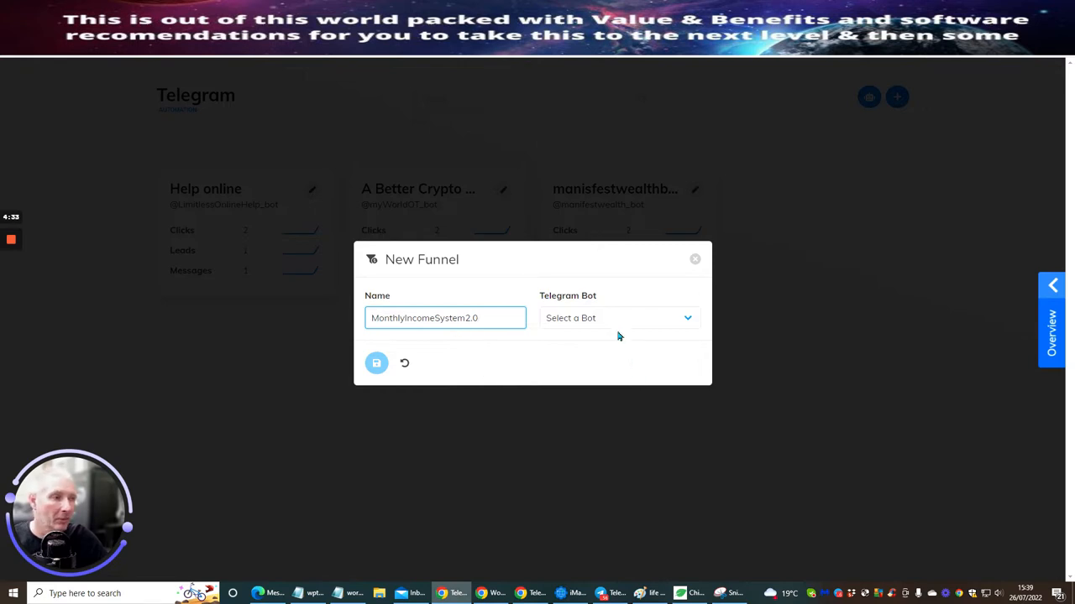
Assign the monthlyIncome2.0 bot to the funnel and save it
click(618, 317)
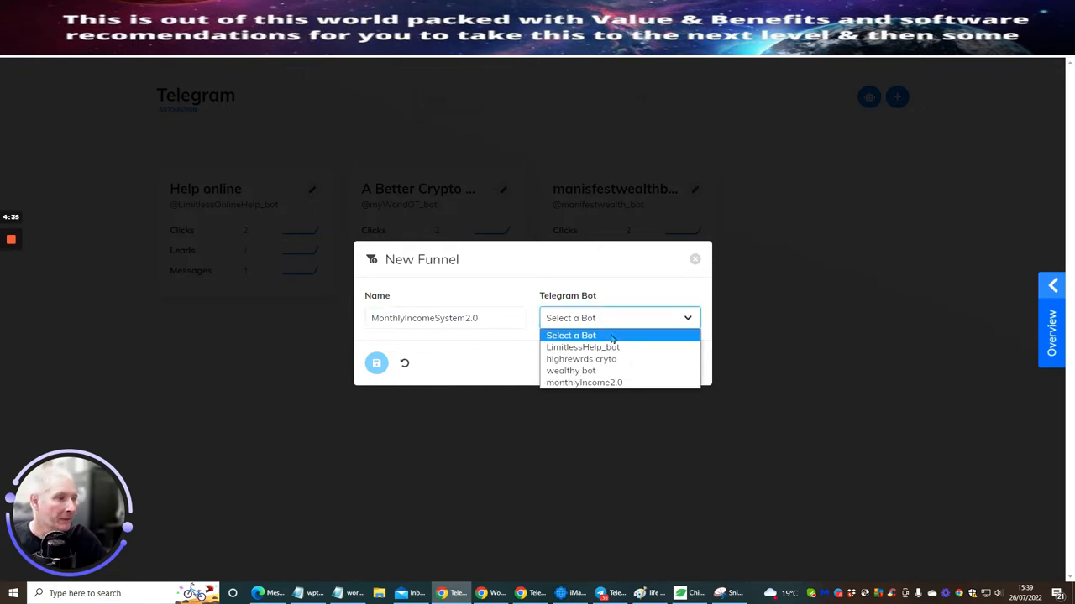
click(583, 382)
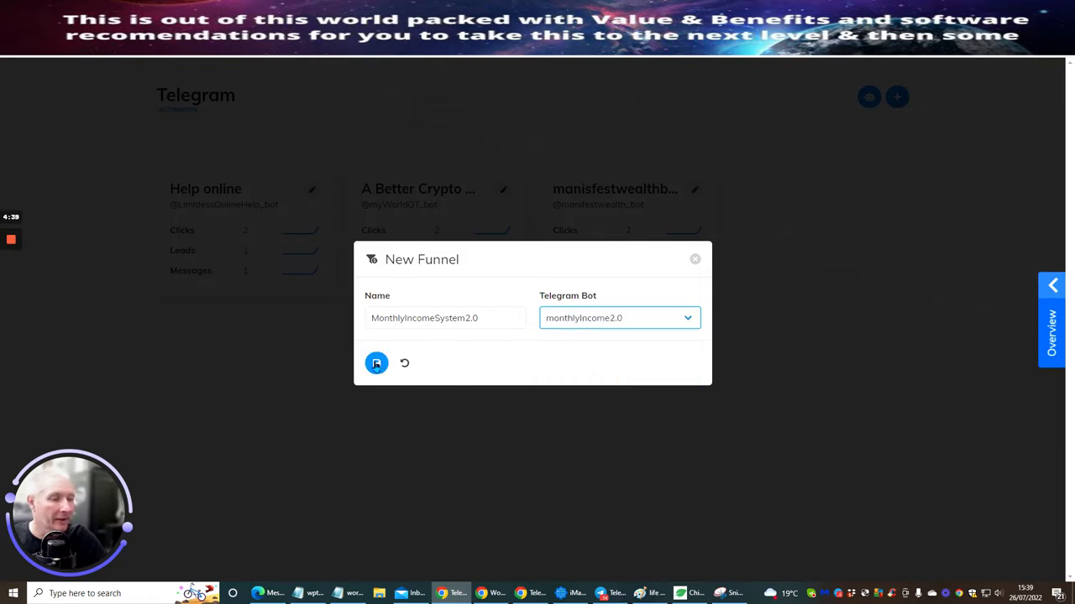
click(376, 362)
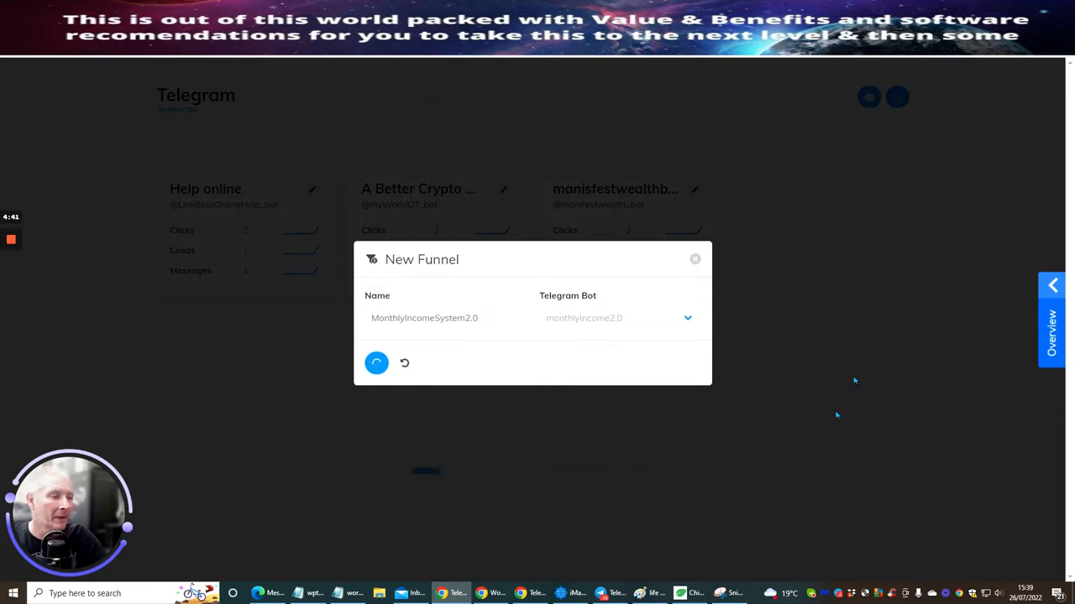
click(376, 363)
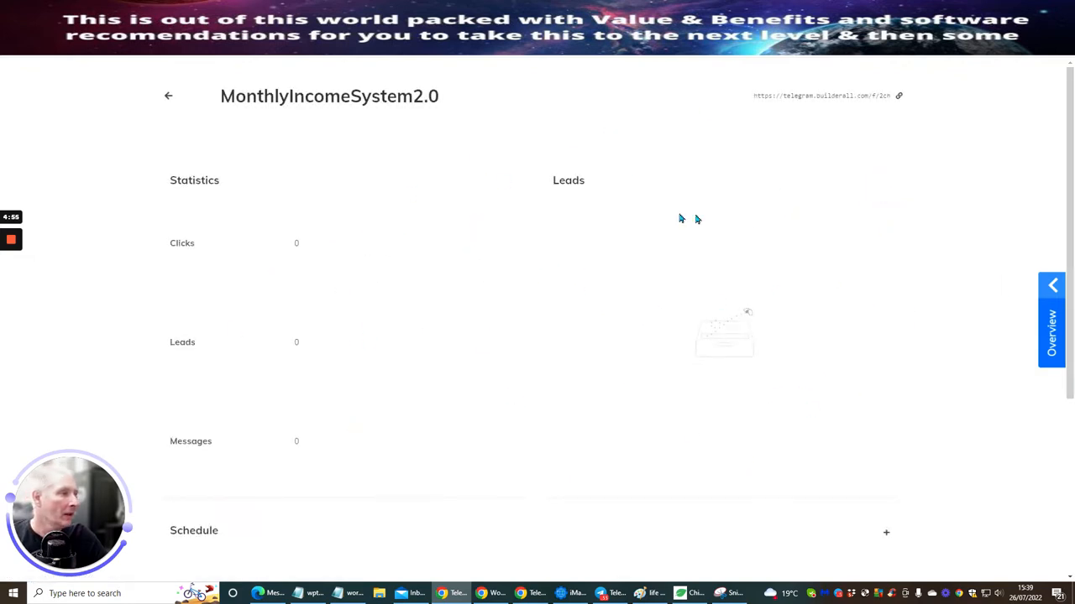
Bring the funnel's empty Schedule section into view
scroll(down, 3)
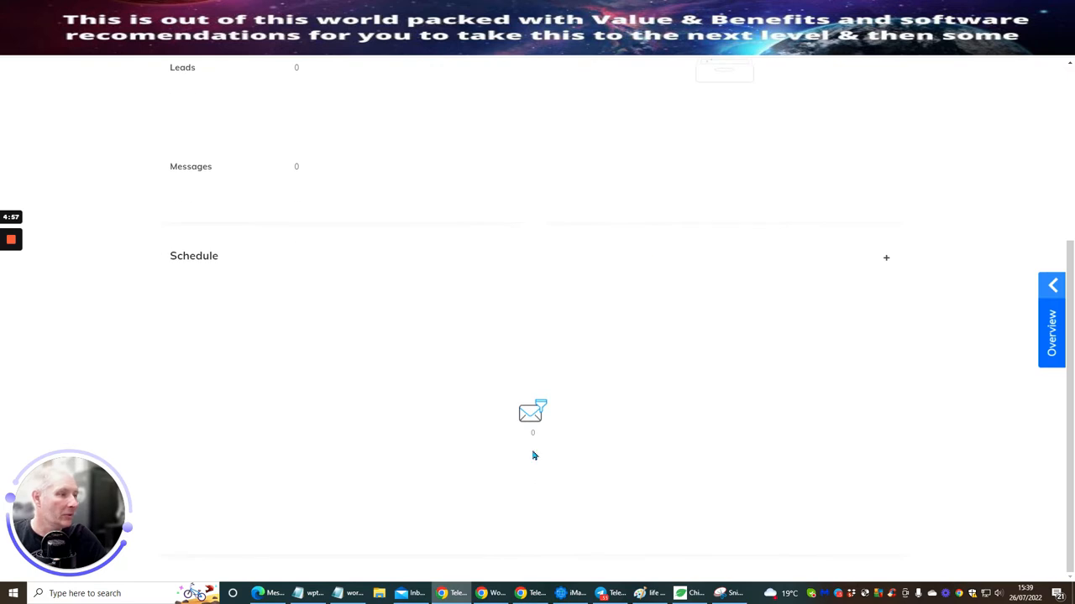
mouse_move(869, 279)
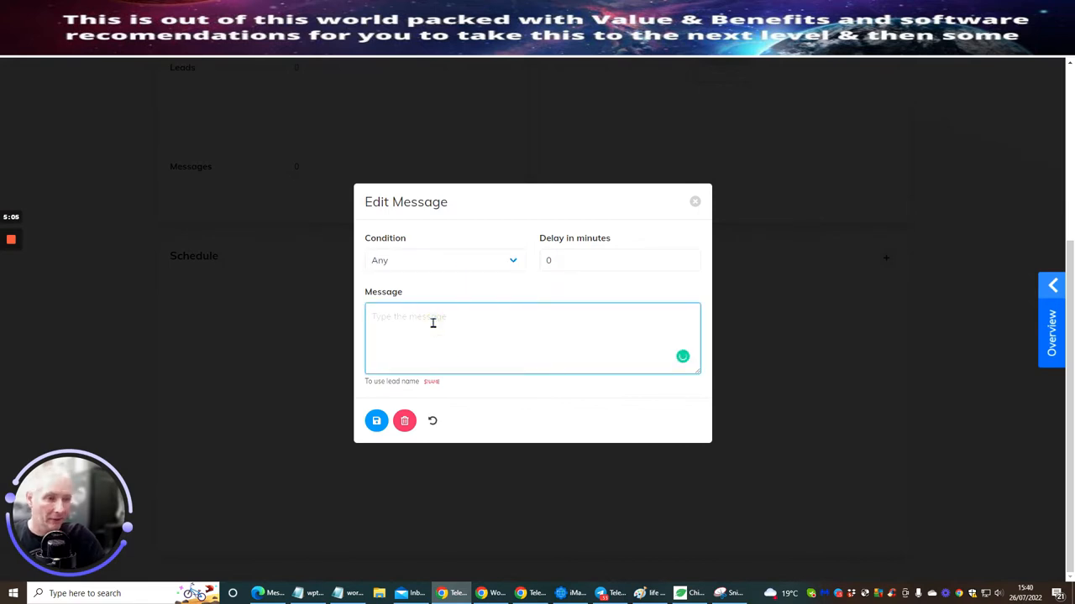
Begin the scheduled message text with the $NAME placeholder
text($)
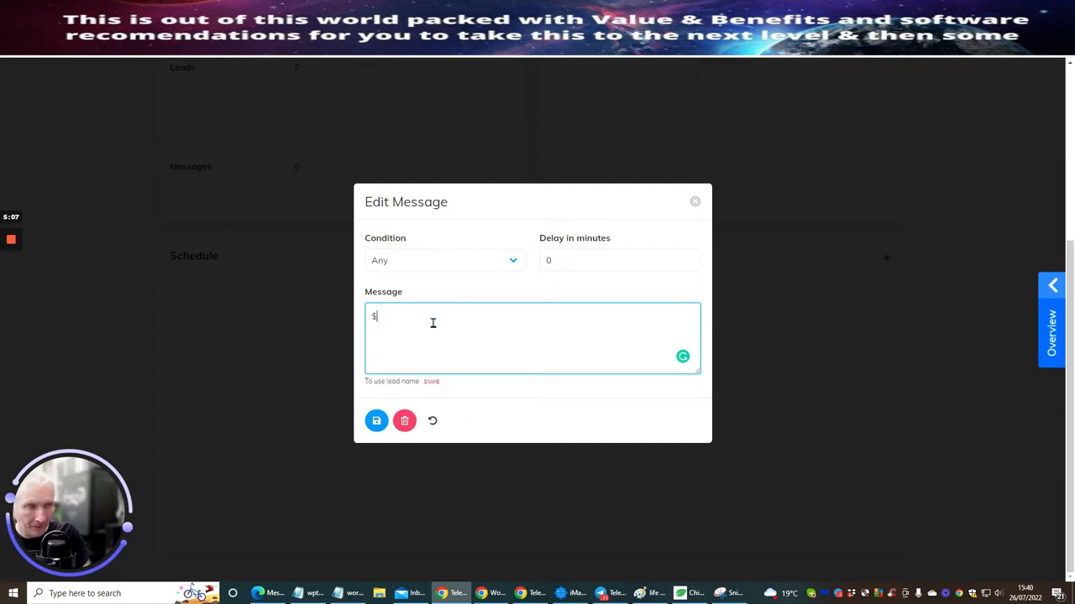
text(NA)
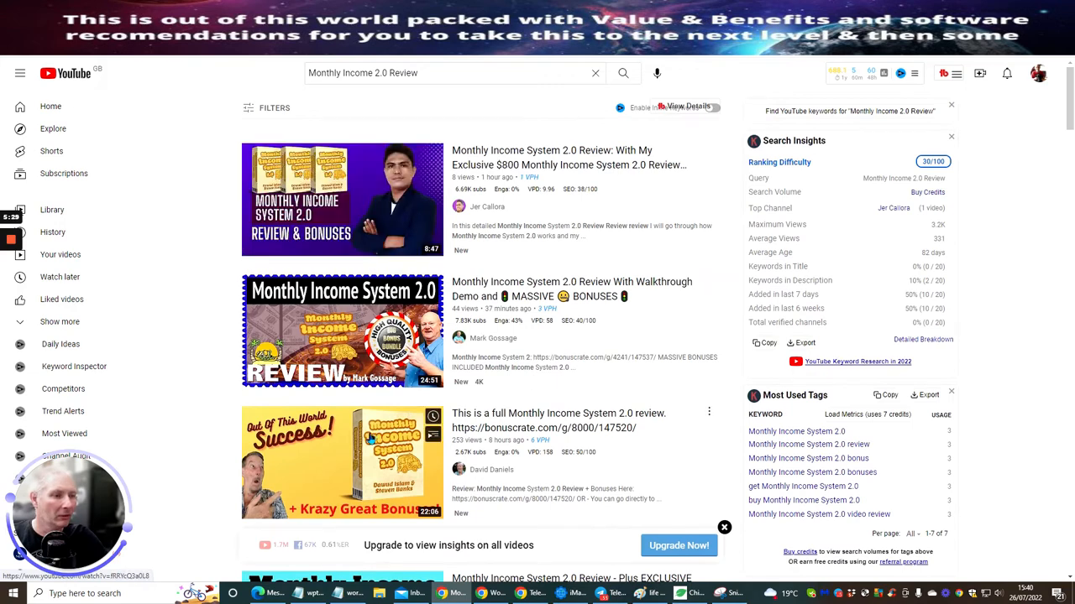
Choose the 'Monthly income 2.0 My honest opinion plus Rare Bonuses' video from the results
scroll(down, 3)
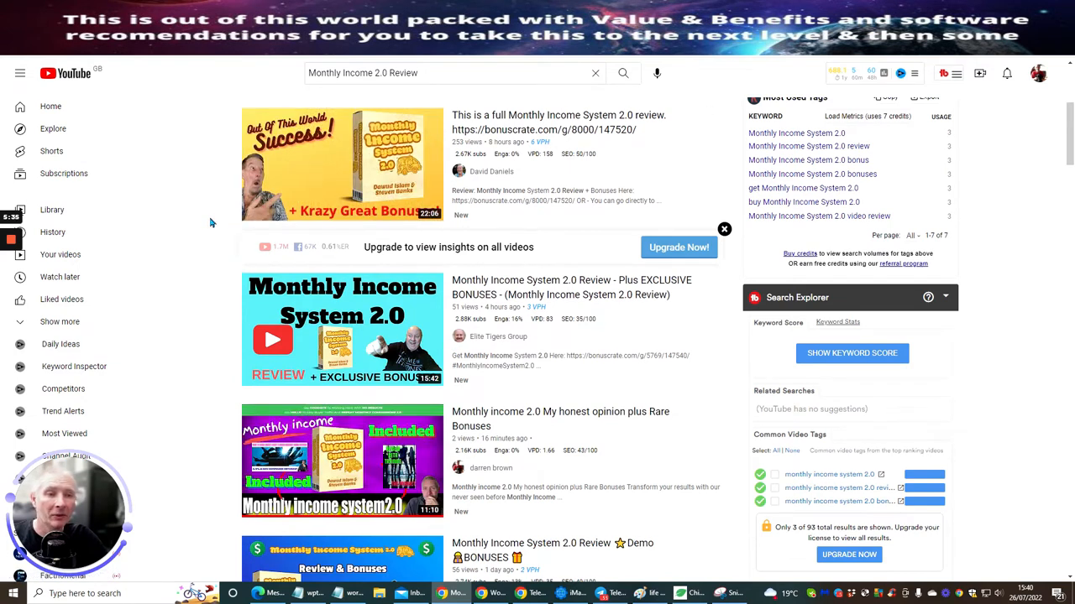
scroll(down, 3)
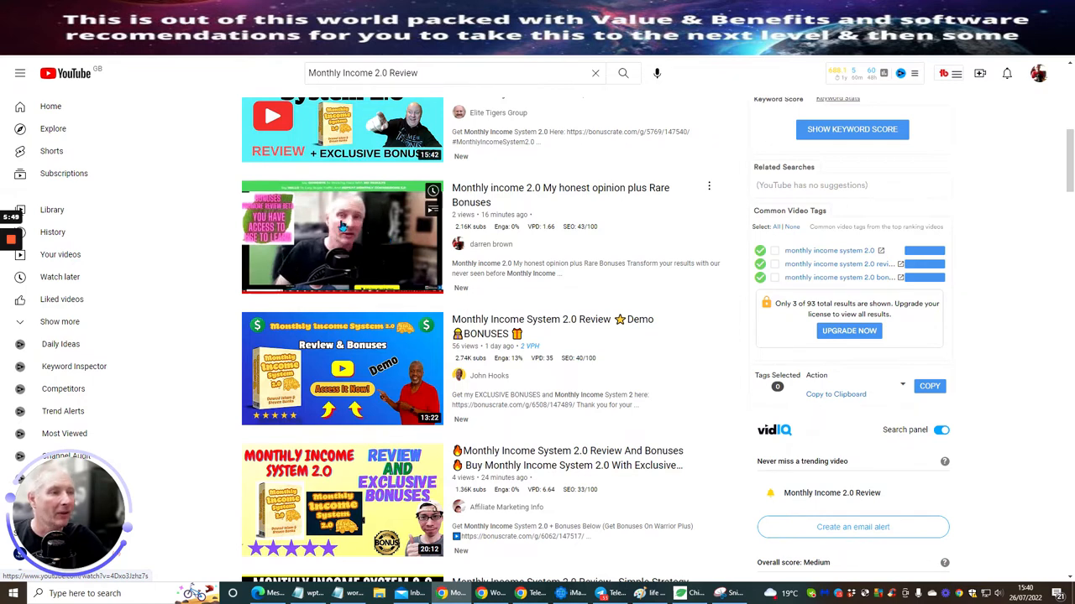
click(342, 237)
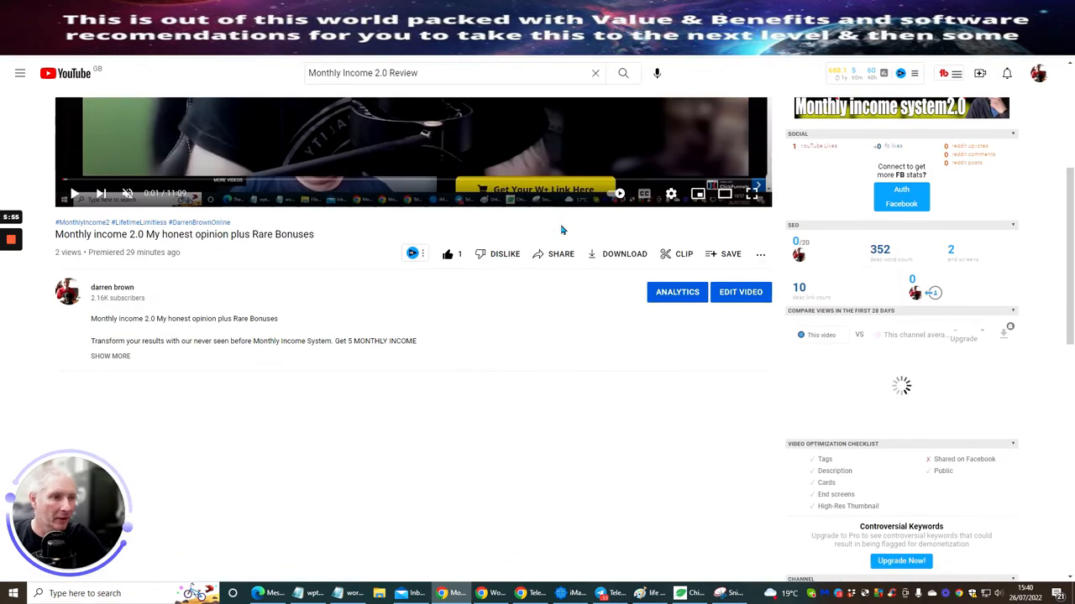
Expand the description and copy its opening paragraph with the bonuscrate link
click(110, 356)
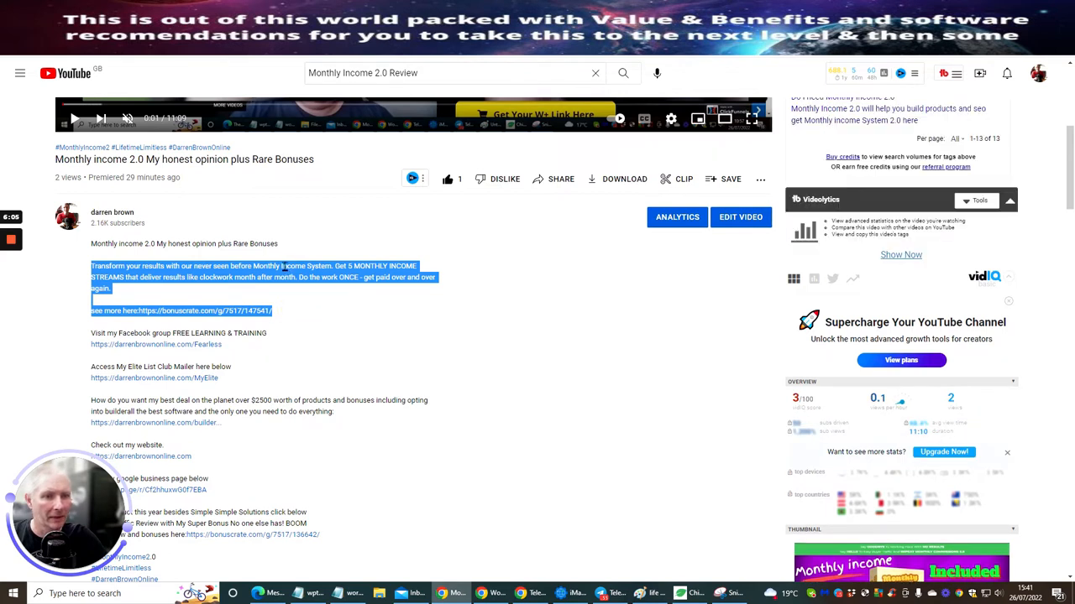
mouse_move(318, 326)
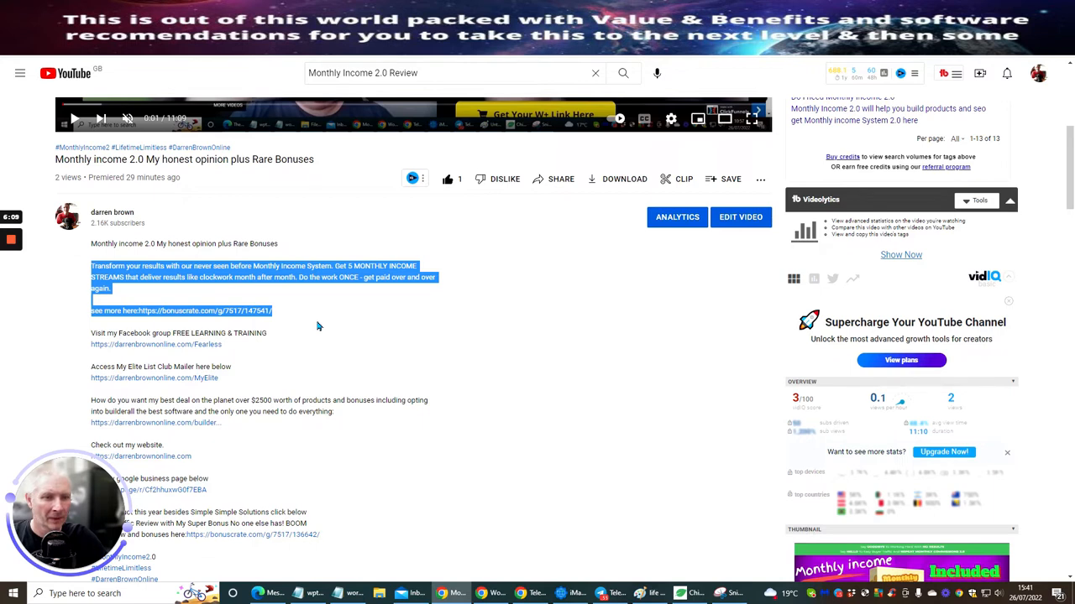
click(91, 240)
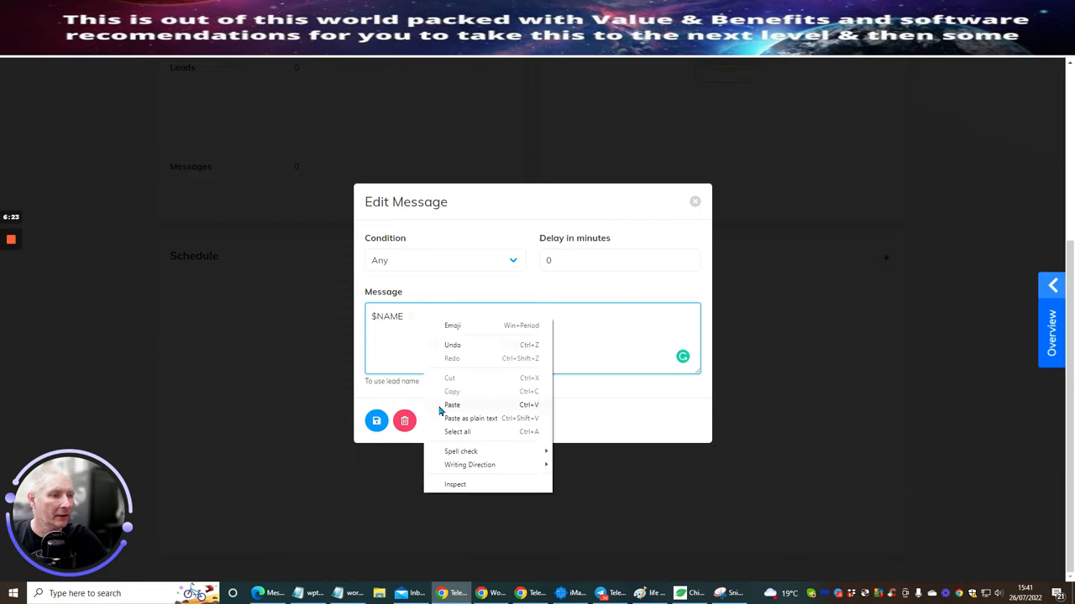
Paste the Monthly Income 2.0 welcome copy with $NAME, bonus, Facebook and Elite links
click(452, 405)
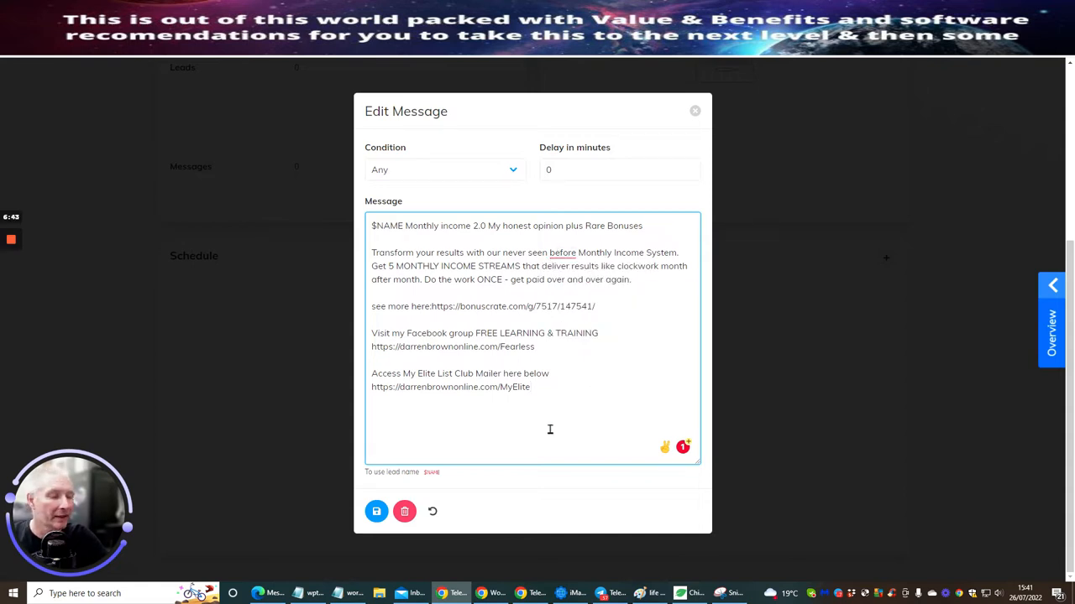
mouse_move(361, 393)
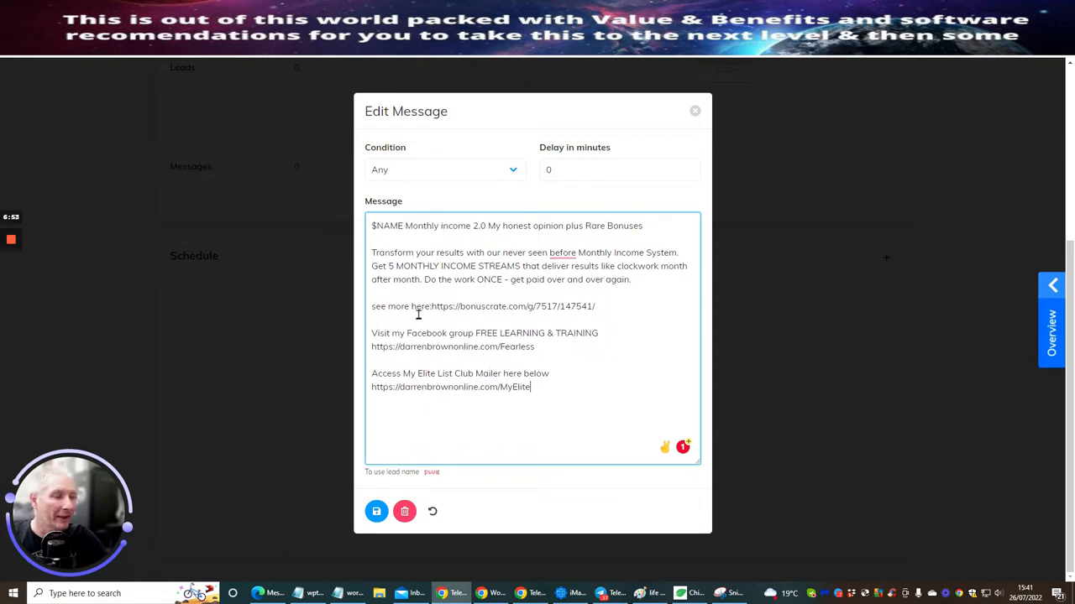
mouse_move(449, 308)
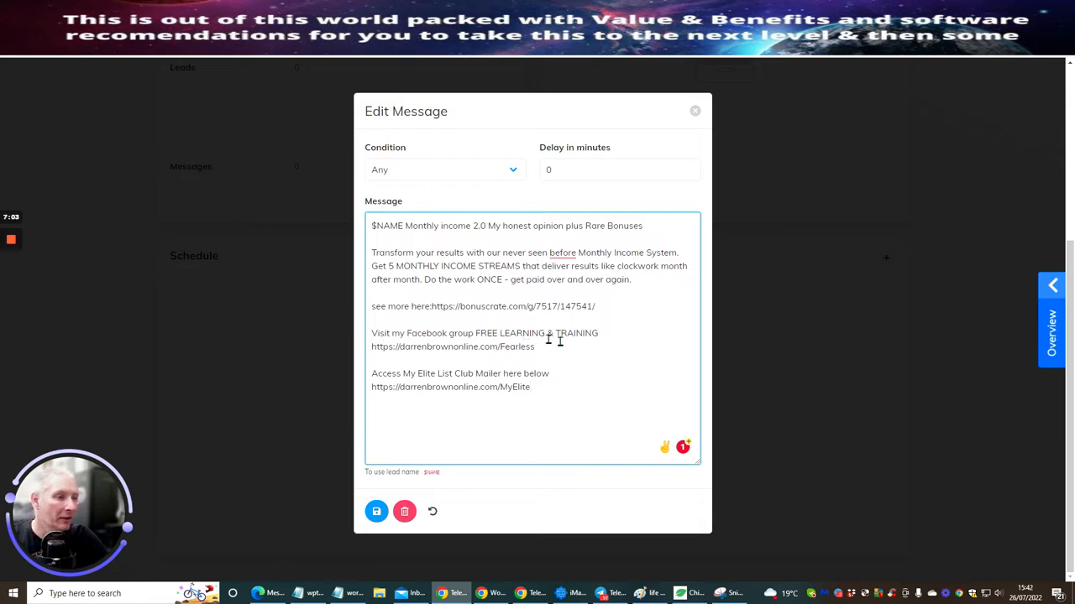
mouse_move(491, 359)
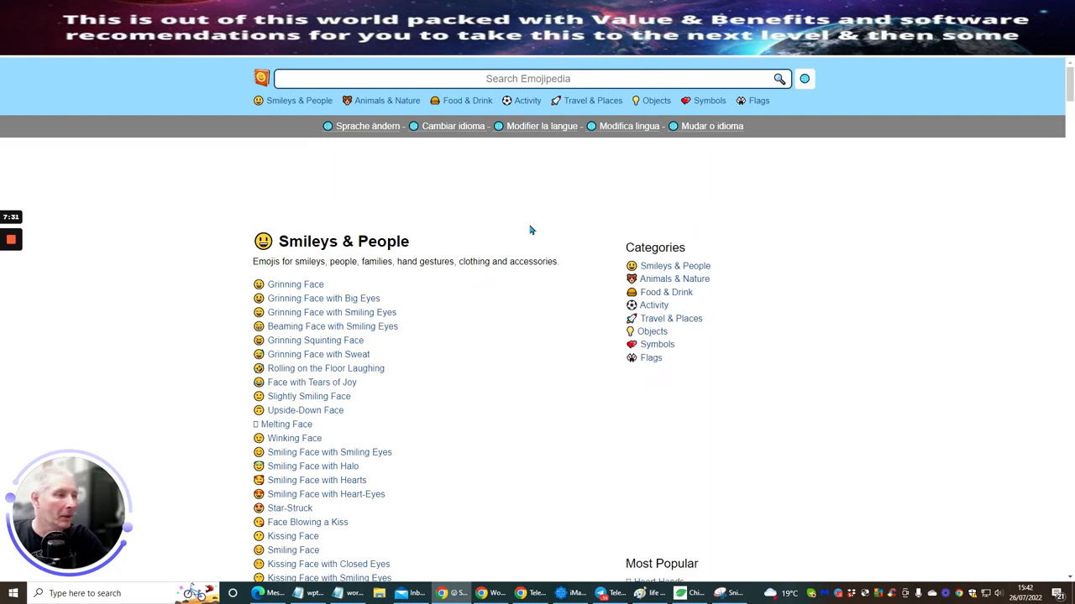
Locate Face Screaming in Fear in the Smileys & People list and view its page
scroll(down, 3)
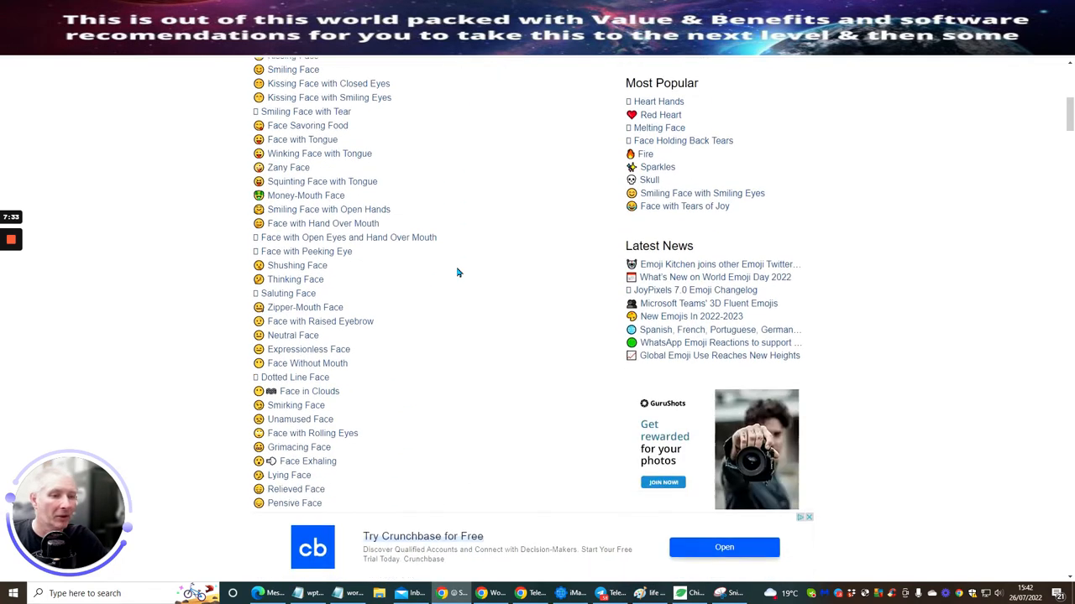
scroll(down, 3)
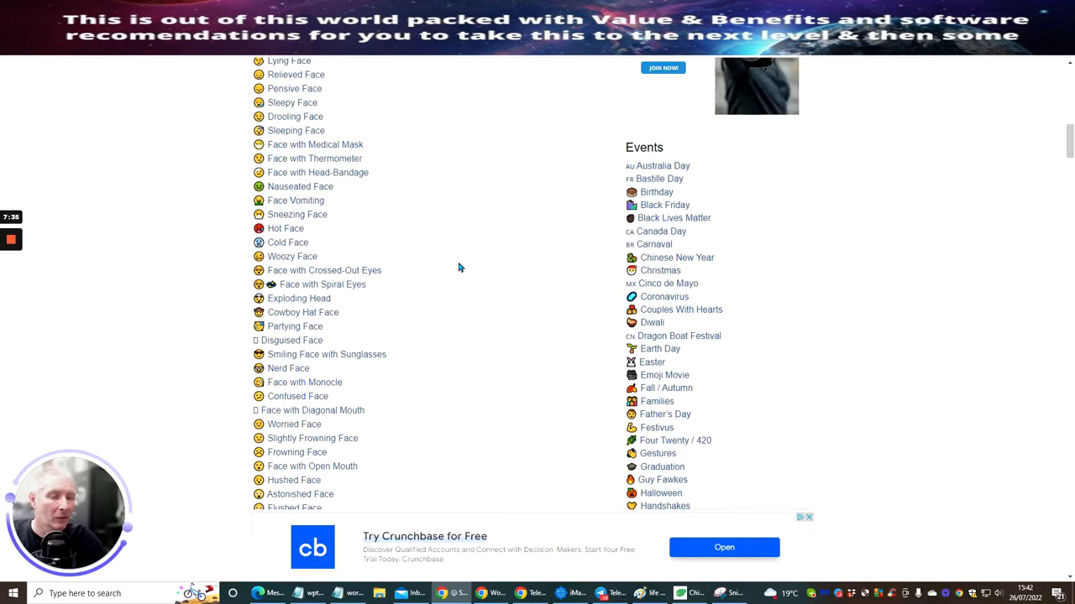
scroll(down, 3)
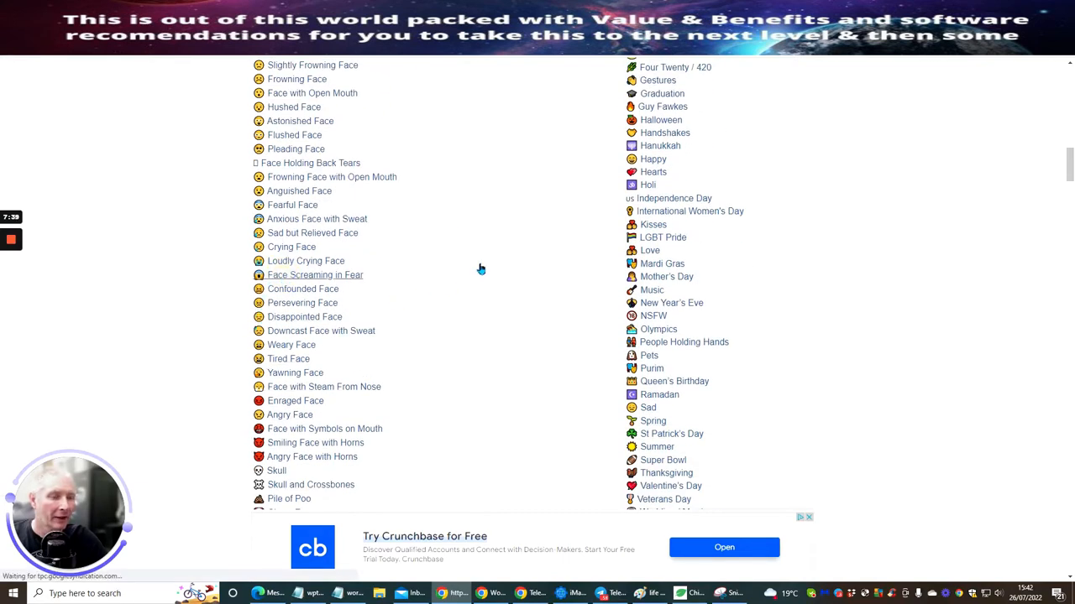
click(315, 275)
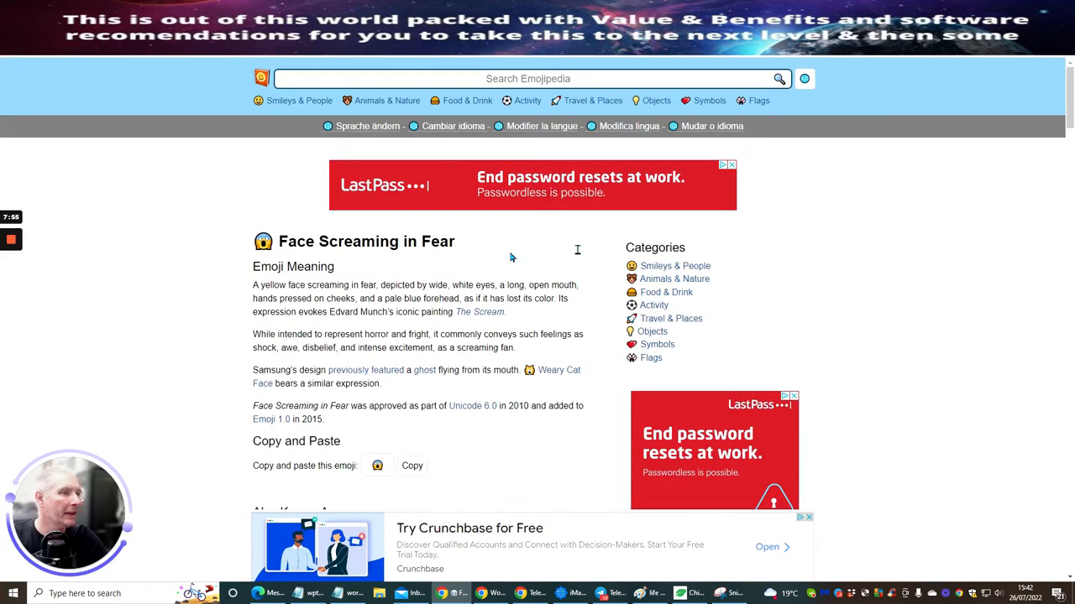
Search 'monthly' and bring up the Tear-Off Calendar emoji page
text(m)
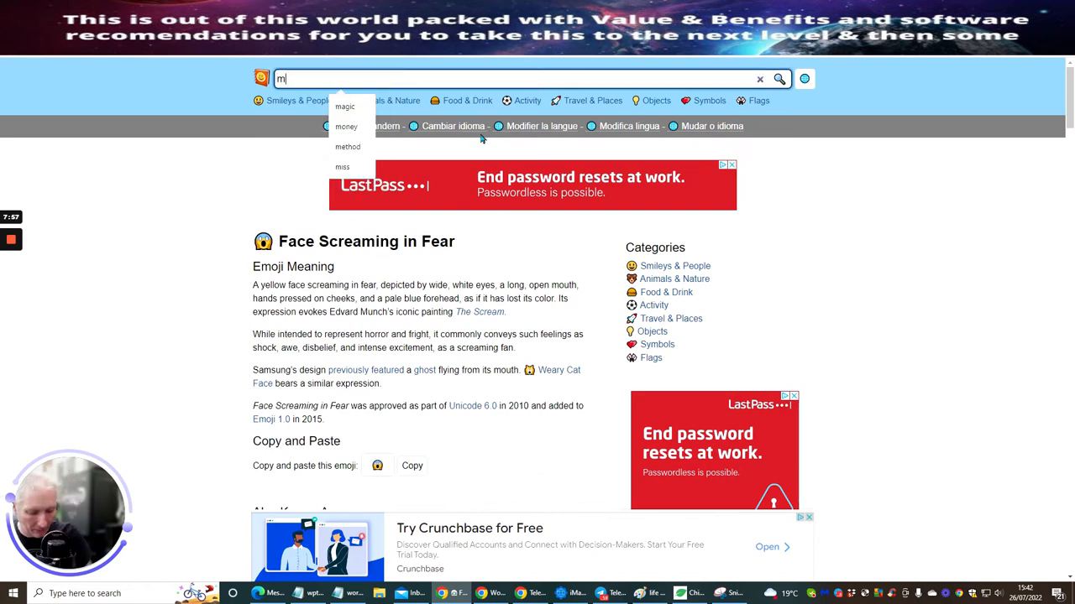
text(onthly)
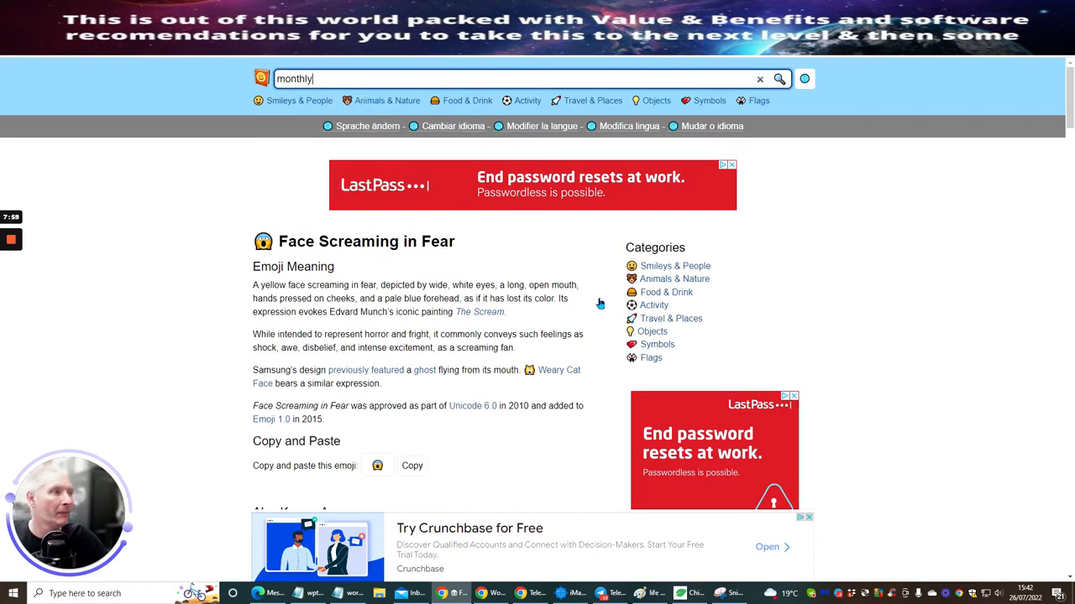
mouse_move(810, 201)
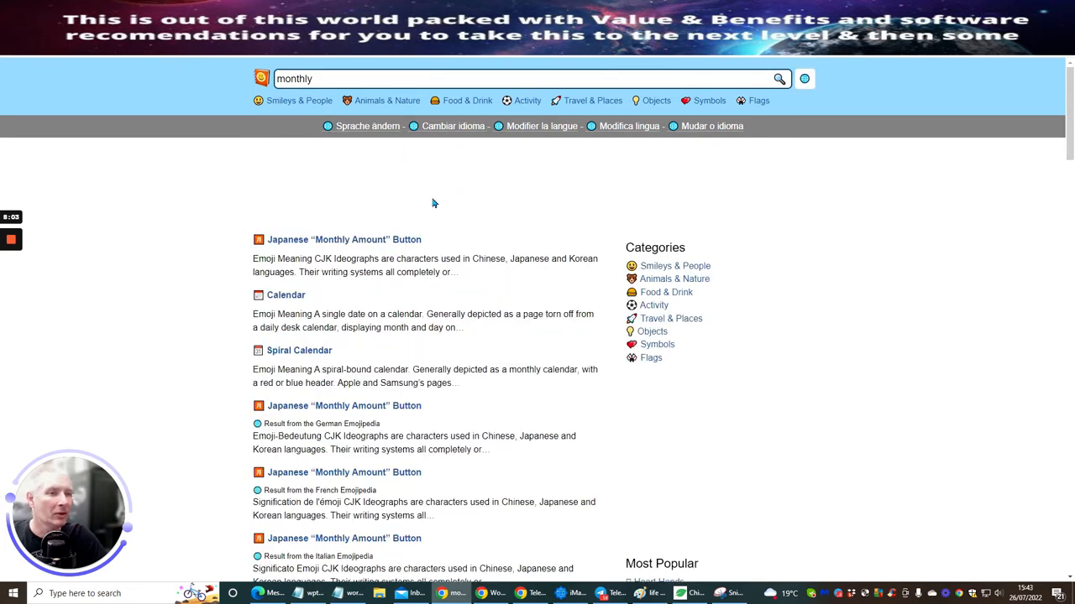
scroll(down, 3)
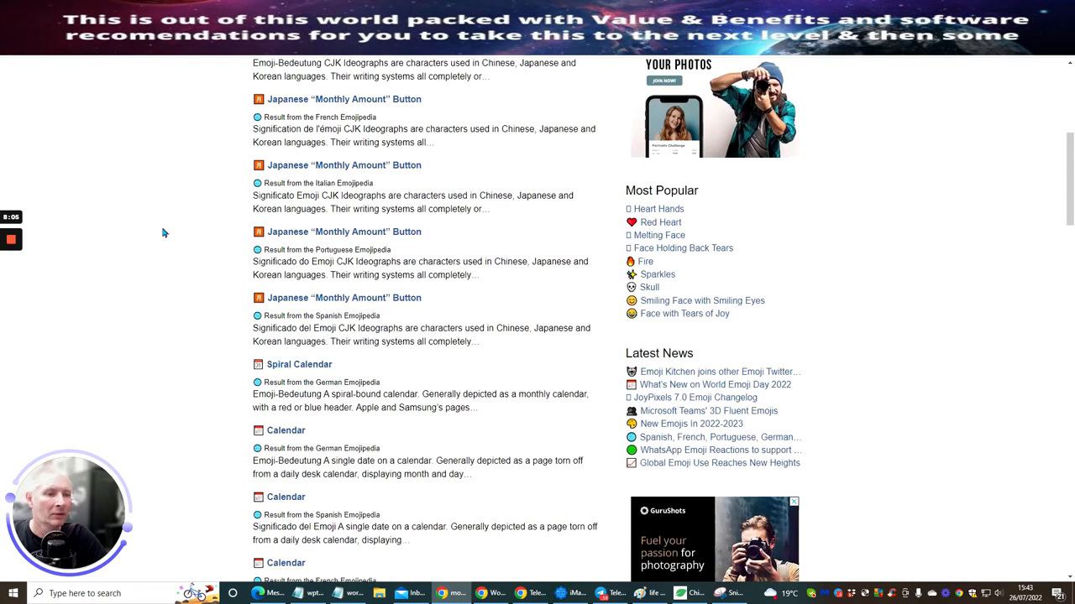
scroll(down, 3)
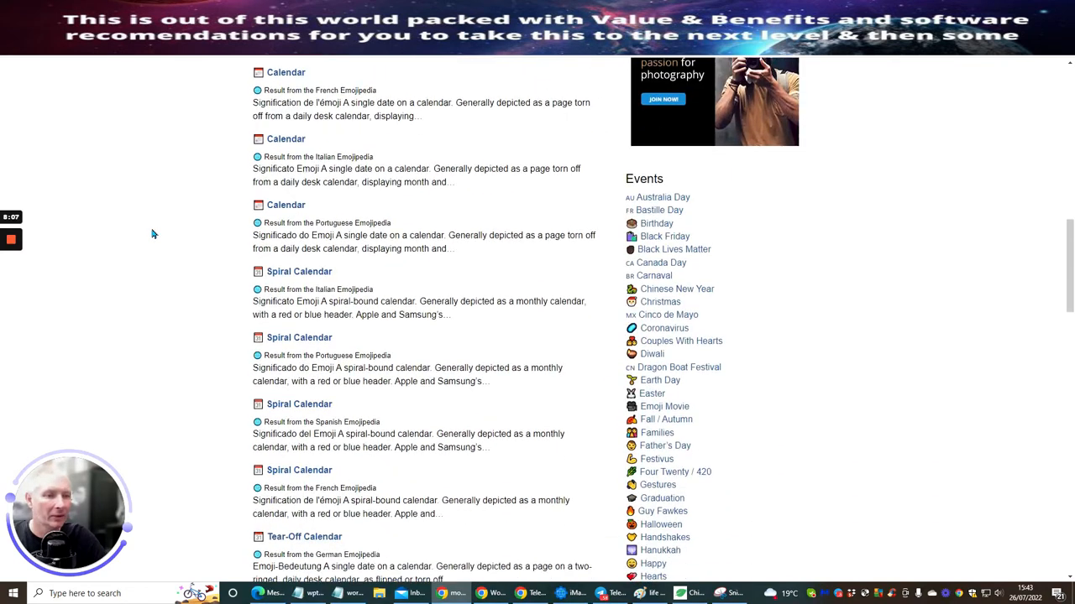
scroll(down, 3)
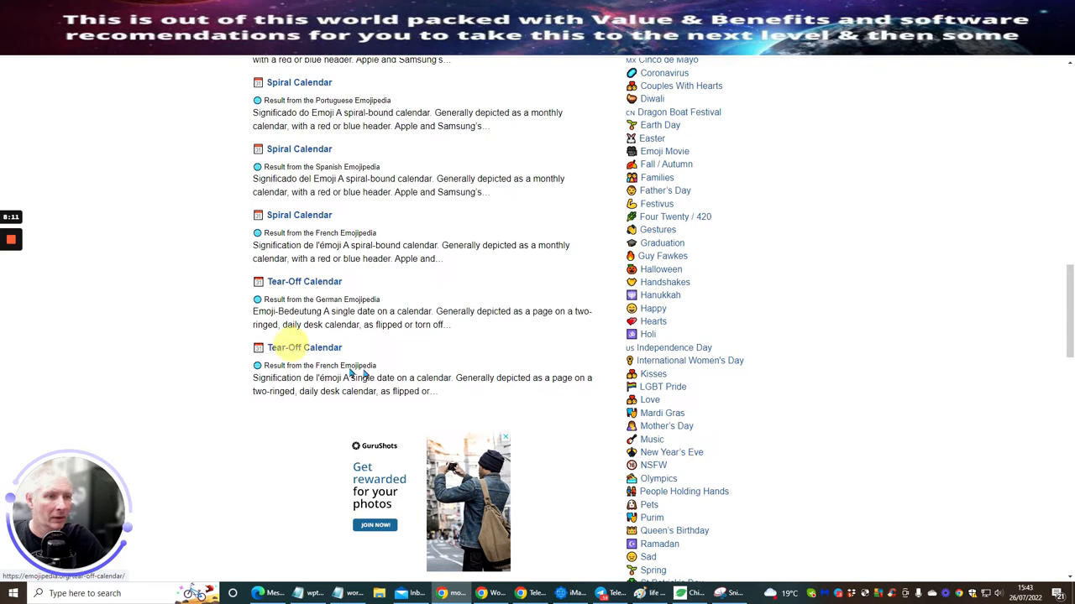
click(304, 347)
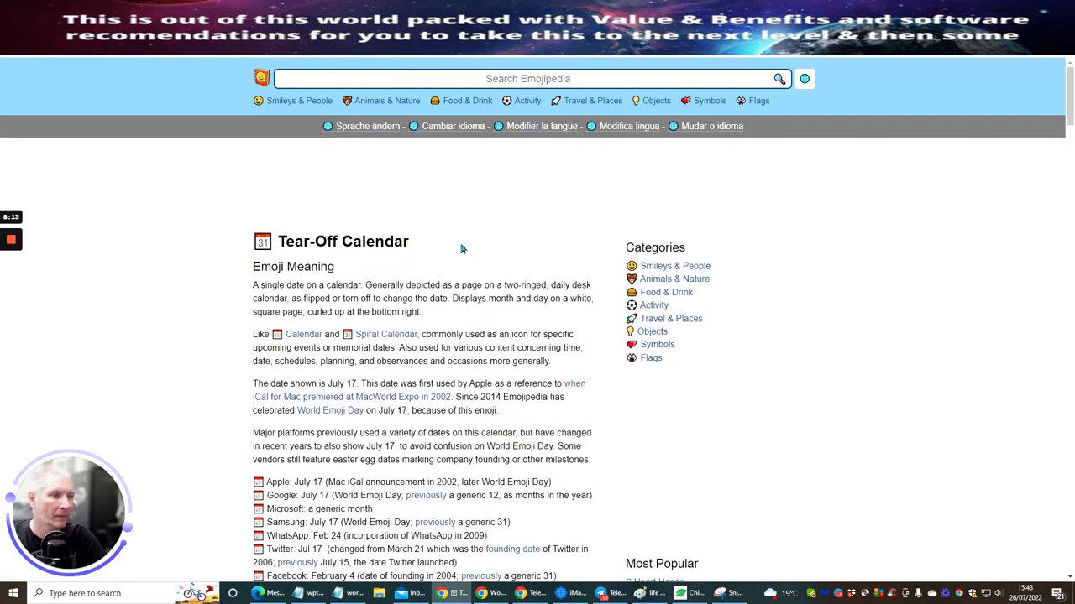
scroll(down, 3)
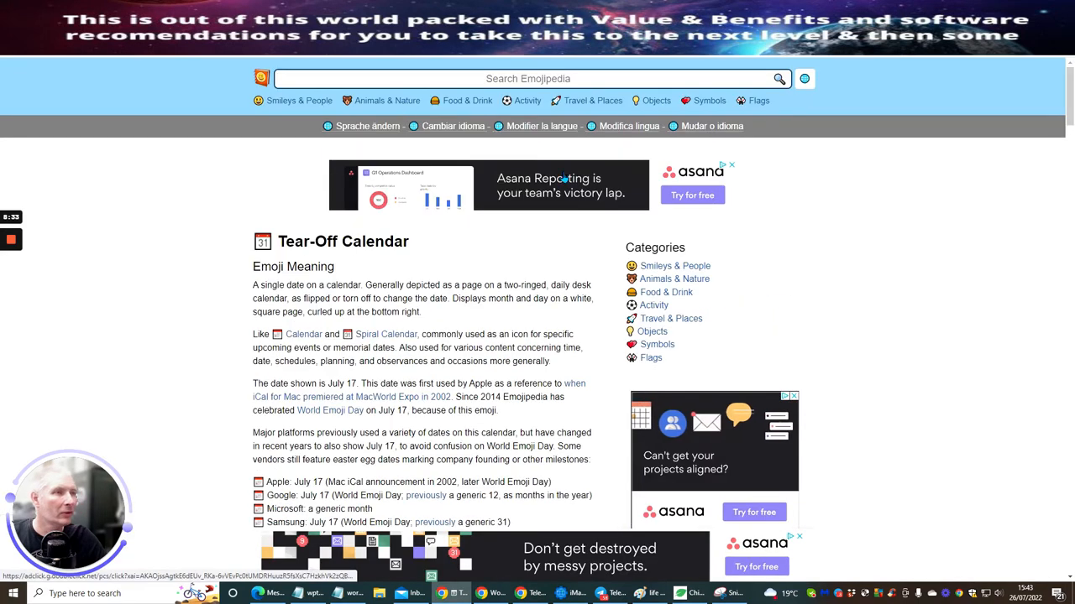
Search 'cash' and bring up the Dollar Banknote emoji page
text(cash)
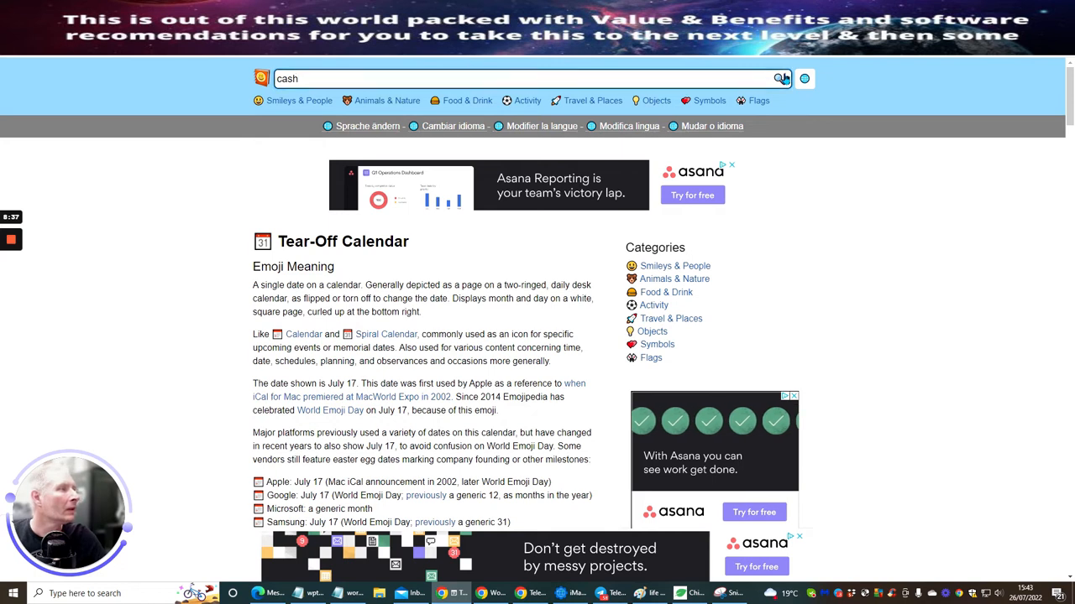
click(779, 78)
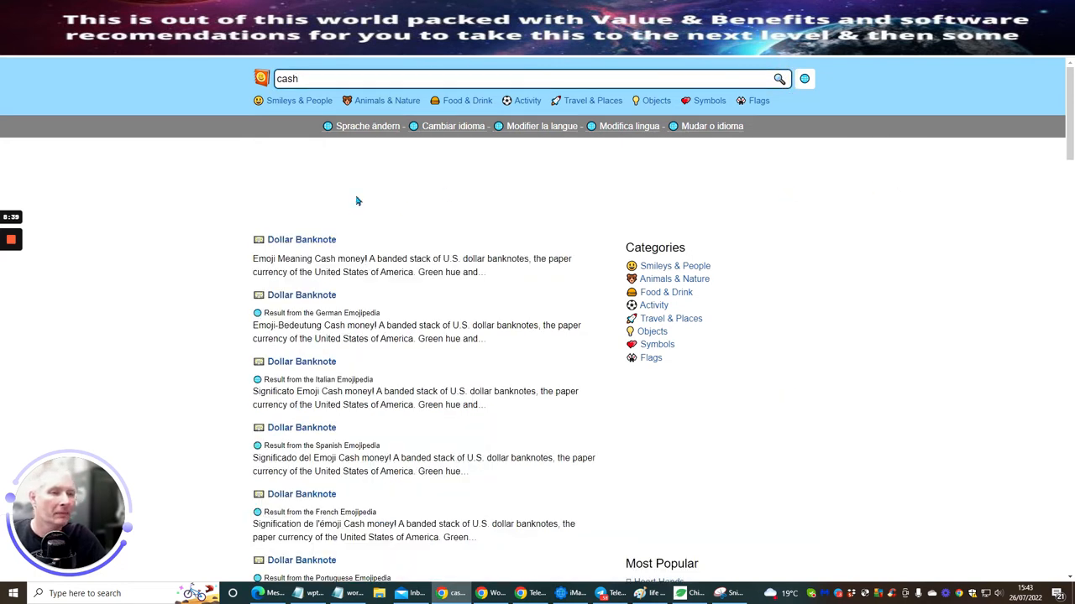
scroll(down, 3)
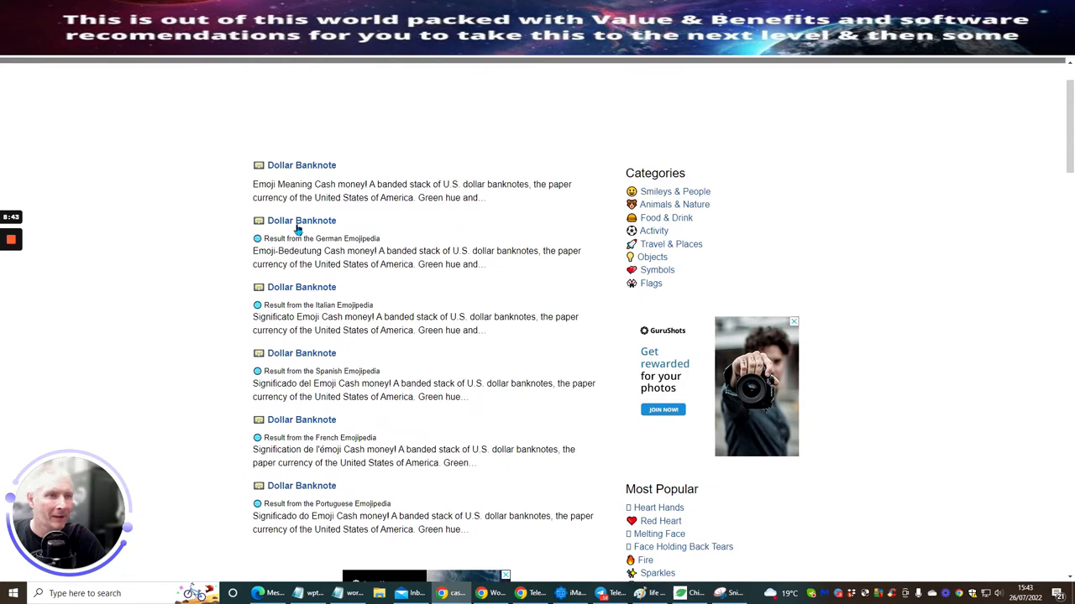
click(300, 220)
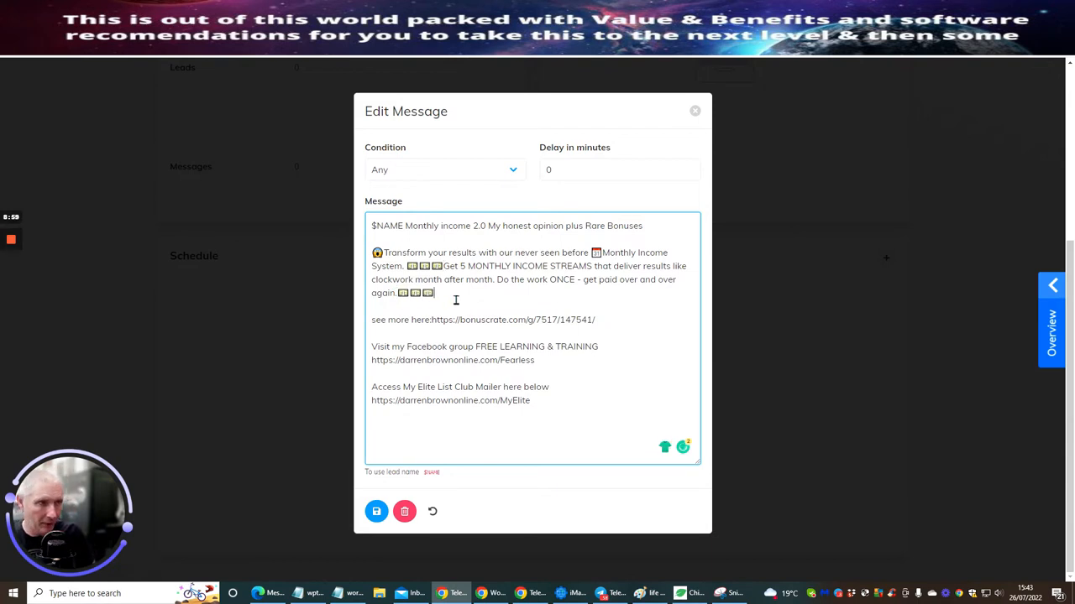
mouse_move(582, 319)
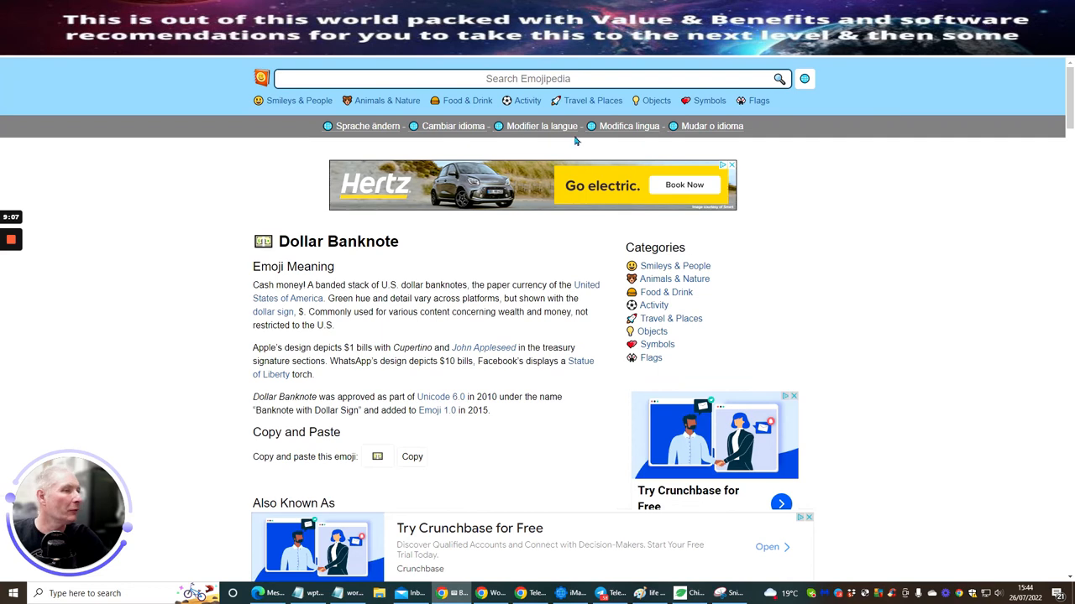
Search further terms including 'gold' and view the 1st Place Medal emoji page
text(paid)
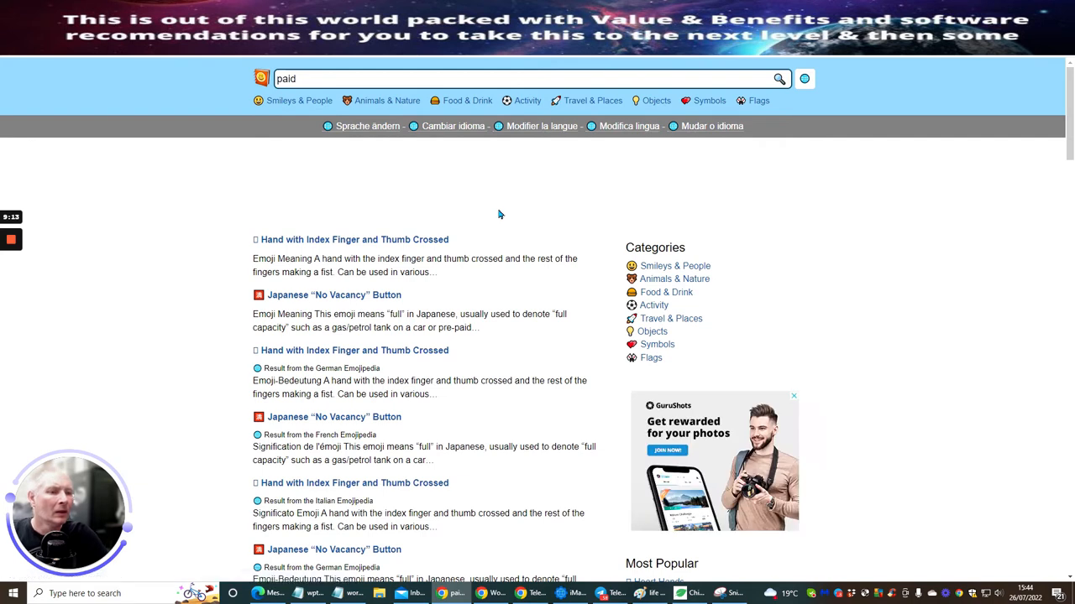
click(793, 395)
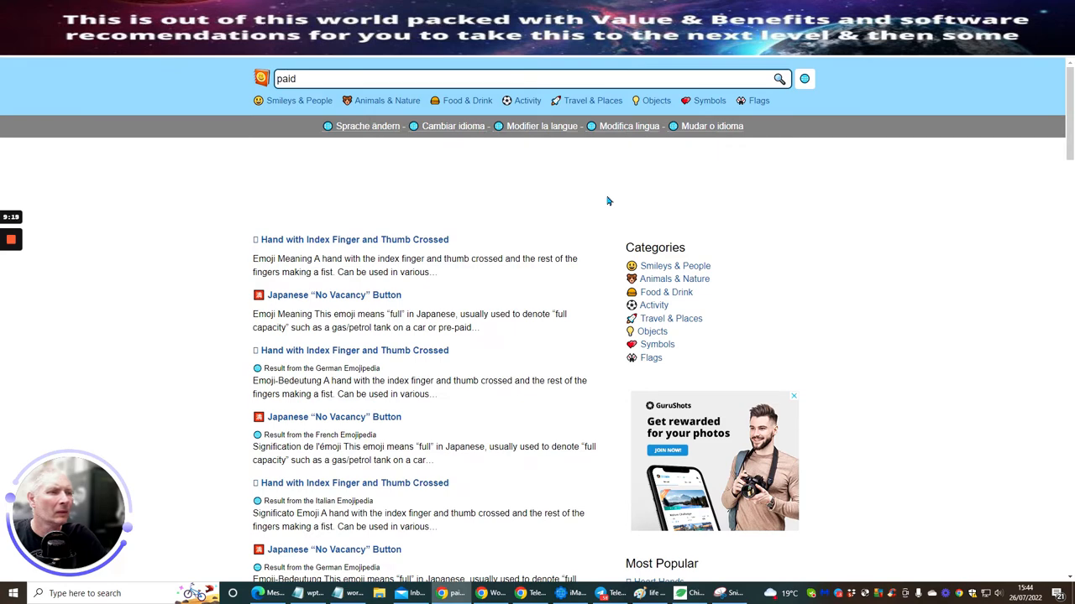
scroll(down, 3)
text(p)
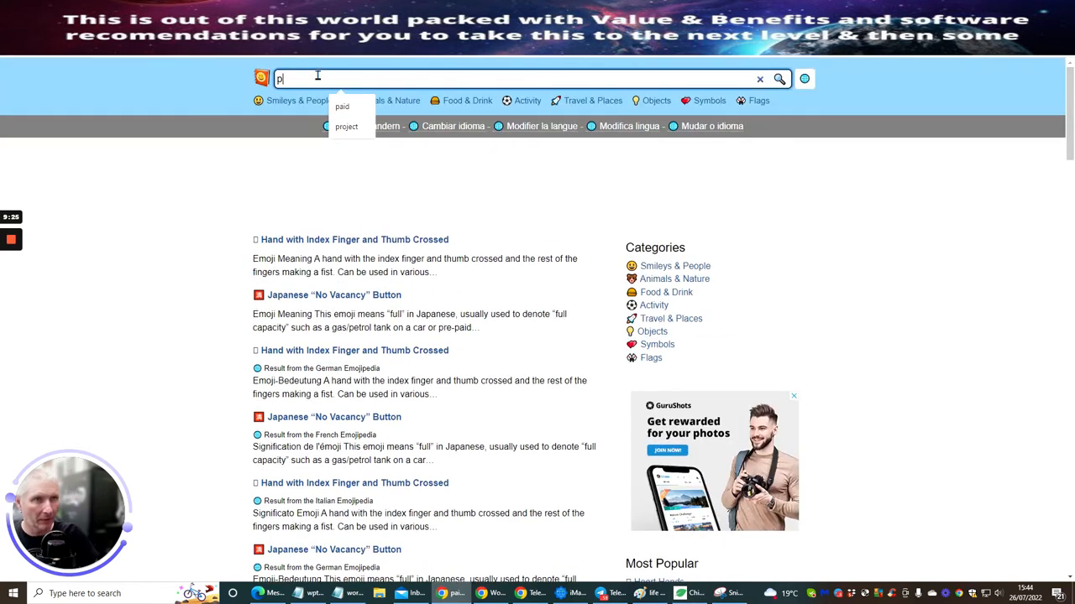
text(gold)
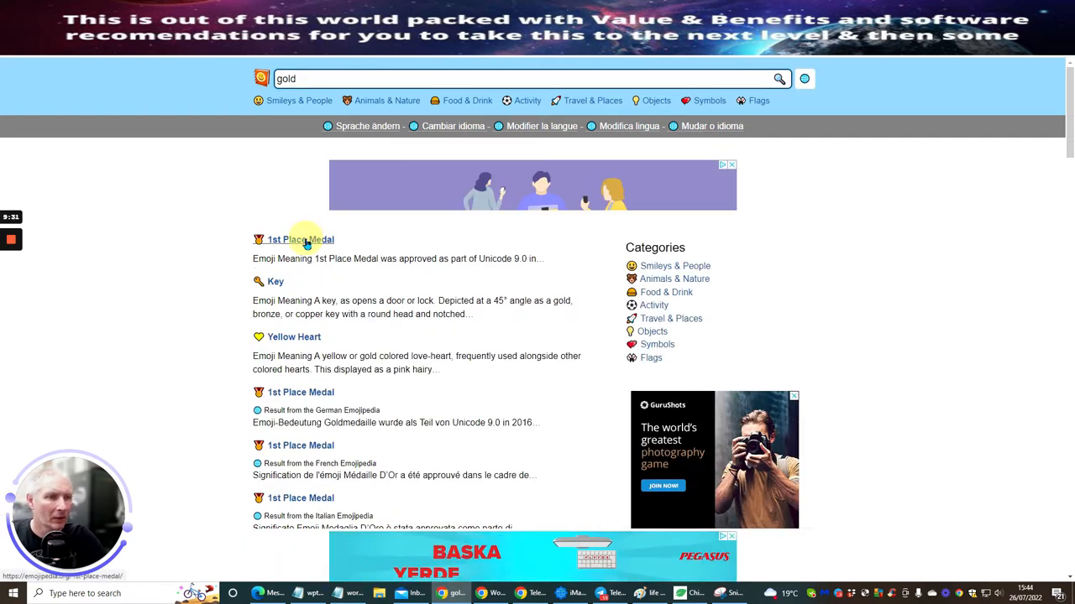
click(300, 240)
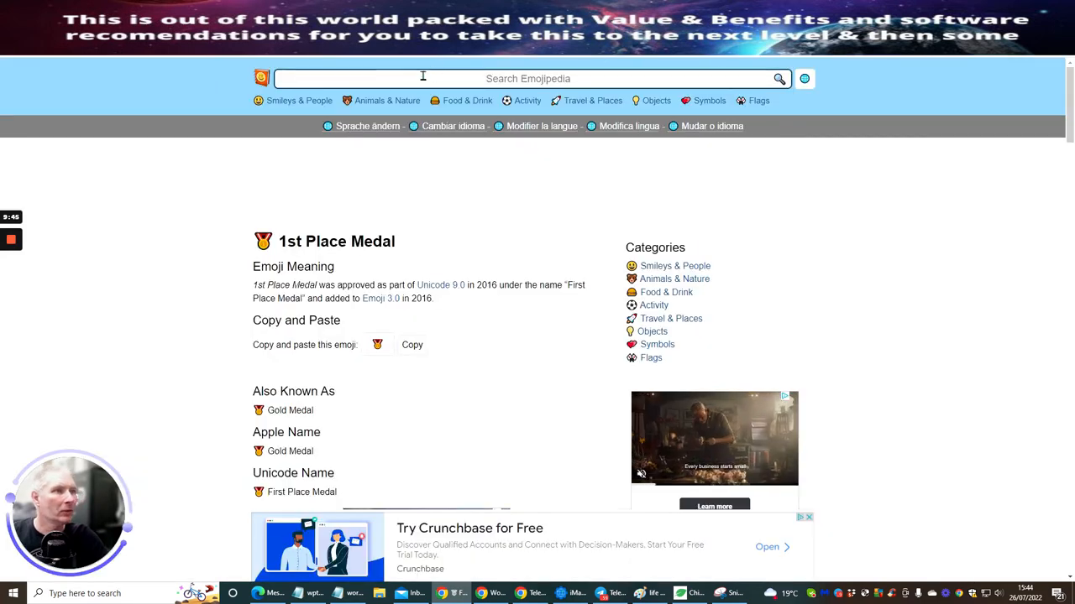
Browse 'resu' results, then search 'tick' and view the Check Mark Button emoji page
text(result)
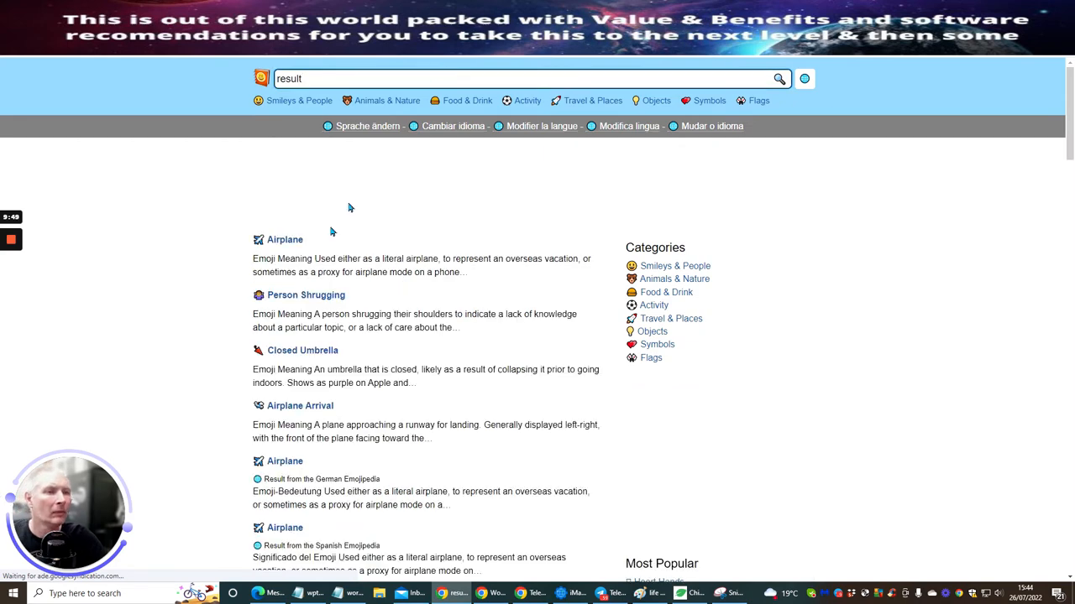
scroll(down, 3)
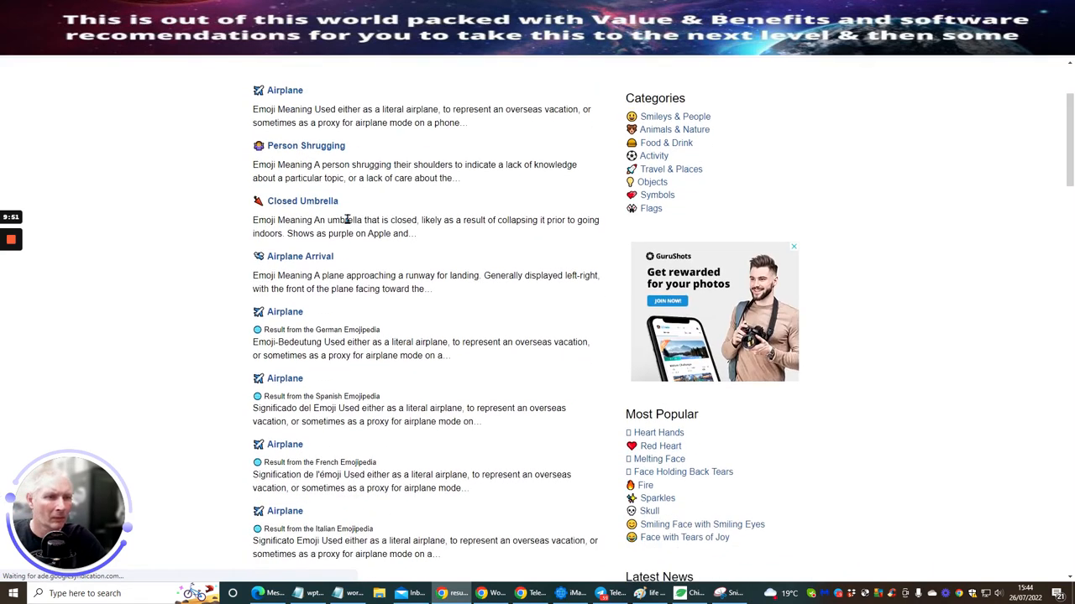
scroll(down, 3)
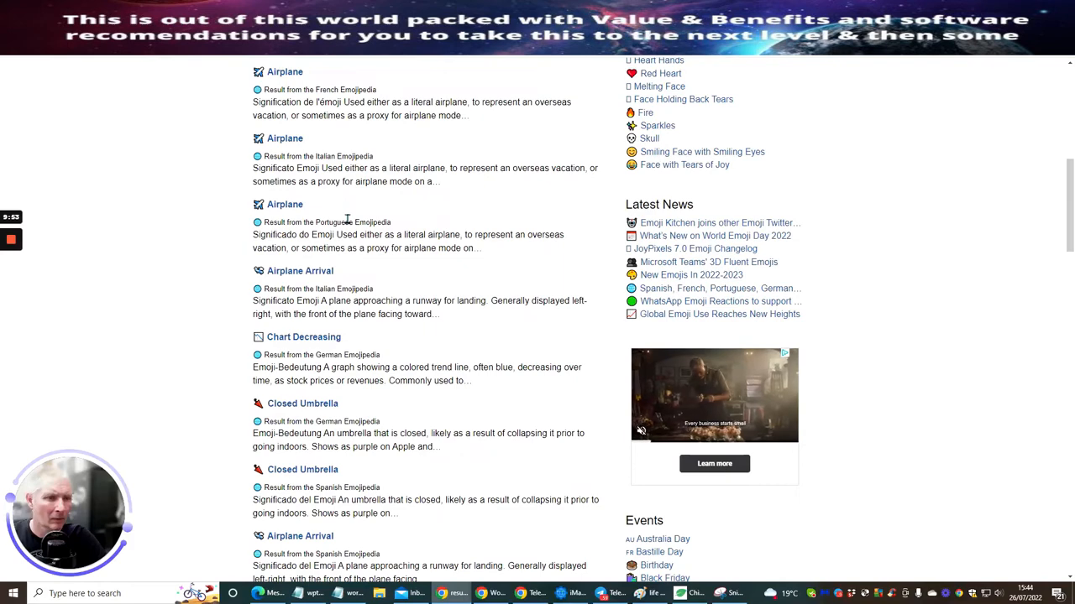
scroll(down, 3)
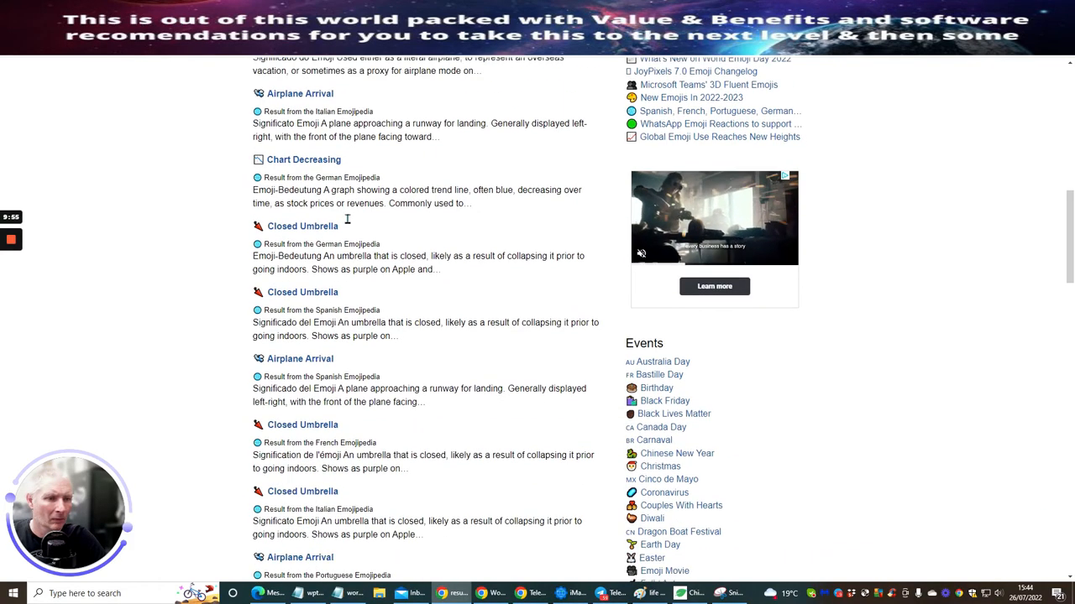
scroll(down, 3)
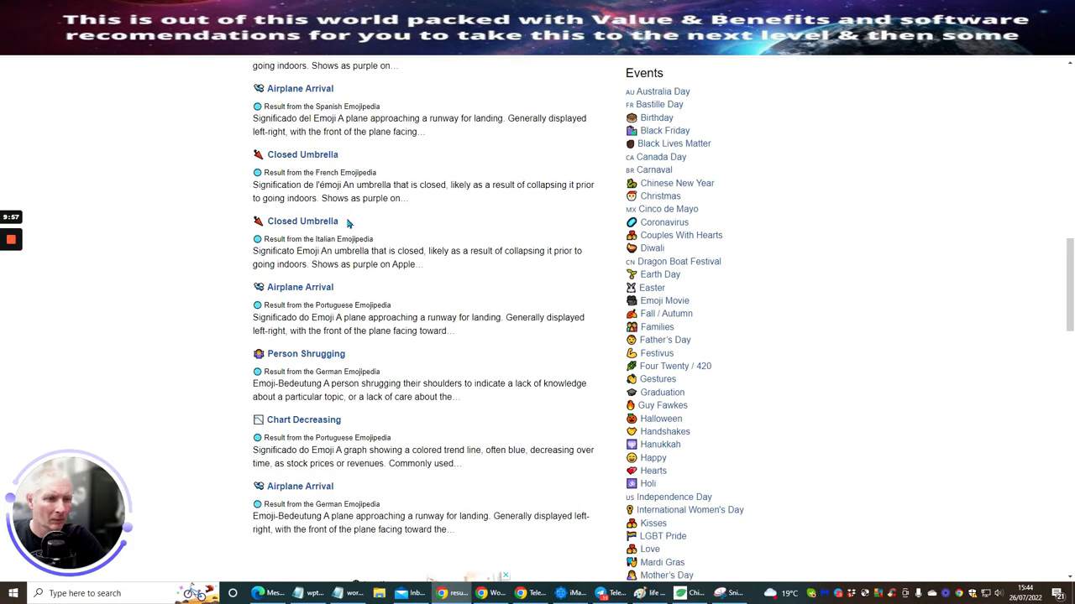
scroll(down, 3)
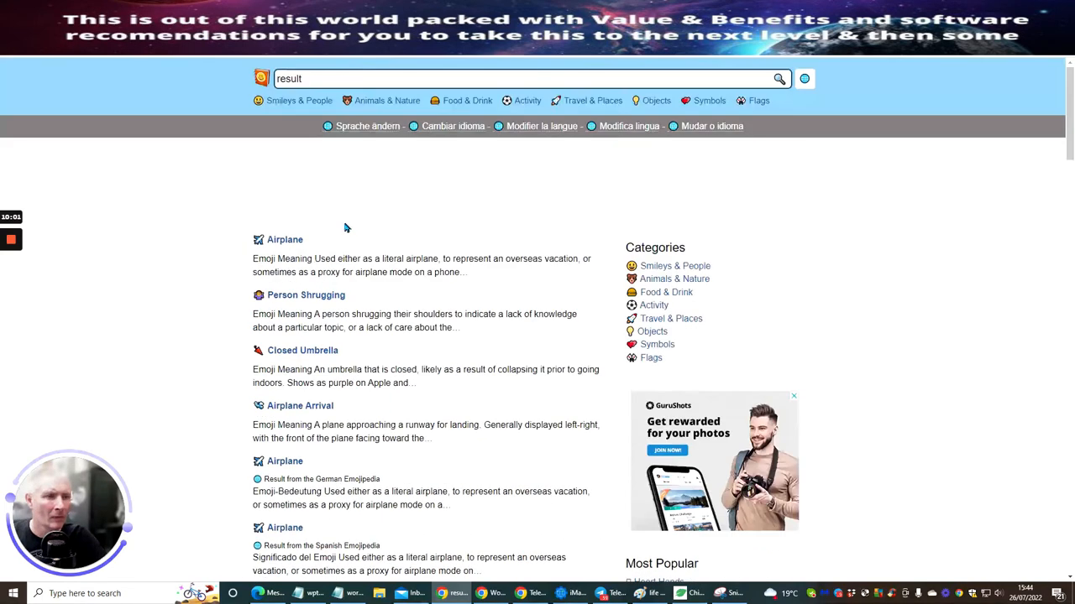
key(Backspace)
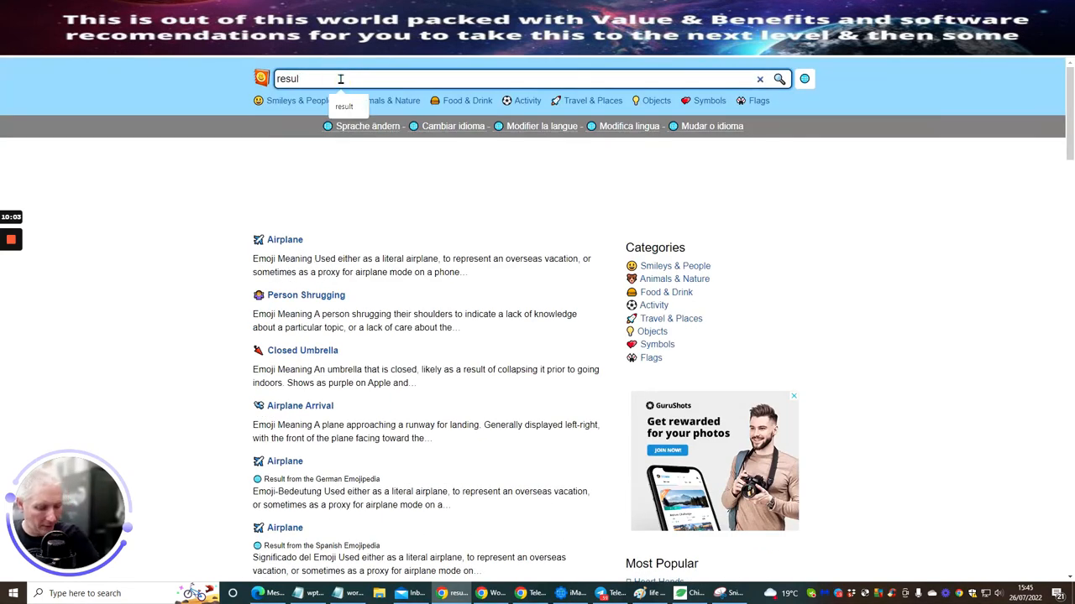
text(t)
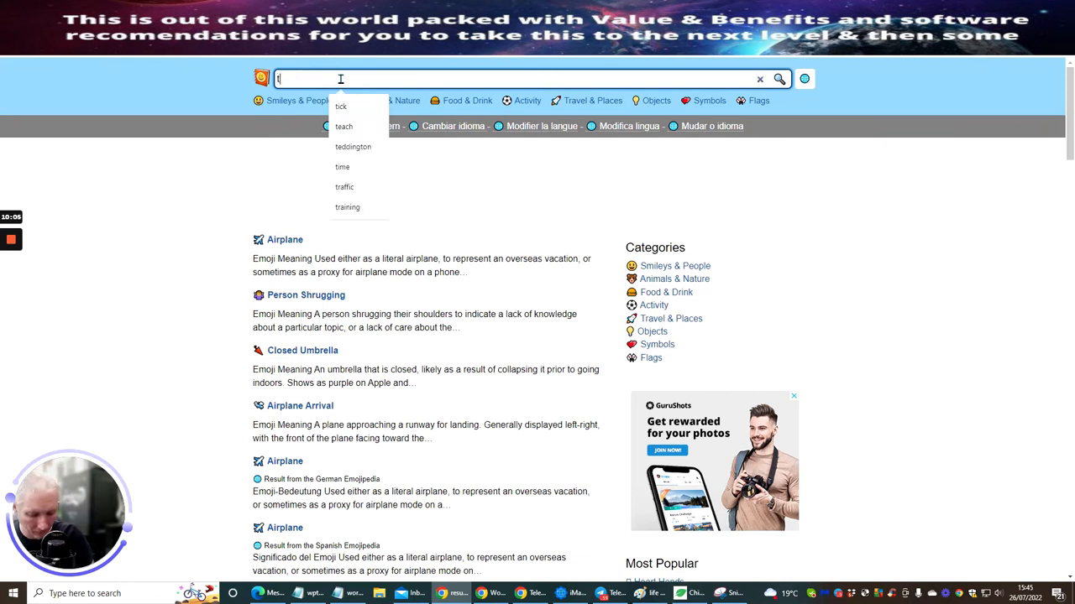
text(tick)
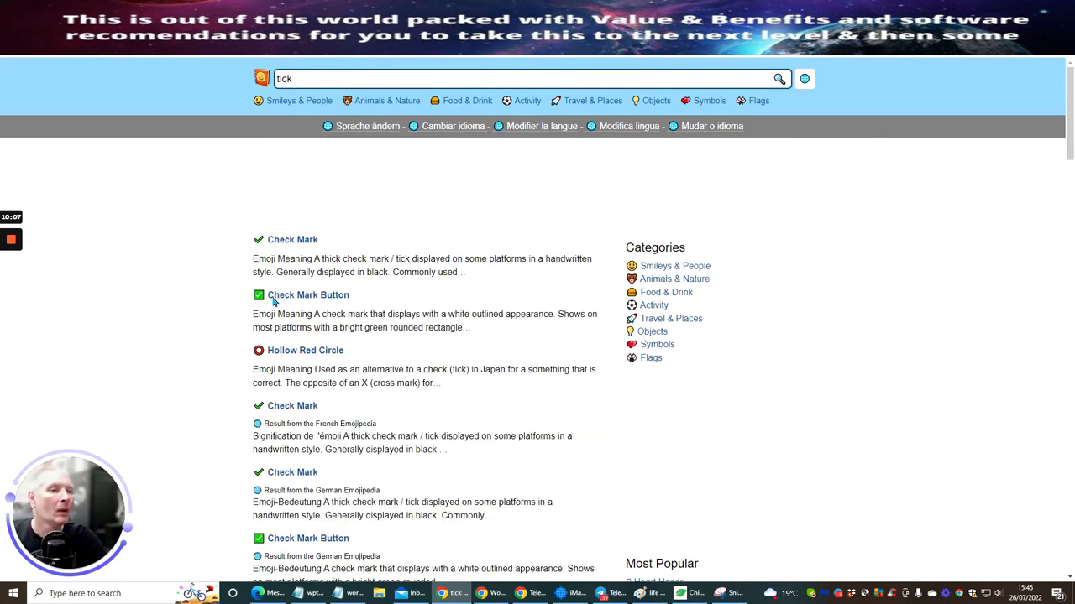
click(308, 294)
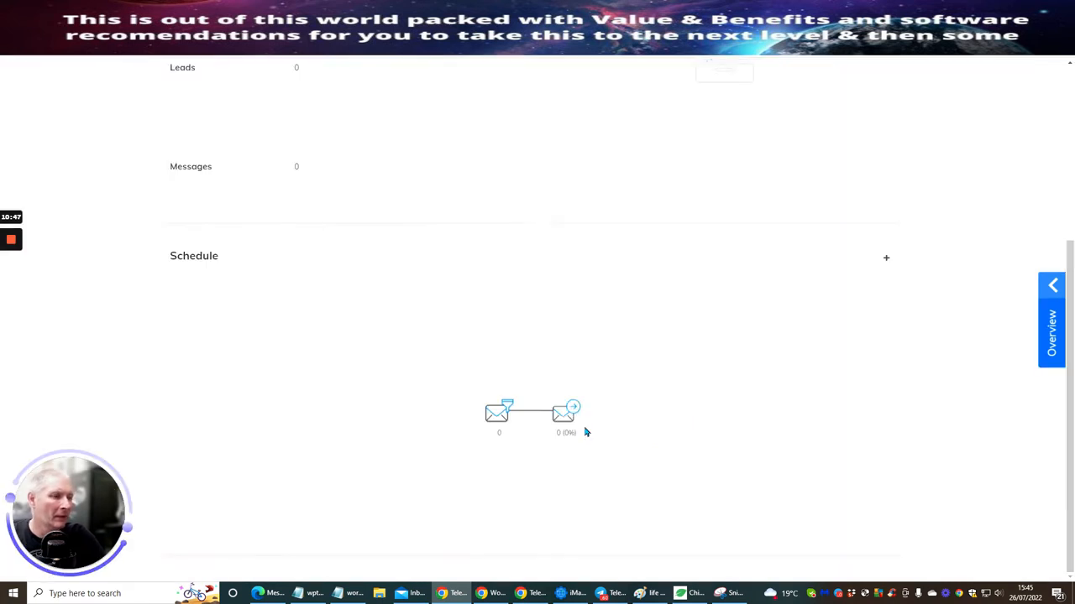
mouse_move(663, 388)
text(m)
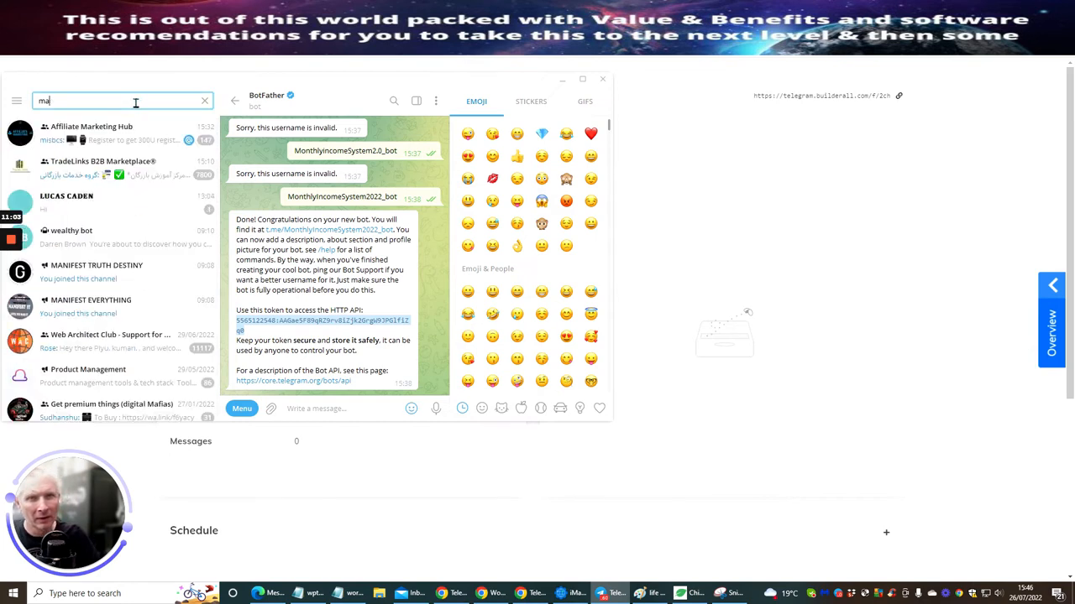
Find Affiliate Marketing Hub via 'aff' and send it the funnel link telegram.builderall.com/f/2ch
text(affiliate)
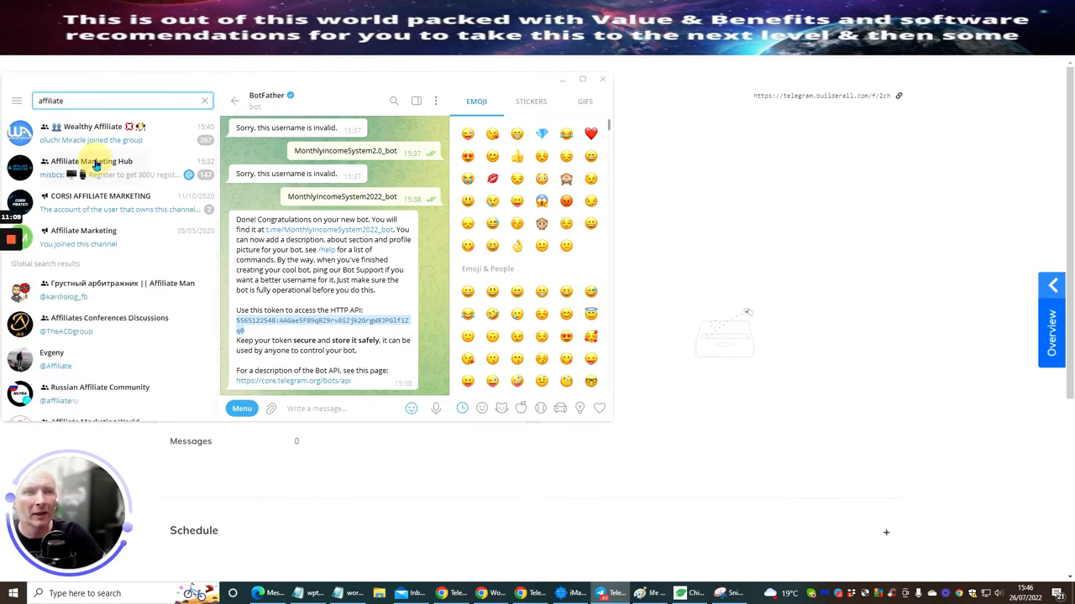
click(92, 166)
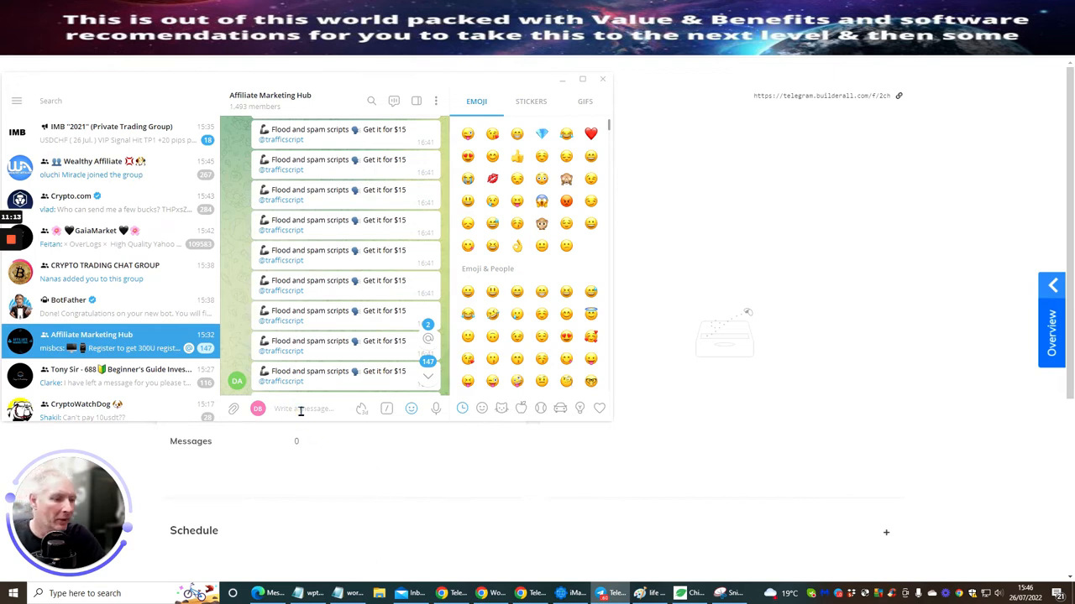
right_click(302, 408)
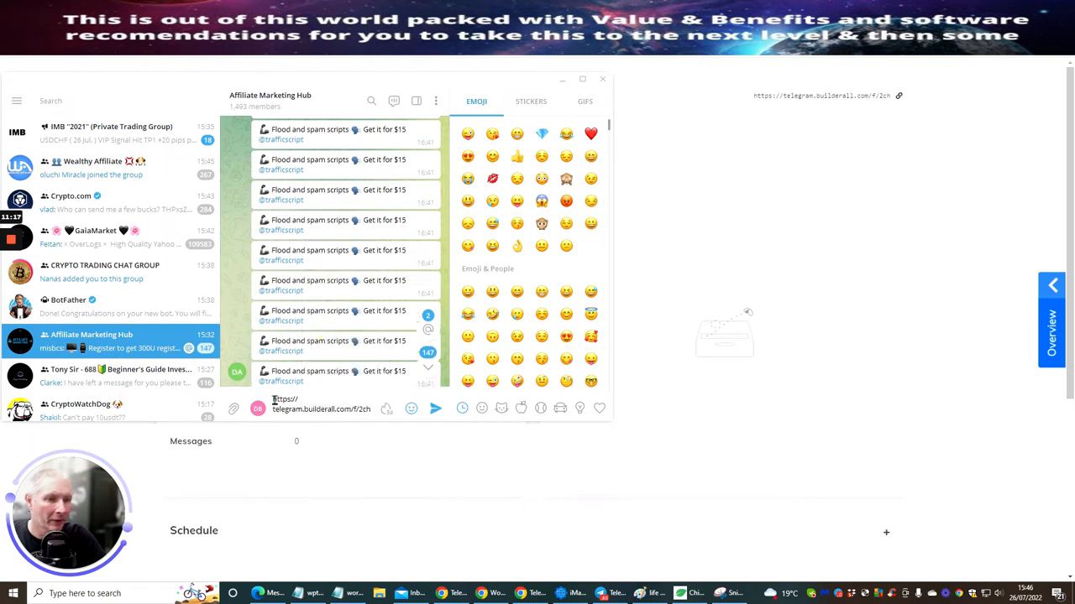
click(435, 409)
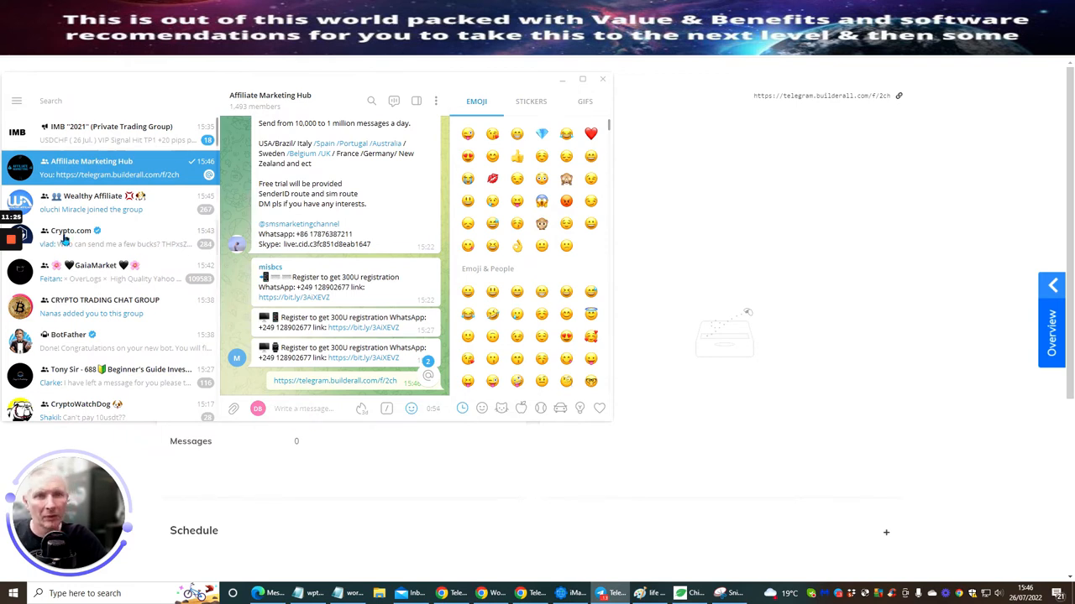
click(91, 195)
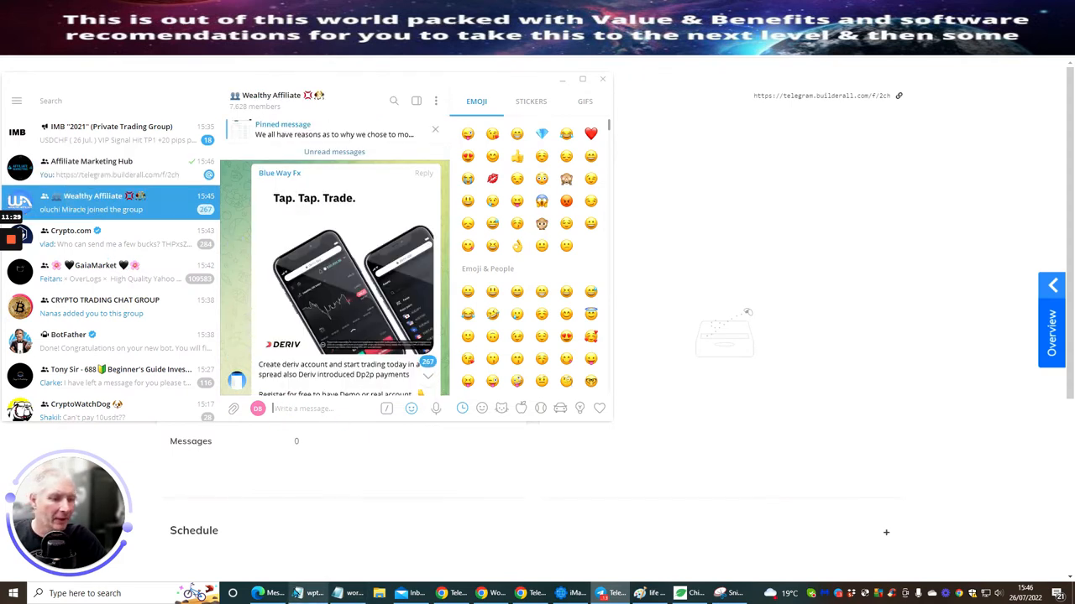
Paste the Monthly Income System promo text and the funnel link into Wealthy Affiliate's message box
right_click(500, 510)
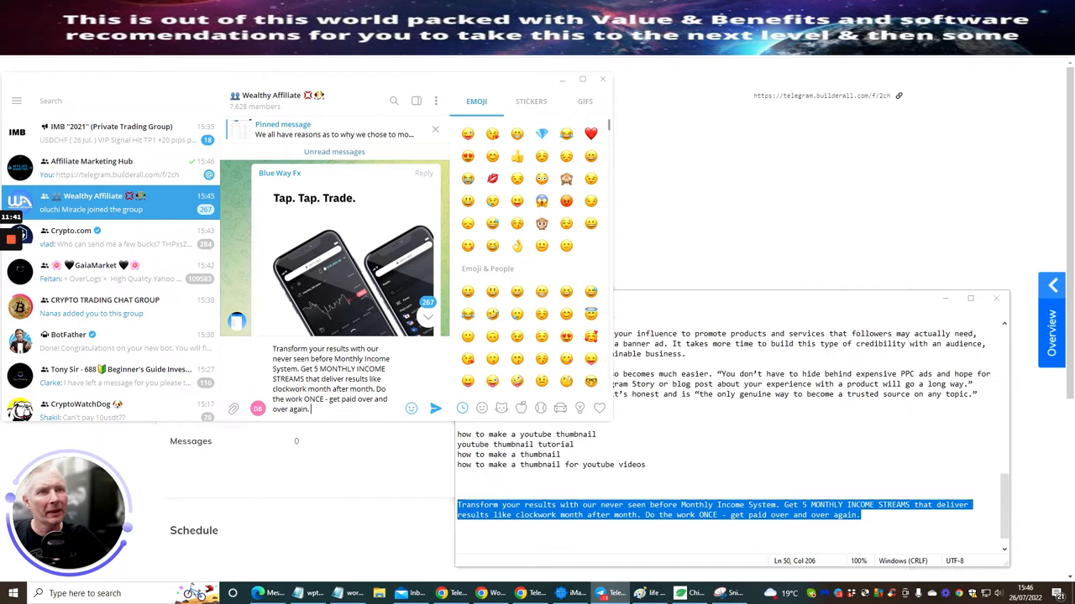
mouse_move(680, 183)
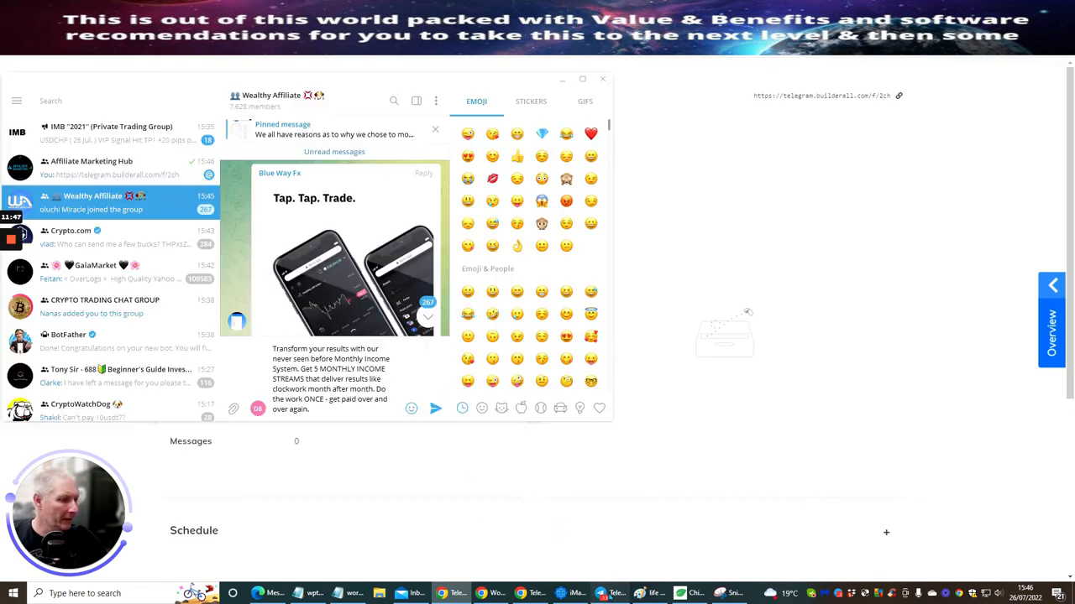
right_click(333, 386)
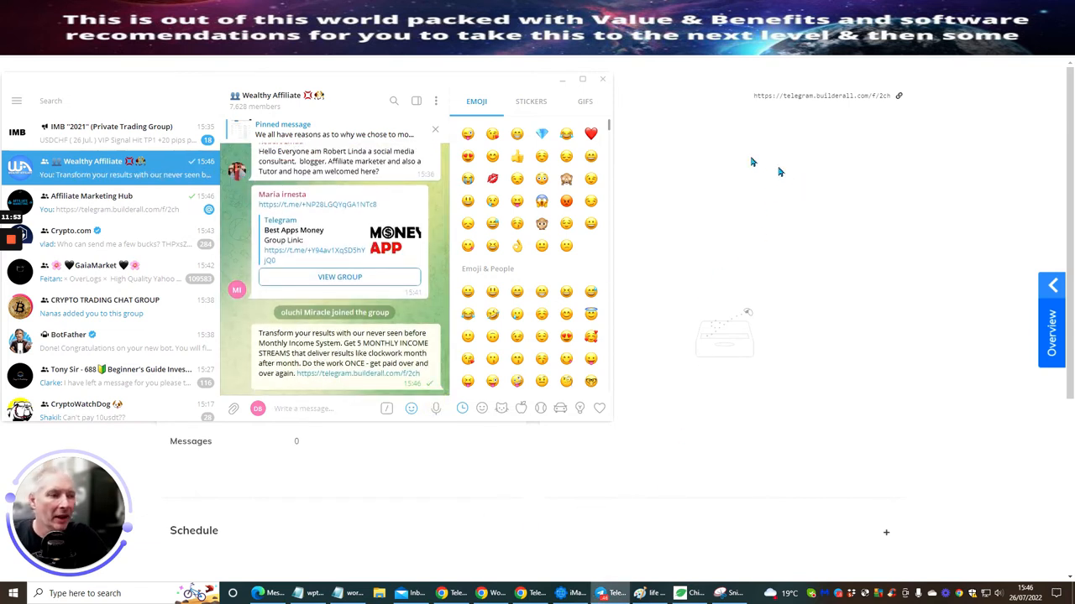
scroll(down, 3)
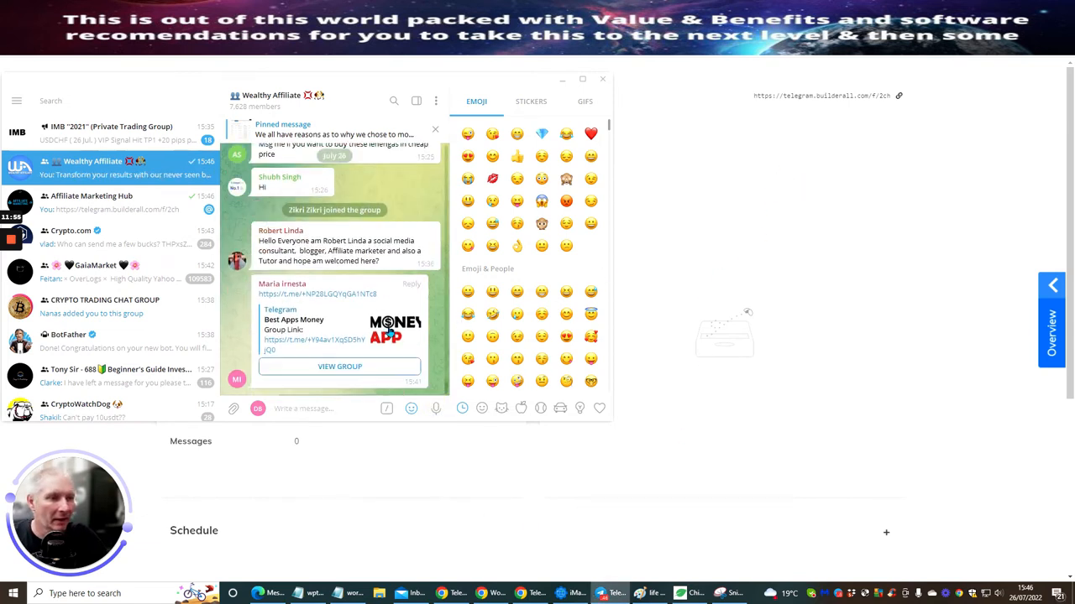
Follow the posted funnel link and START the monthlyIncome2.0 bot to get its welcome reply
scroll(down, 3)
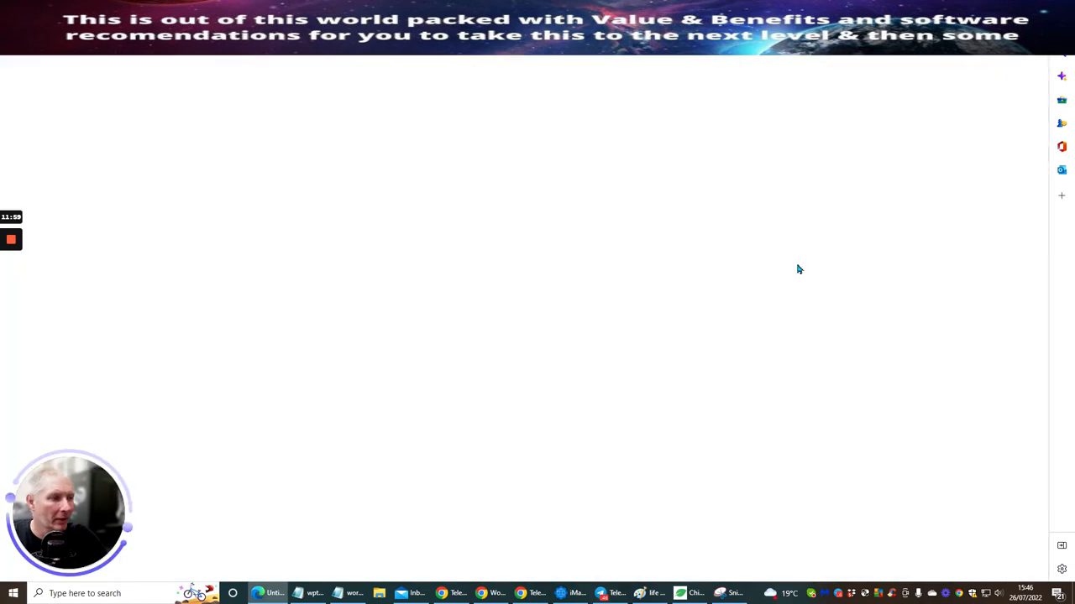
click(610, 594)
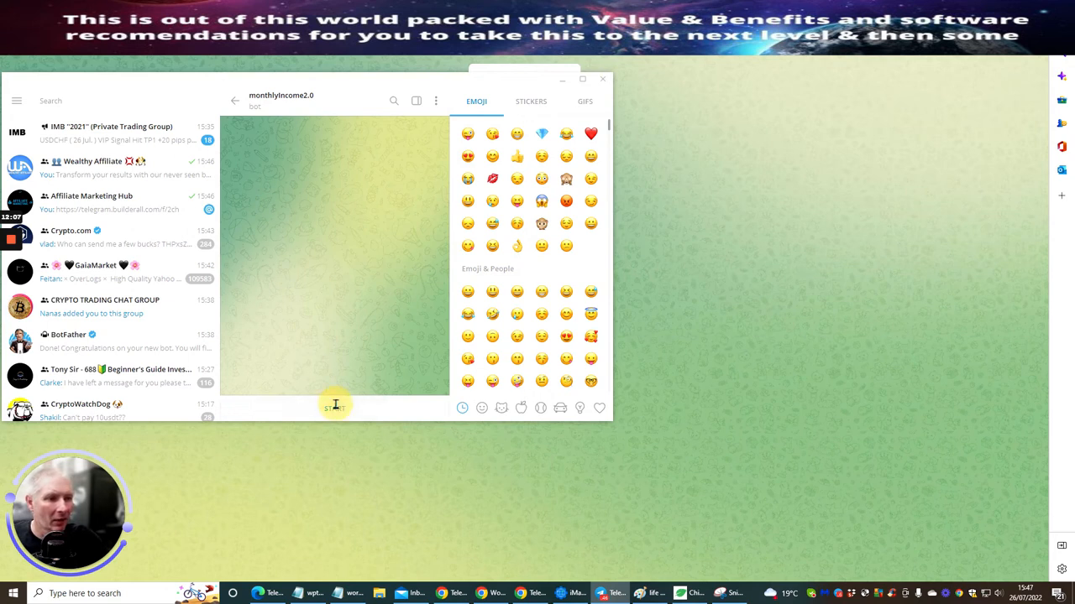
click(334, 407)
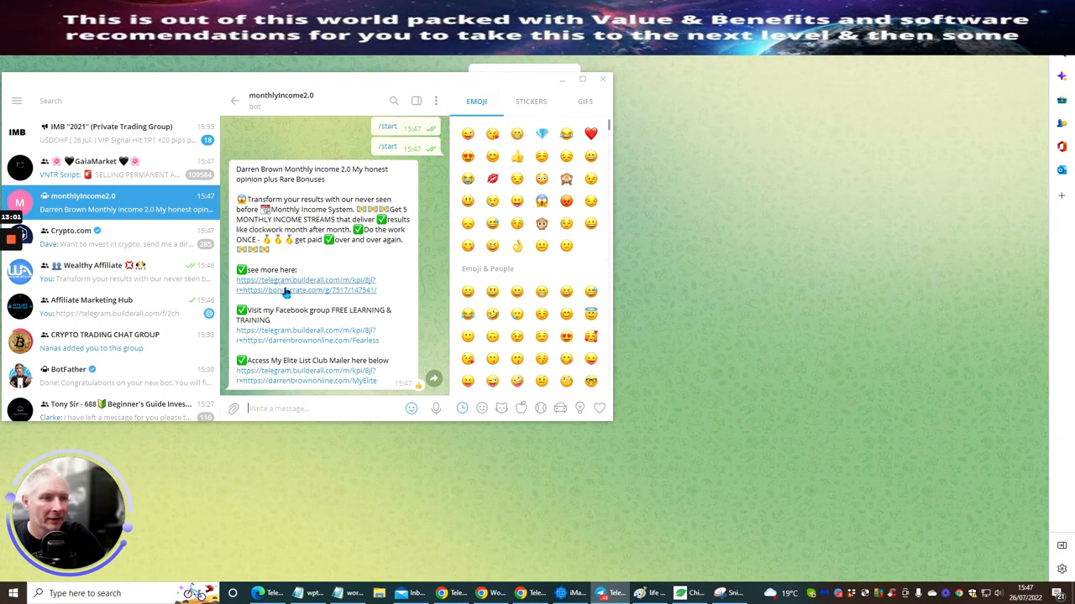
mouse_move(322, 261)
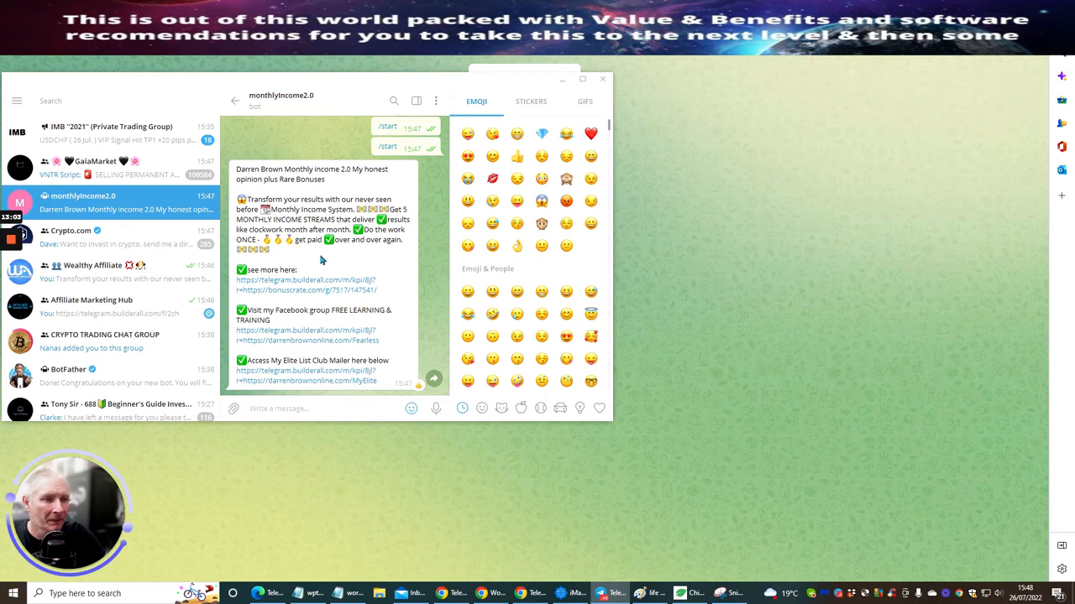
mouse_move(307, 290)
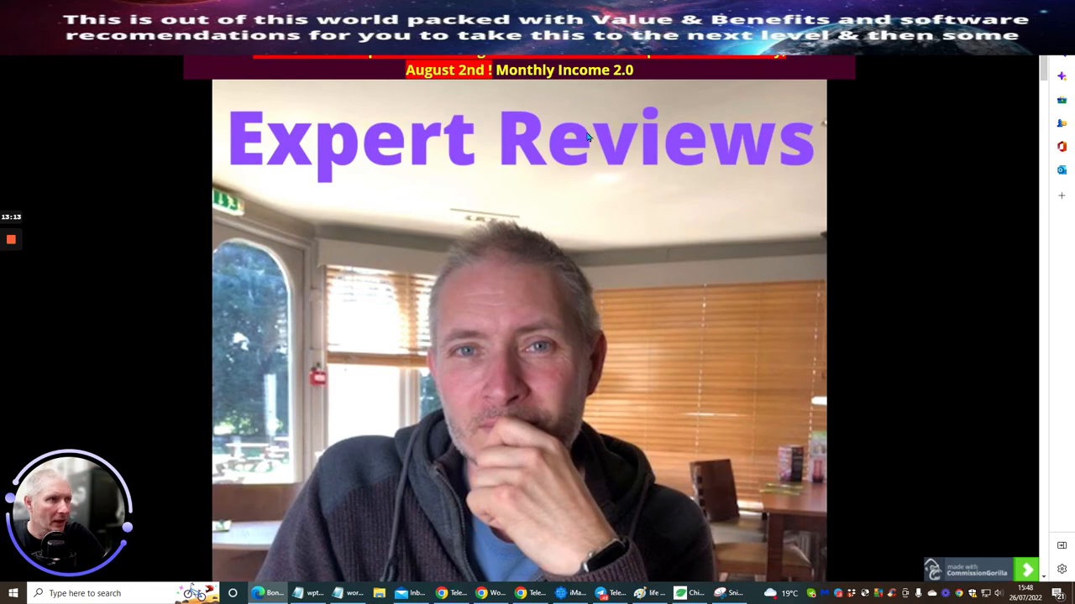
Scroll through the CommissionGorilla Monthly Income 2.0 bonus page review and instructions
scroll(down, 3)
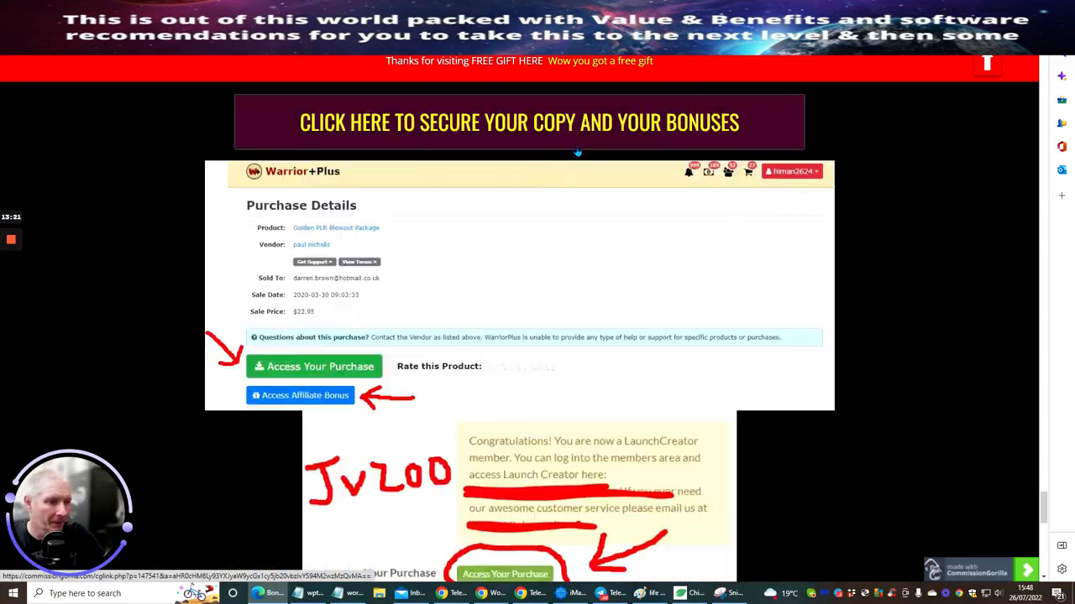
scroll(down, 3)
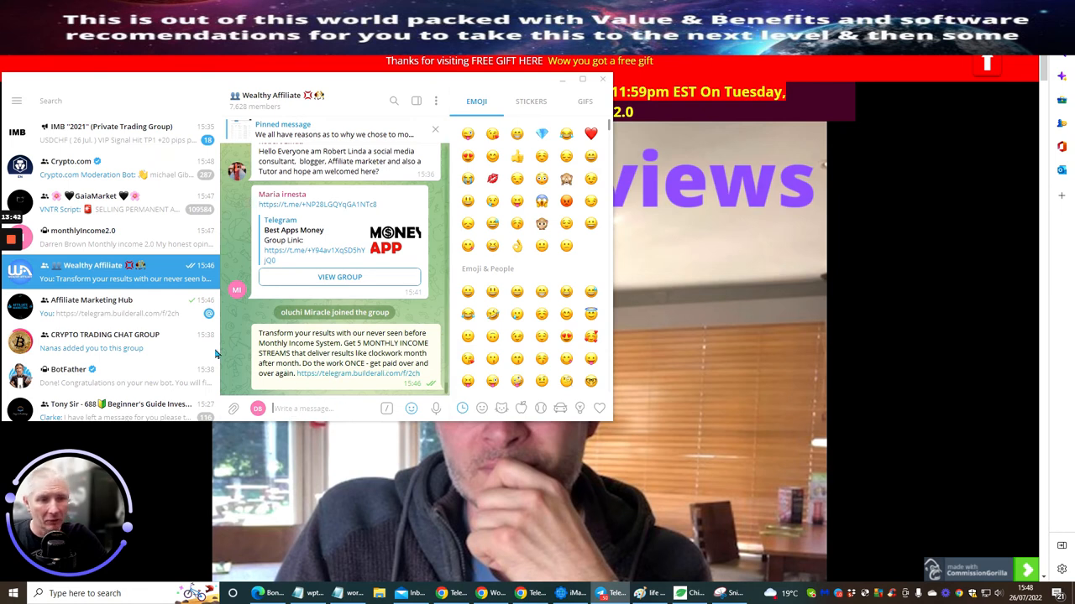
Visit the Online Jobs group, which demands five added contacts before posting
scroll(down, 3)
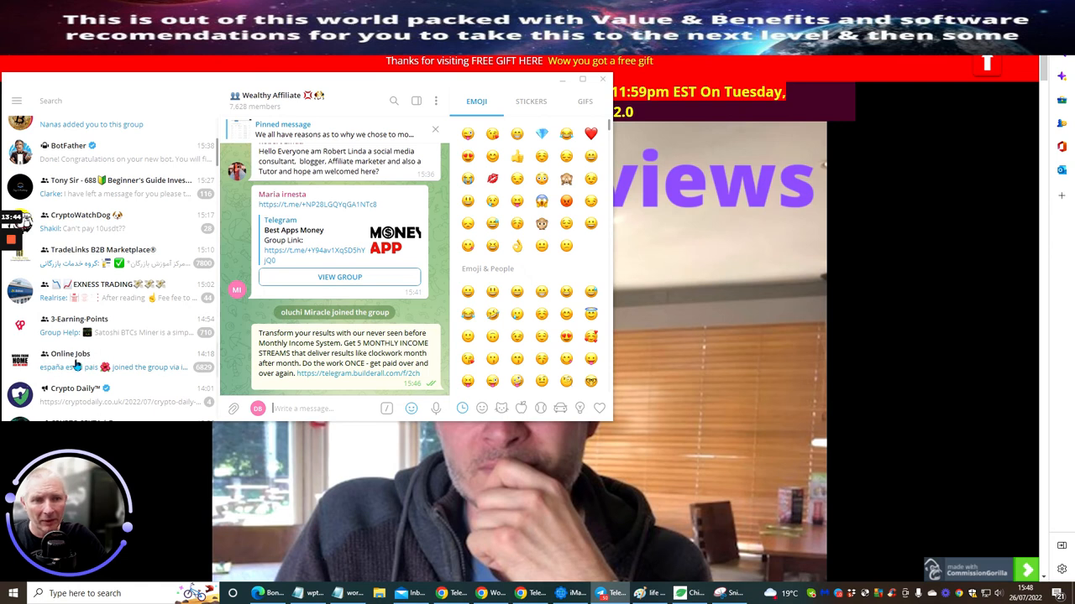
click(84, 353)
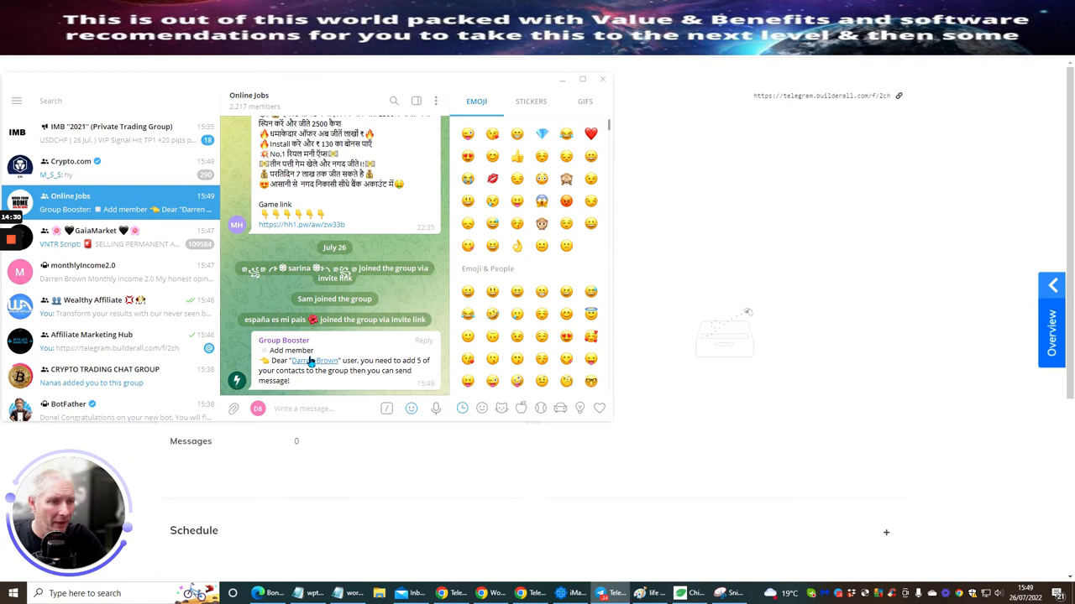
mouse_move(335, 380)
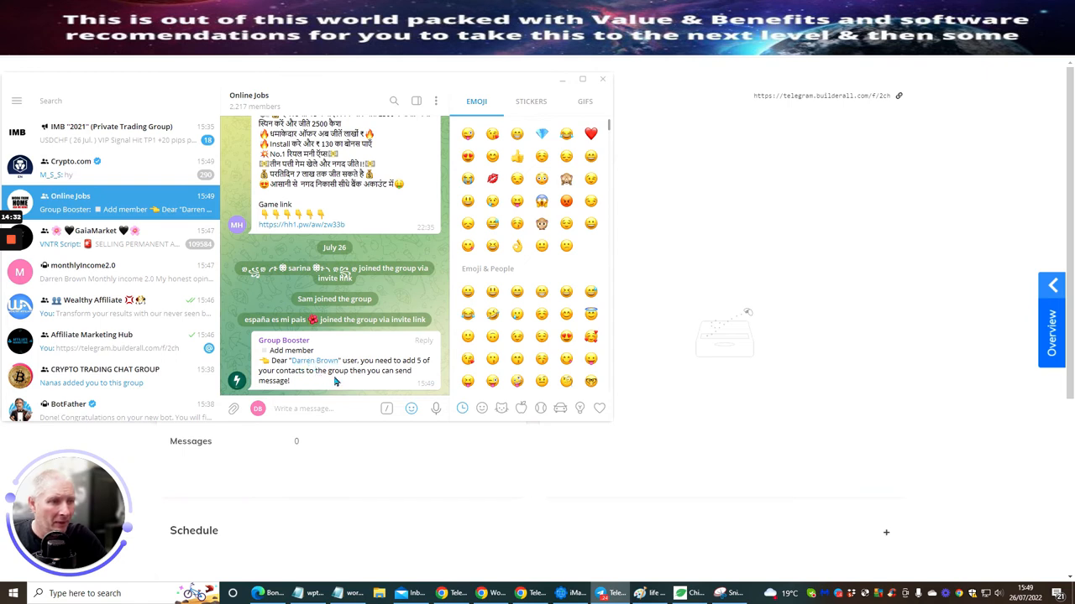
mouse_move(342, 389)
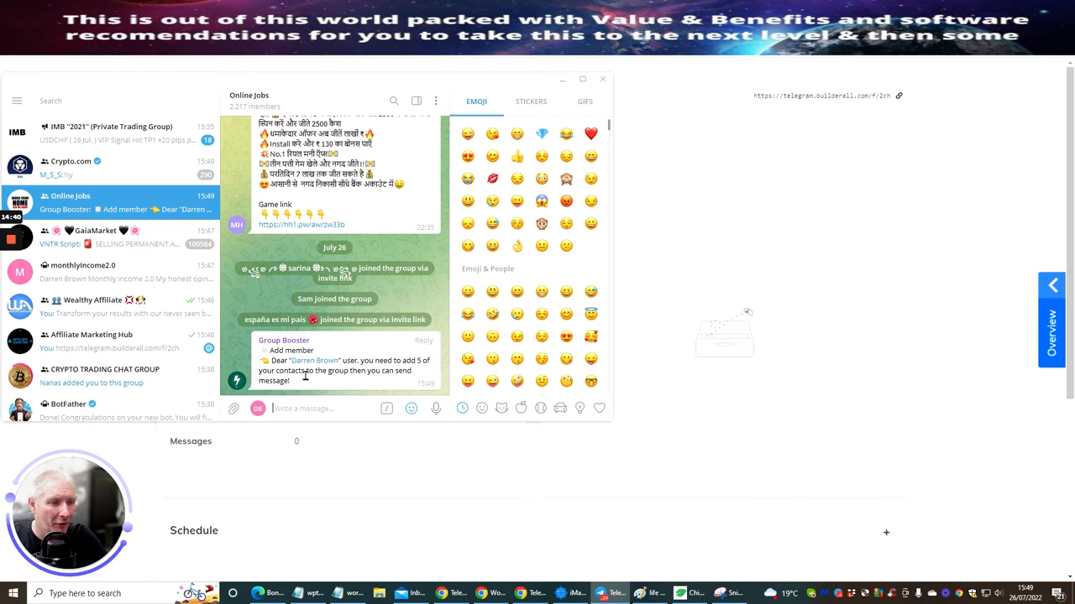
mouse_move(311, 387)
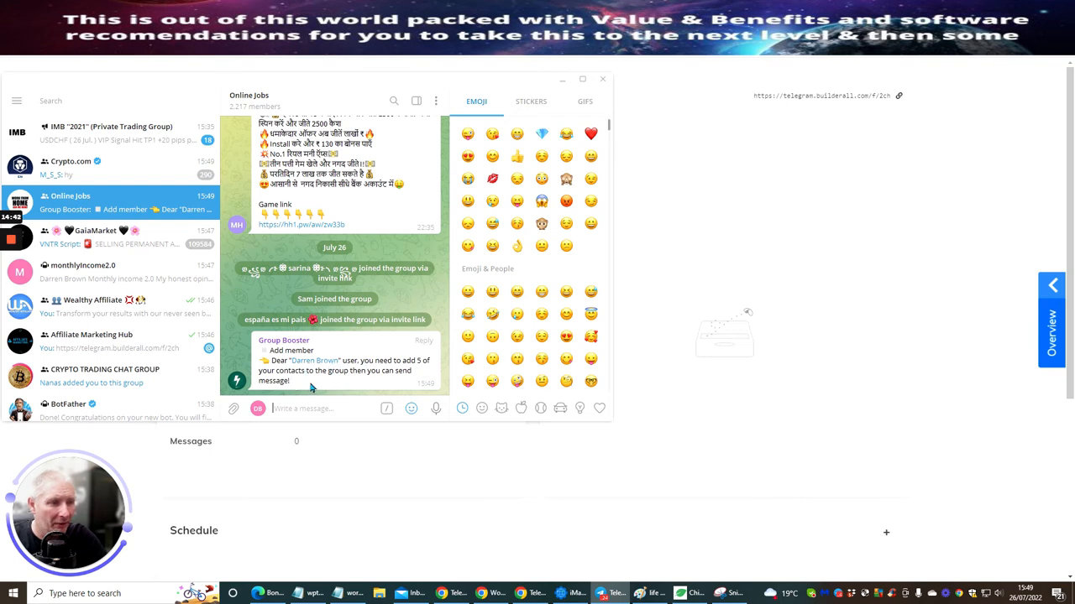
Scroll the chat list further and enter the work from home opportunities group
scroll(down, 3)
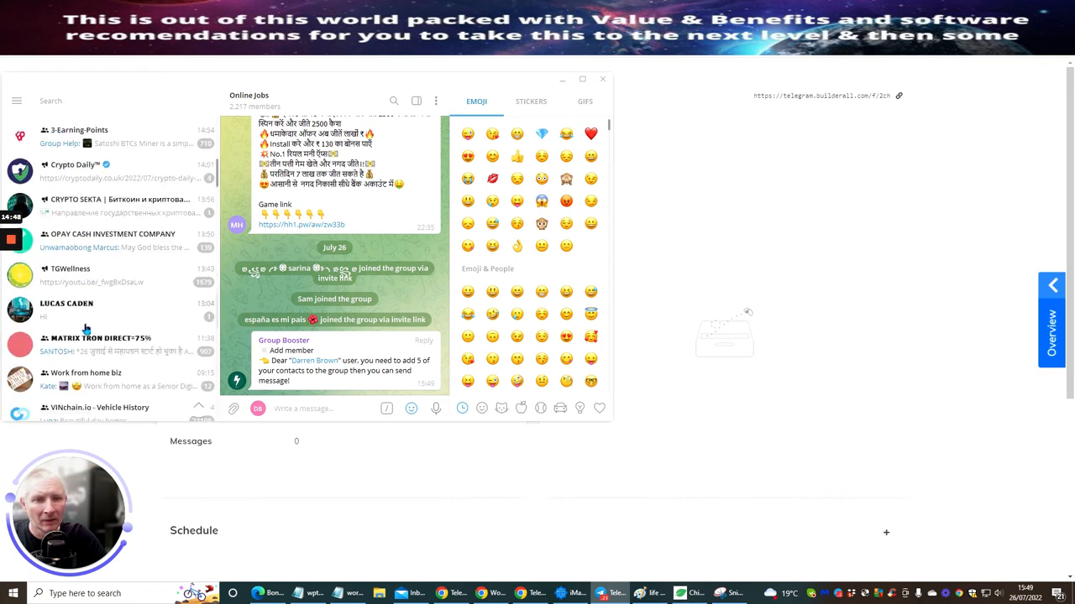
scroll(down, 3)
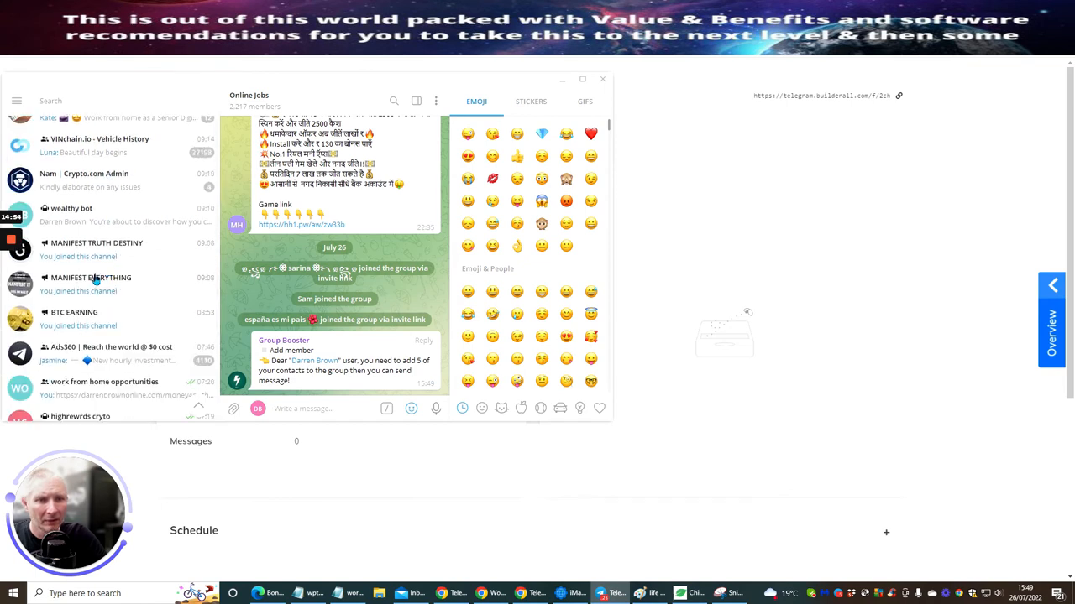
scroll(down, 3)
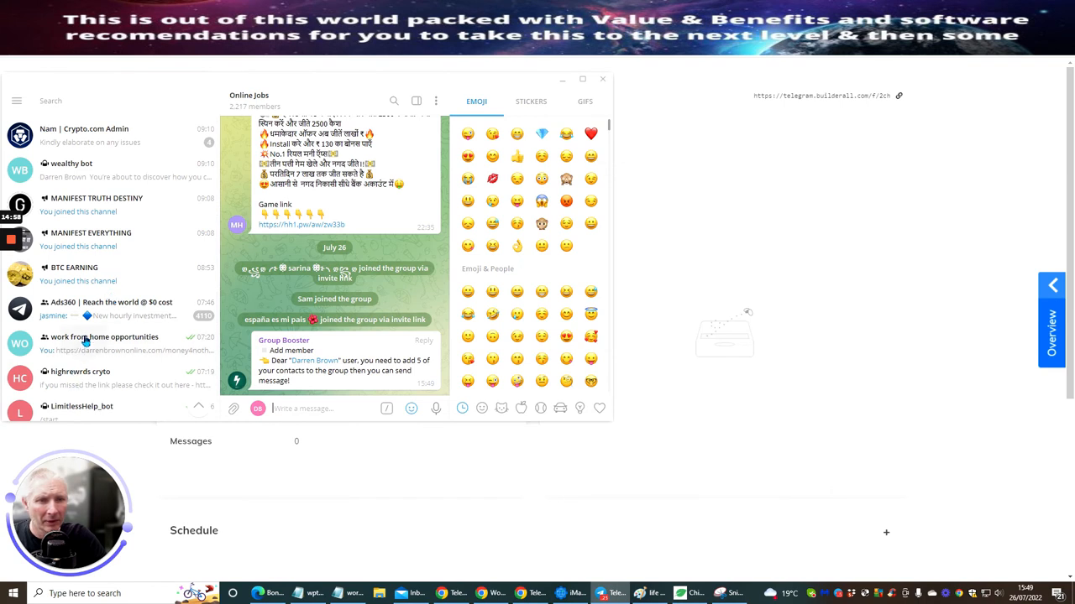
click(100, 342)
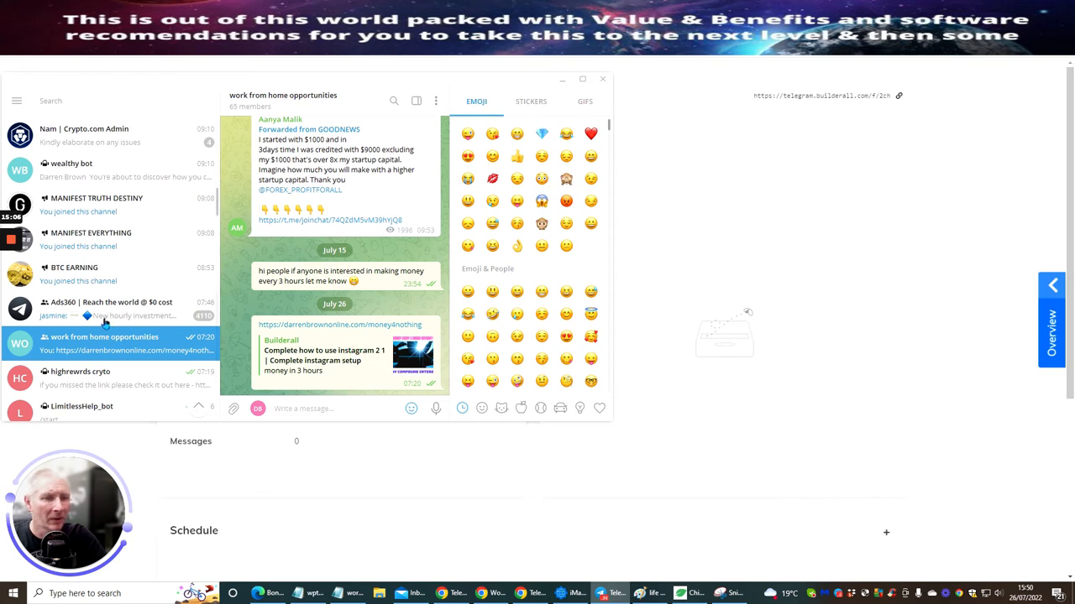
scroll(down, 3)
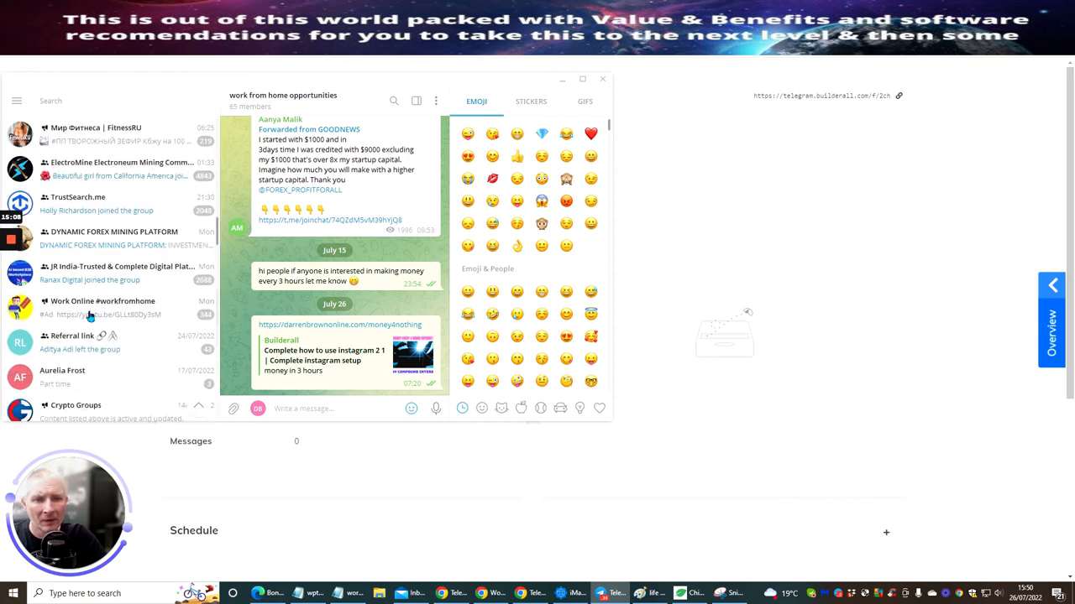
Search chats for 'best s' and view the best side hustle bot chat
click(122, 100)
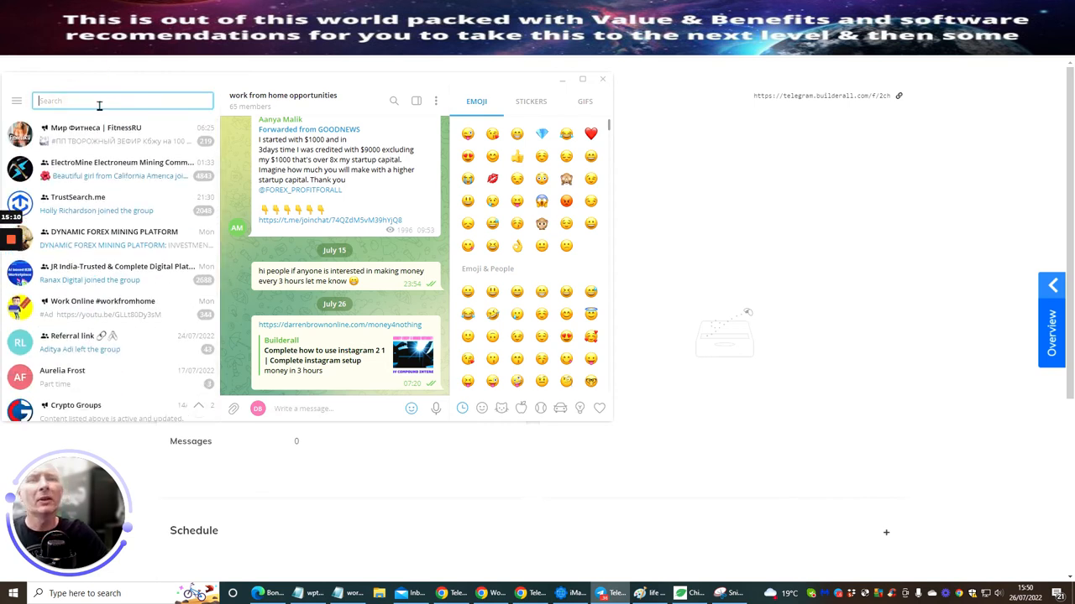
text(best side hustle)
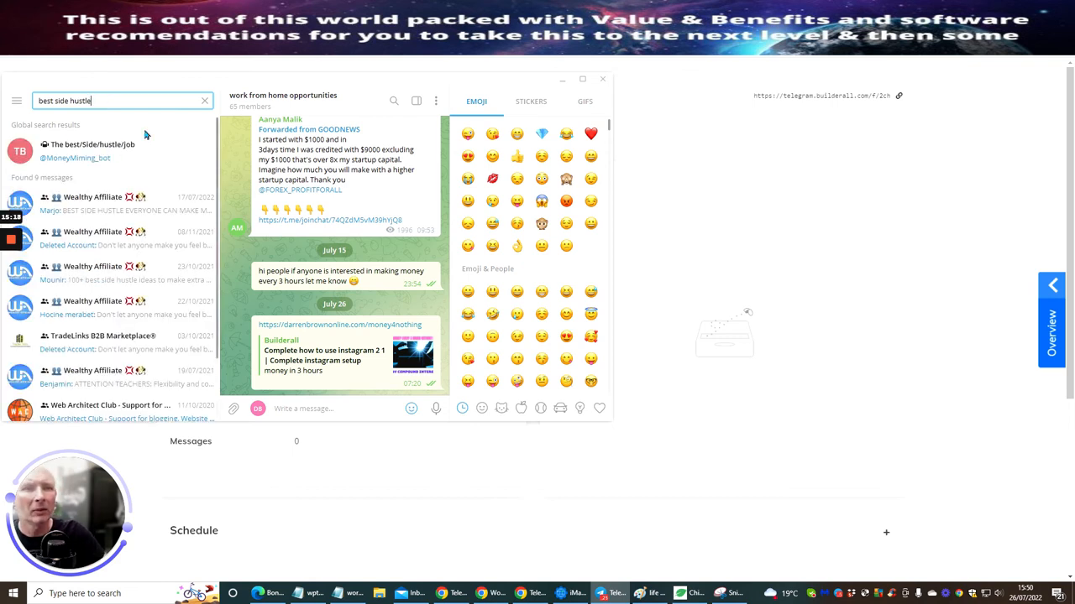
mouse_move(86, 204)
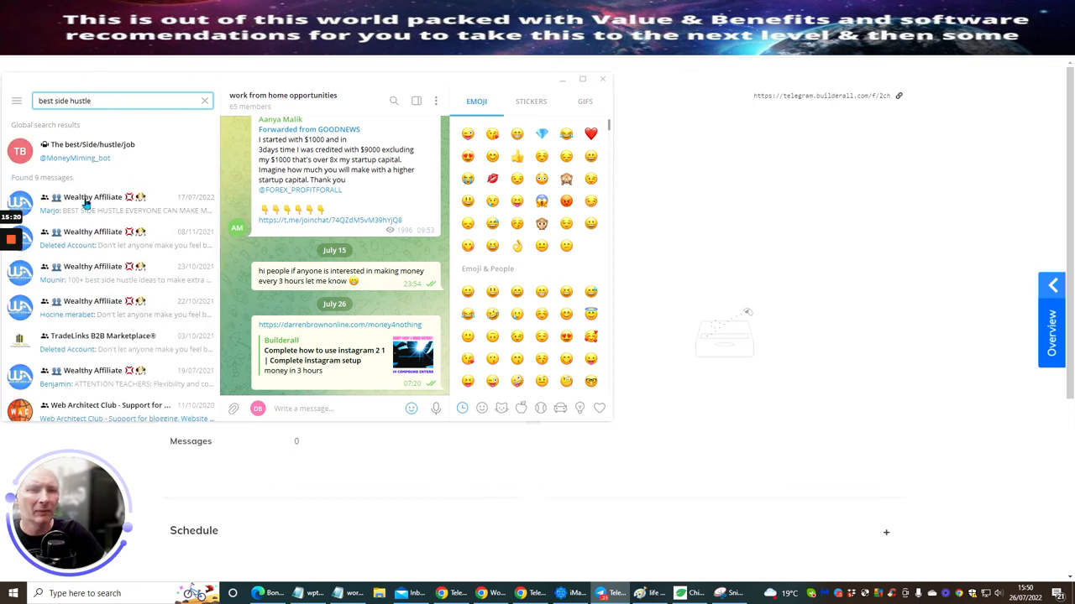
click(93, 151)
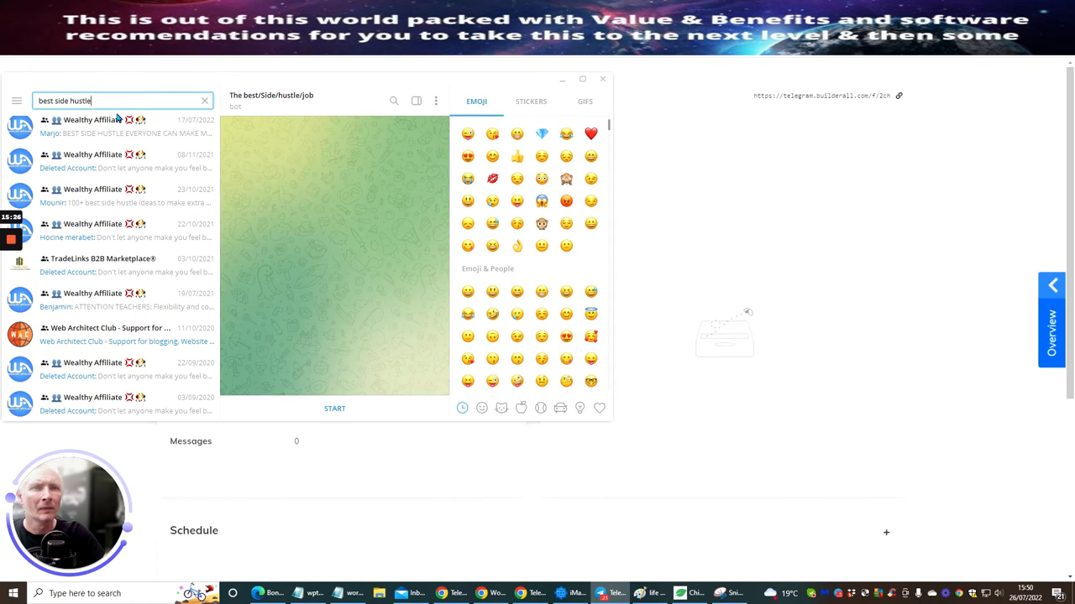
Search 'start online', then 'wor' to reach the Work from home biz group
click(204, 100)
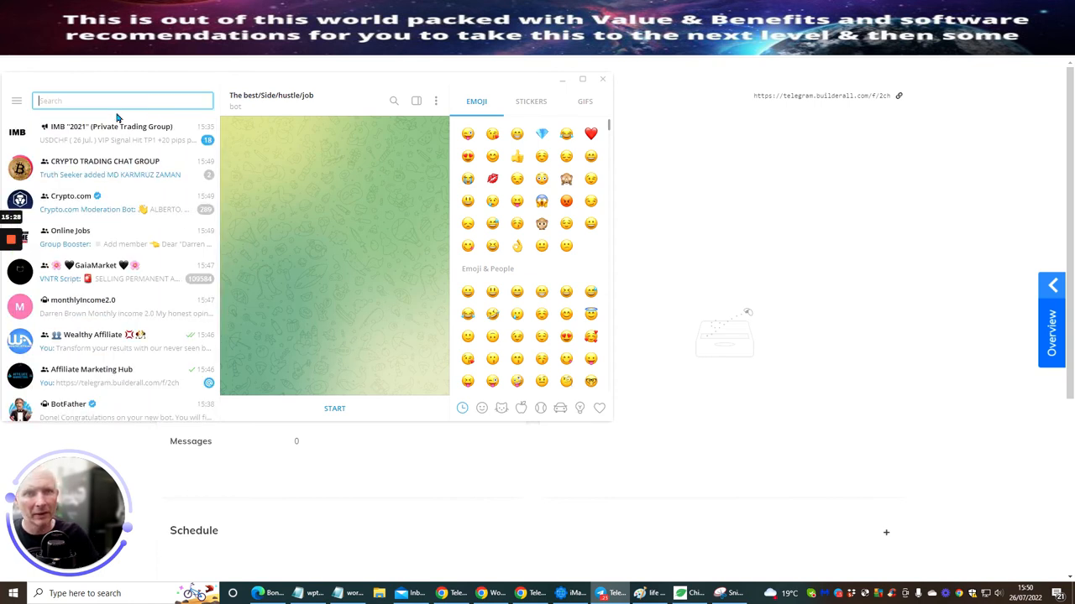
text(s)
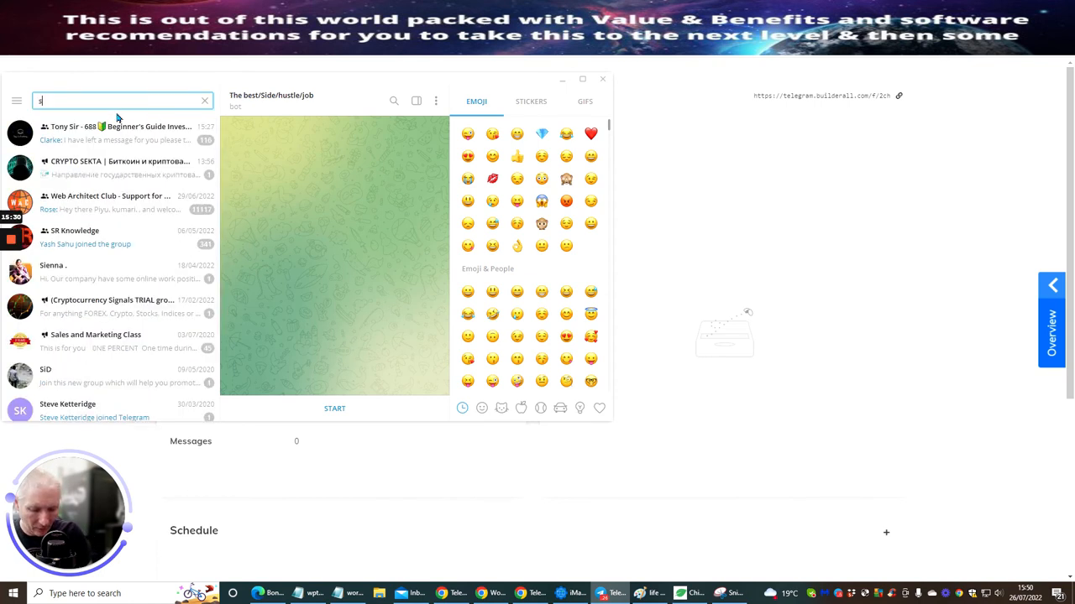
text(start online)
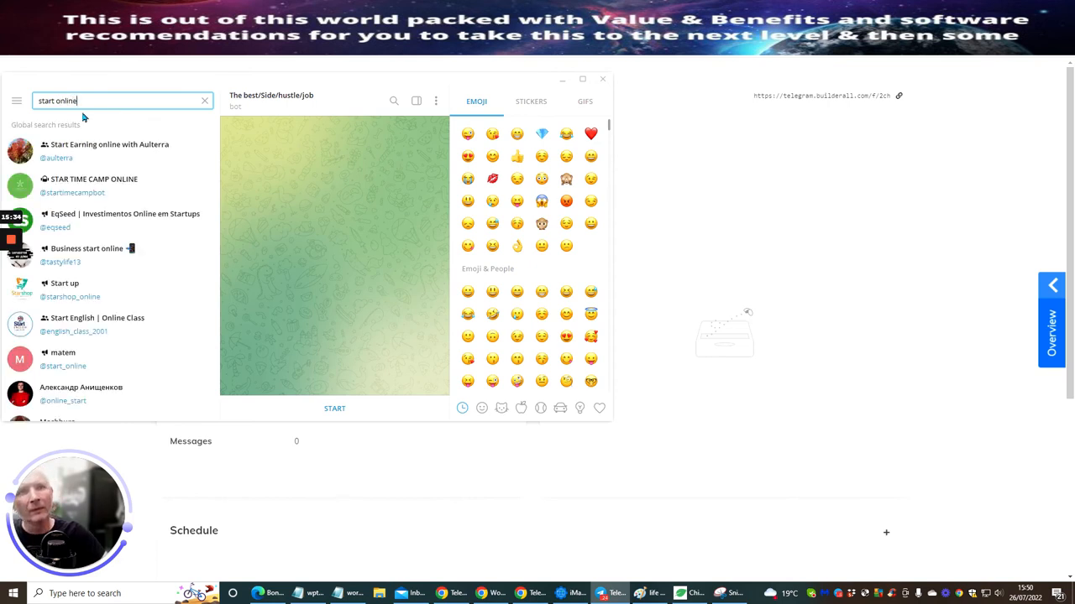
mouse_move(88, 101)
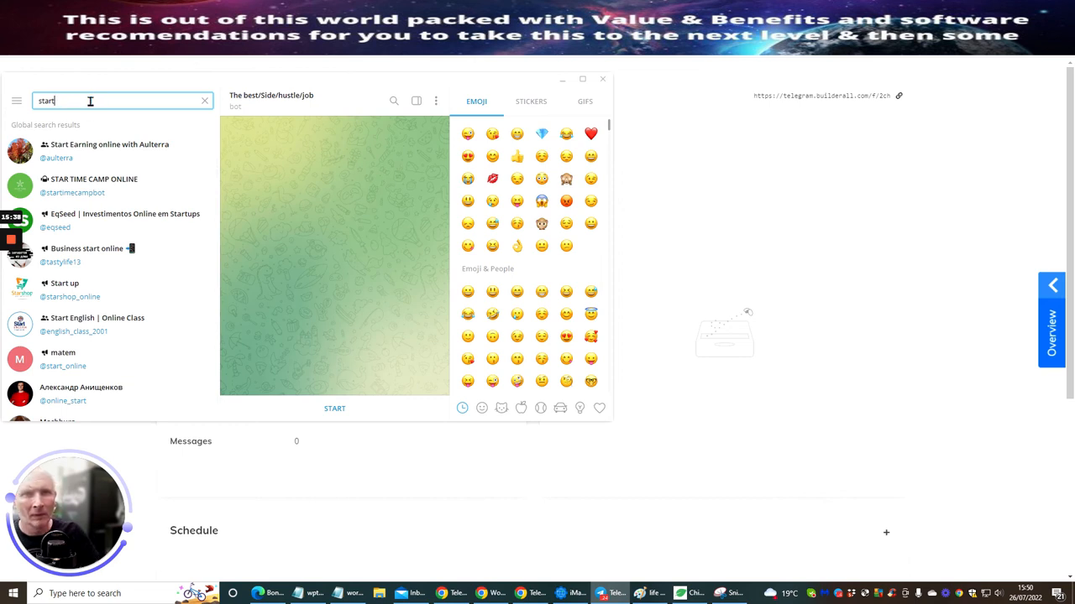
text(wor)
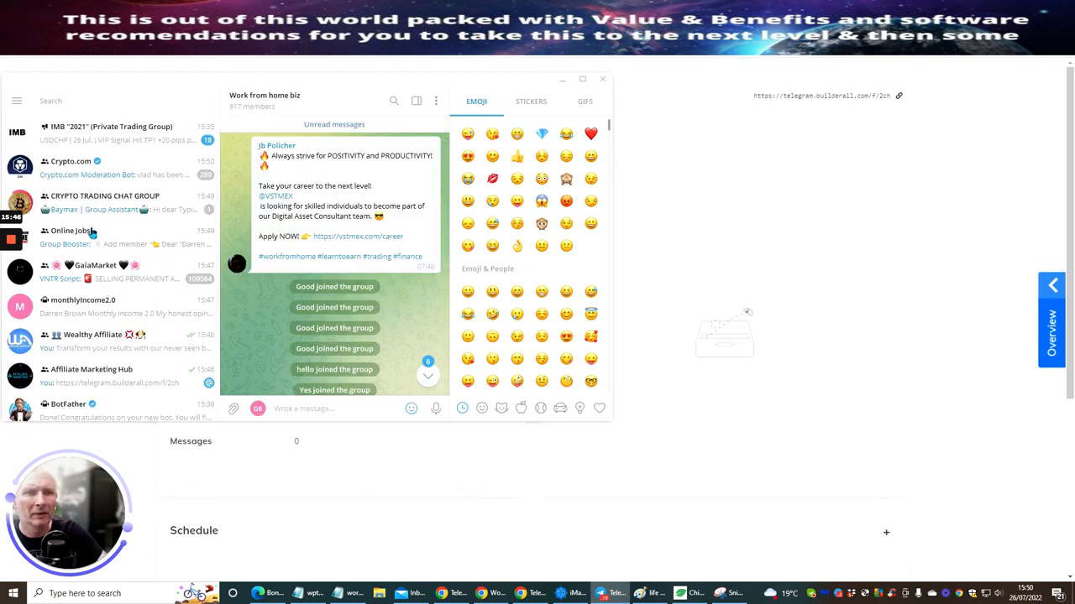
mouse_move(150, 140)
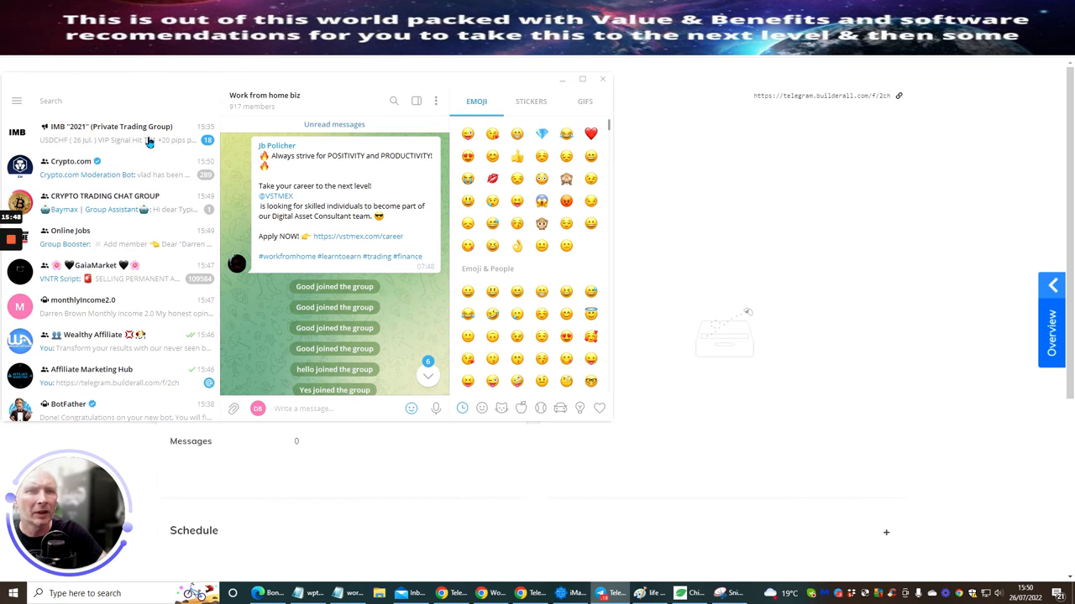
Locate the True Blogging group in the chat list and switch into it
scroll(down, 3)
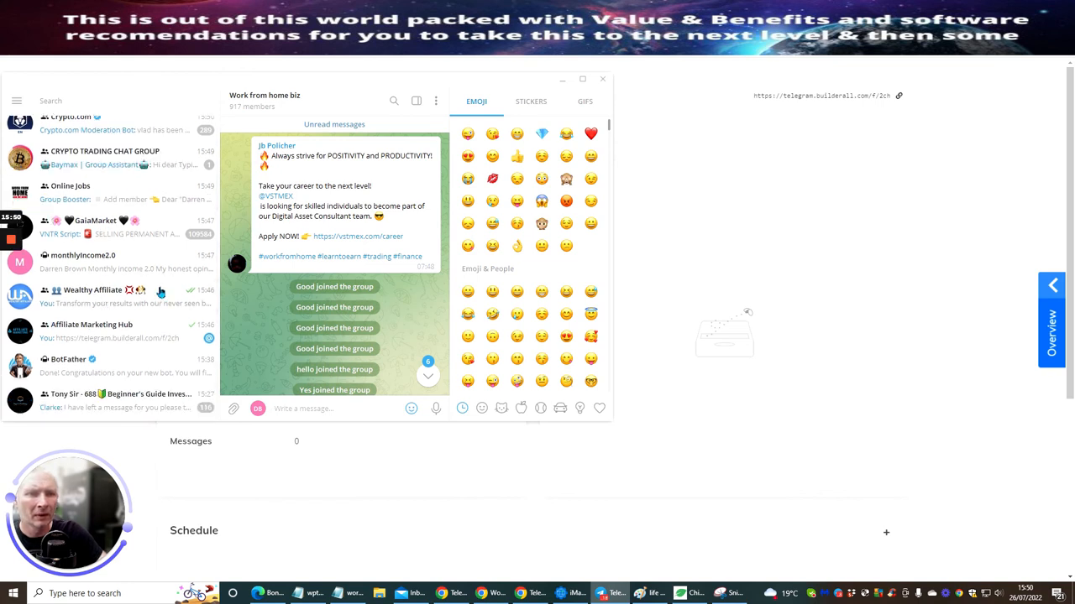
scroll(down, 3)
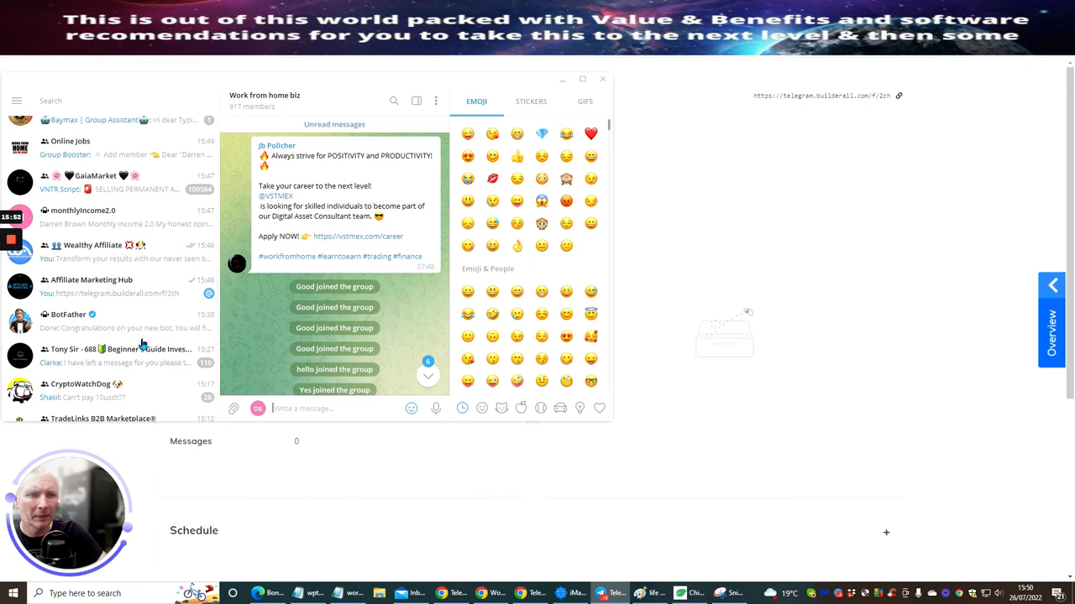
scroll(down, 3)
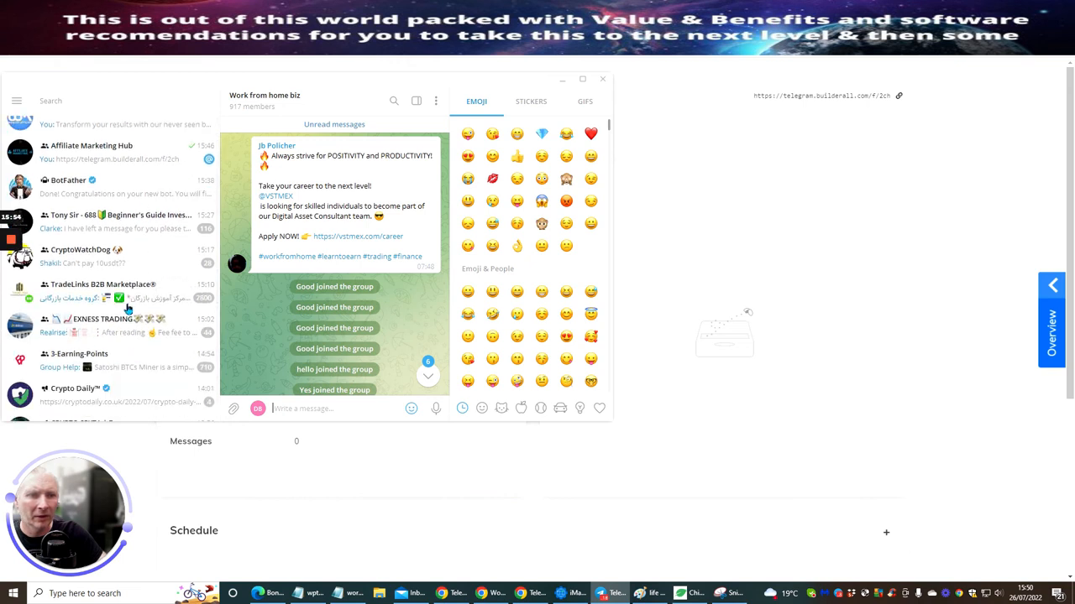
scroll(down, 3)
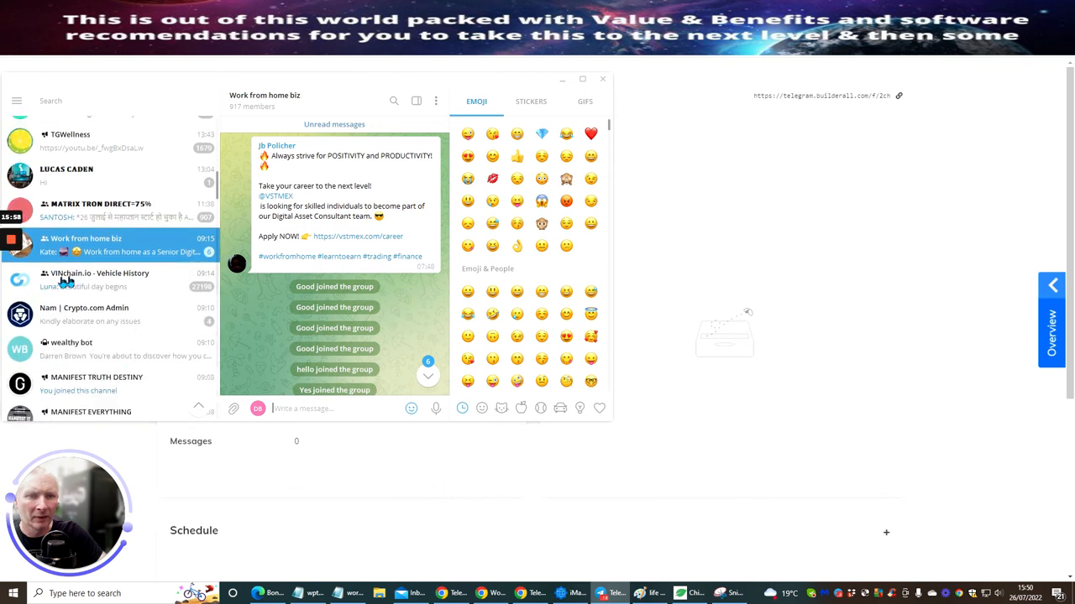
scroll(down, 3)
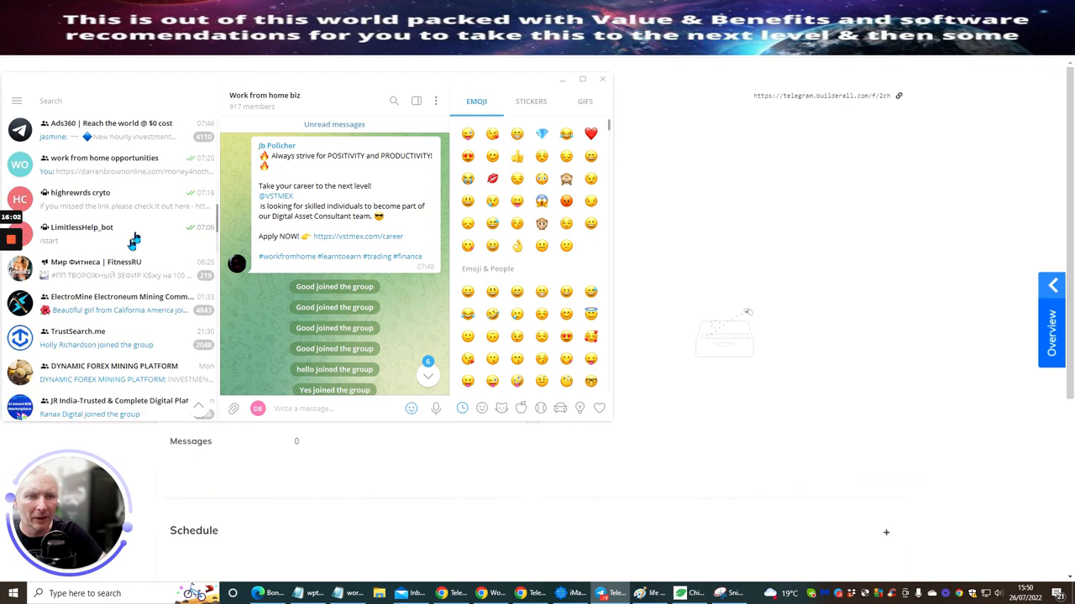
scroll(down, 3)
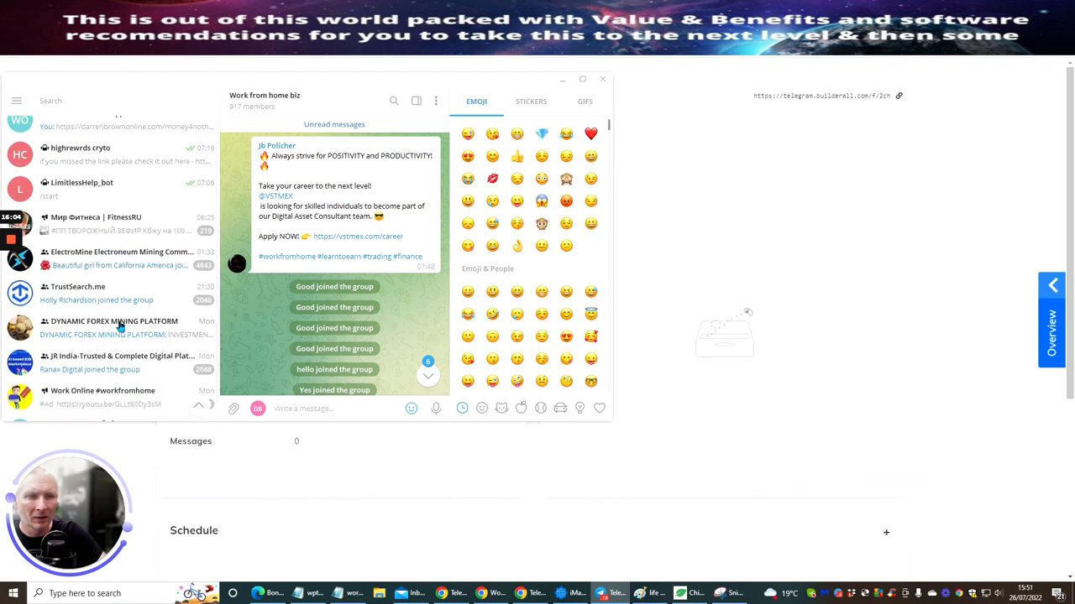
scroll(down, 3)
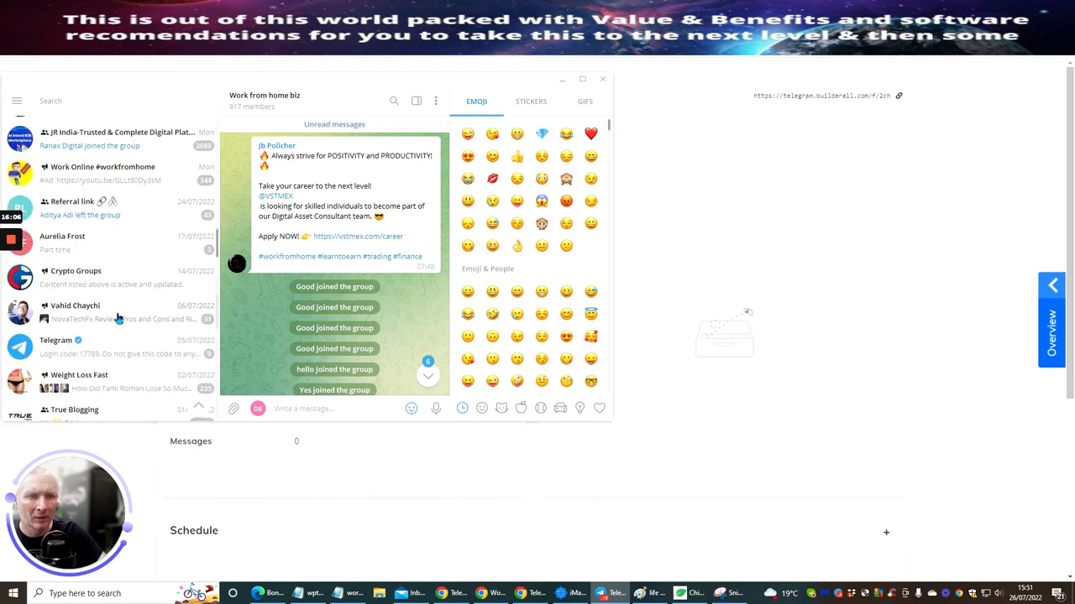
scroll(down, 3)
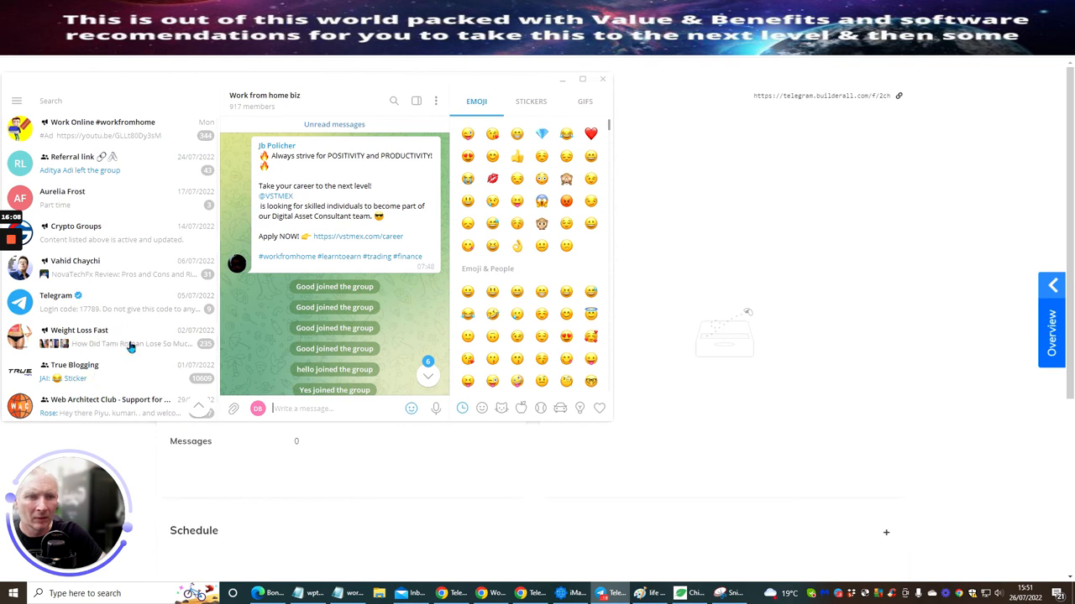
scroll(down, 3)
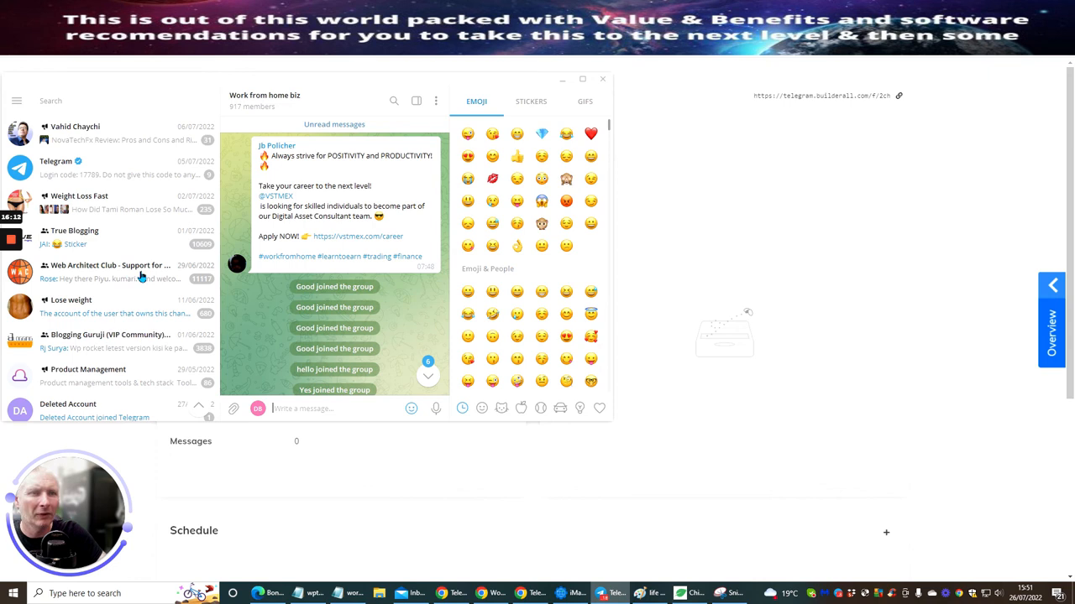
mouse_move(134, 233)
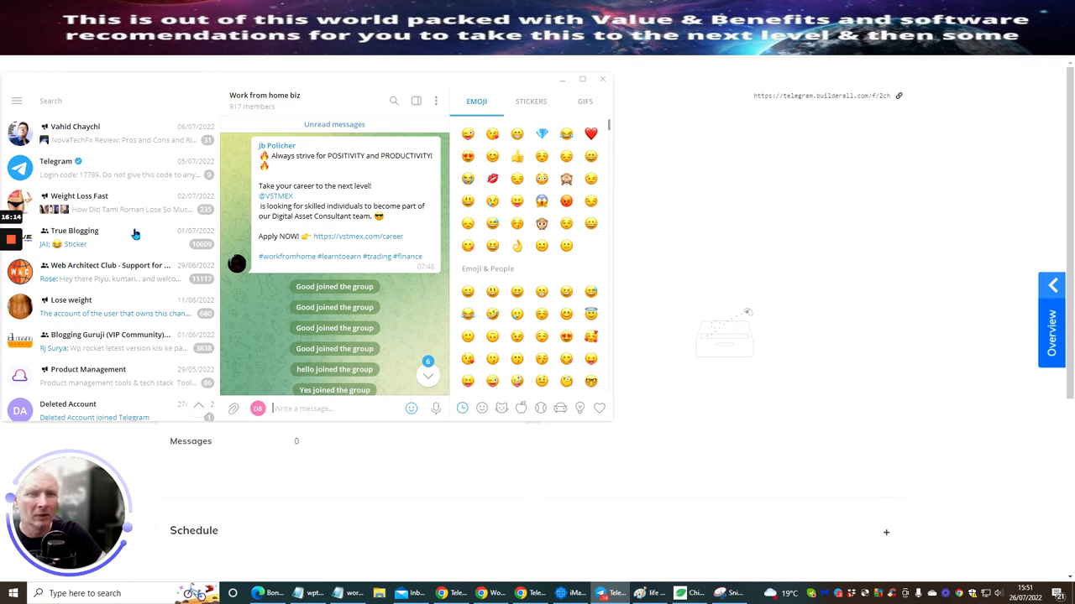
click(74, 236)
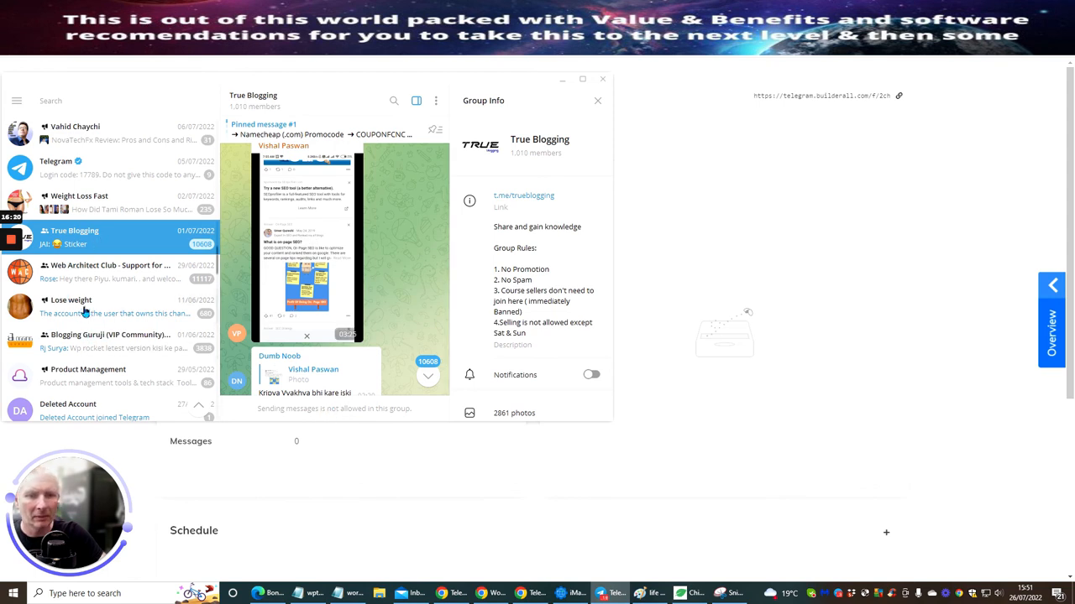
Scroll through the True Blogging group's info and rules to review them
scroll(down, 3)
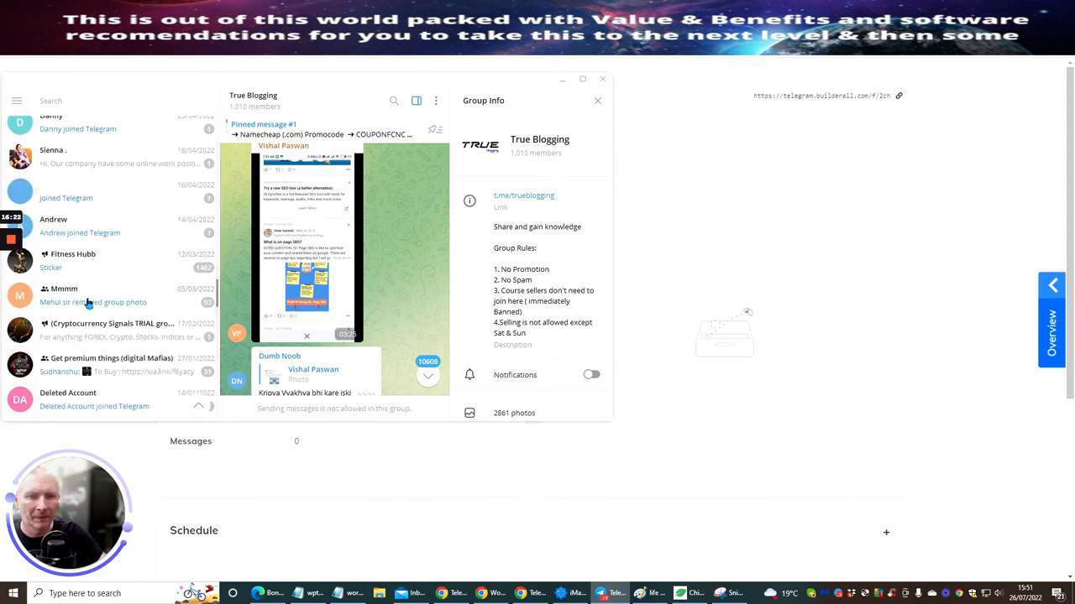
scroll(down, 3)
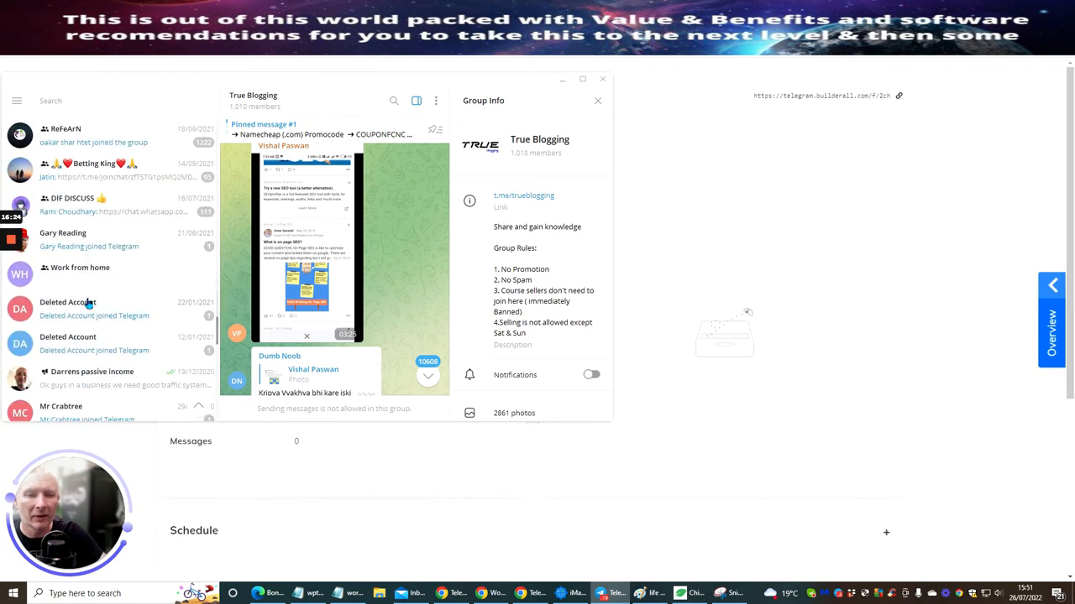
scroll(down, 3)
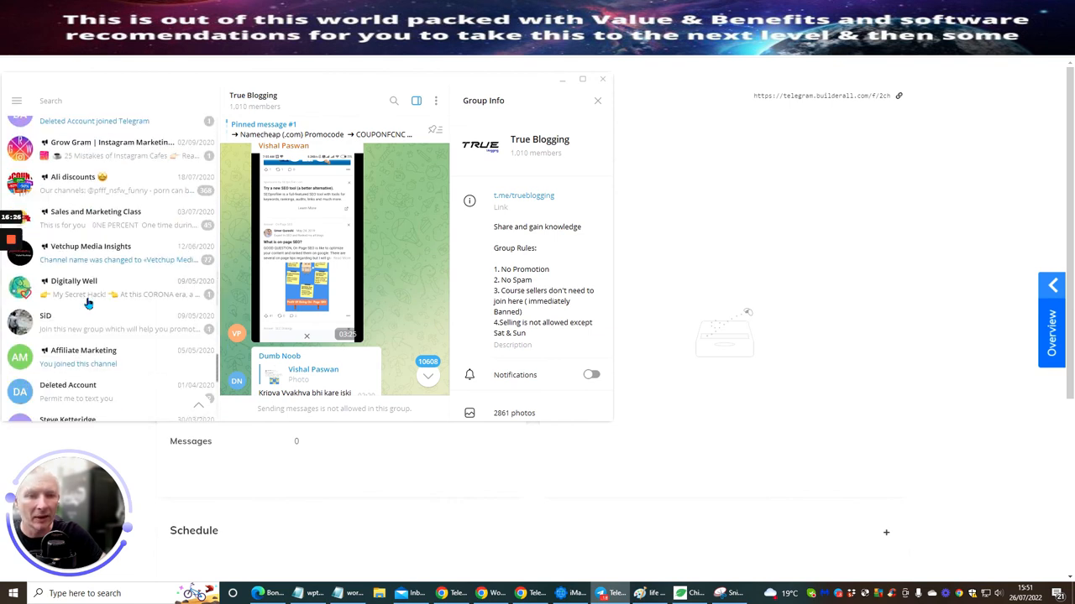
scroll(down, 3)
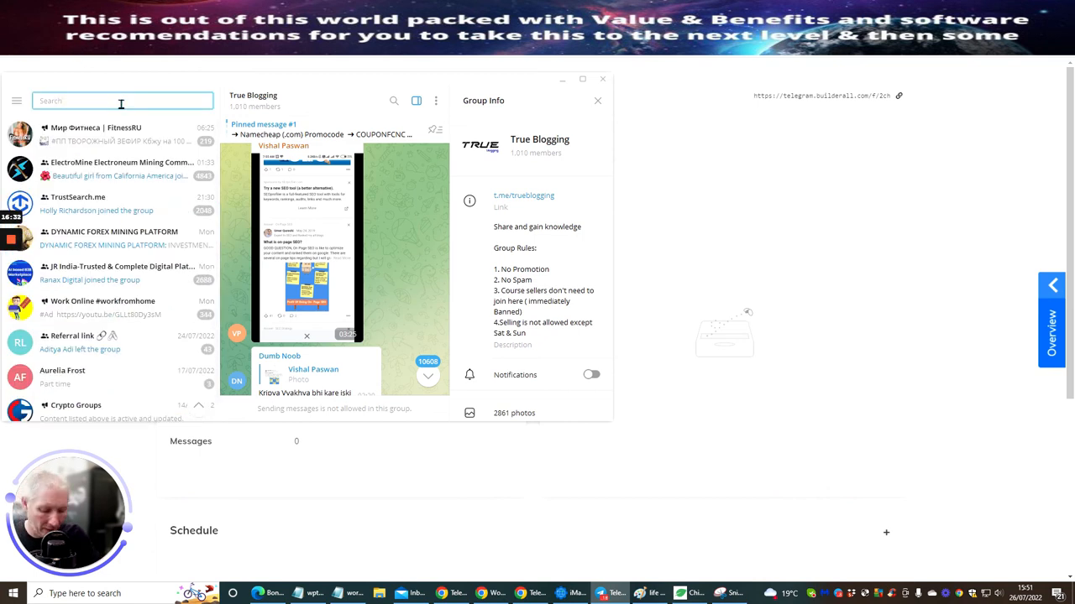
Search chats for 'mums and dads', clear it, then search for 'digital' instead
text(mu)
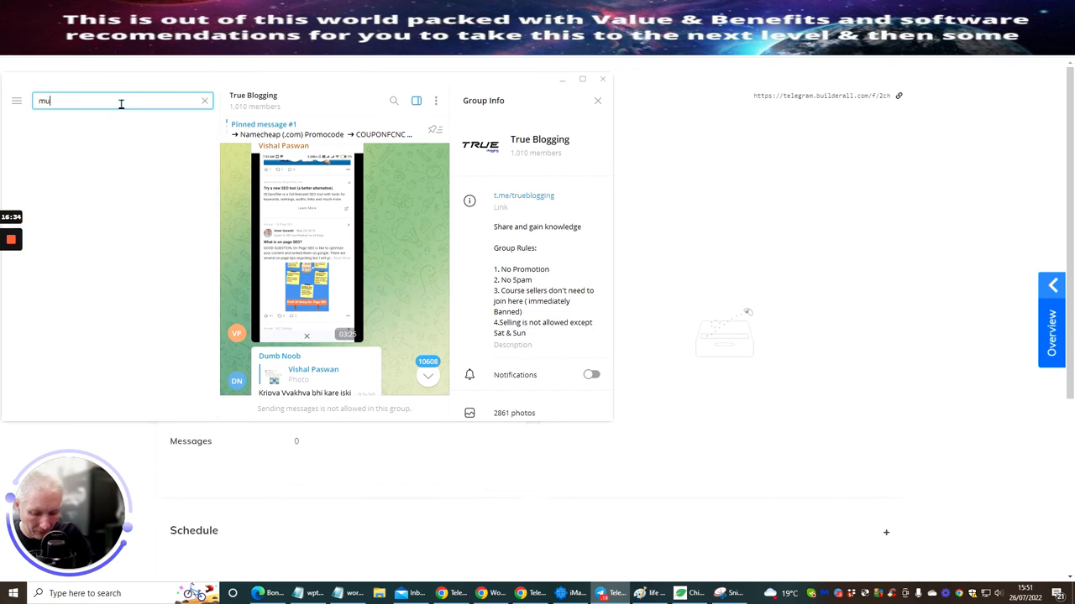
text(mums and dads)
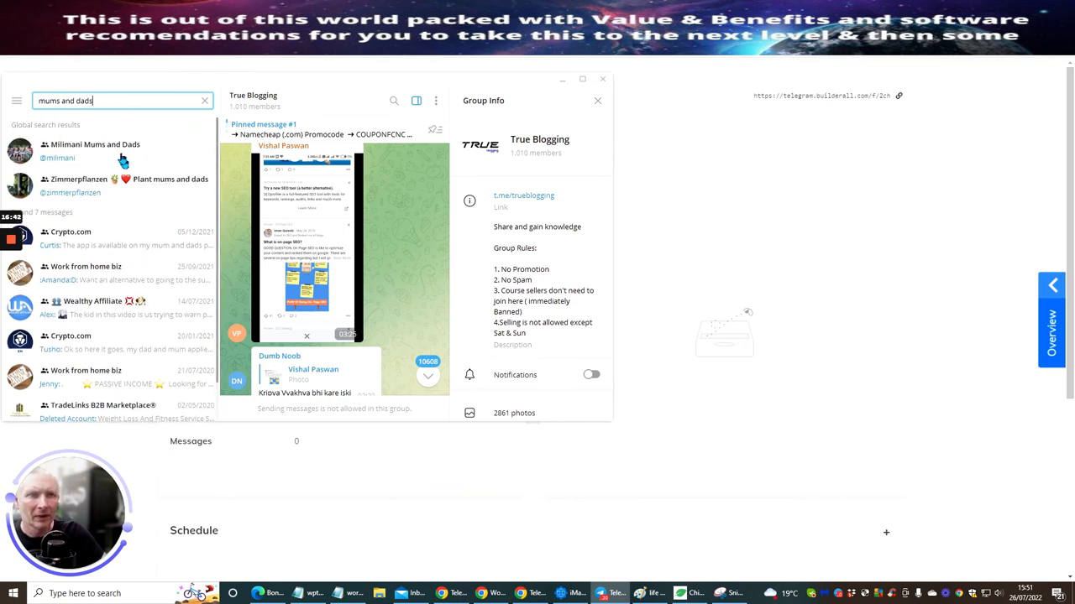
key(Backspace)
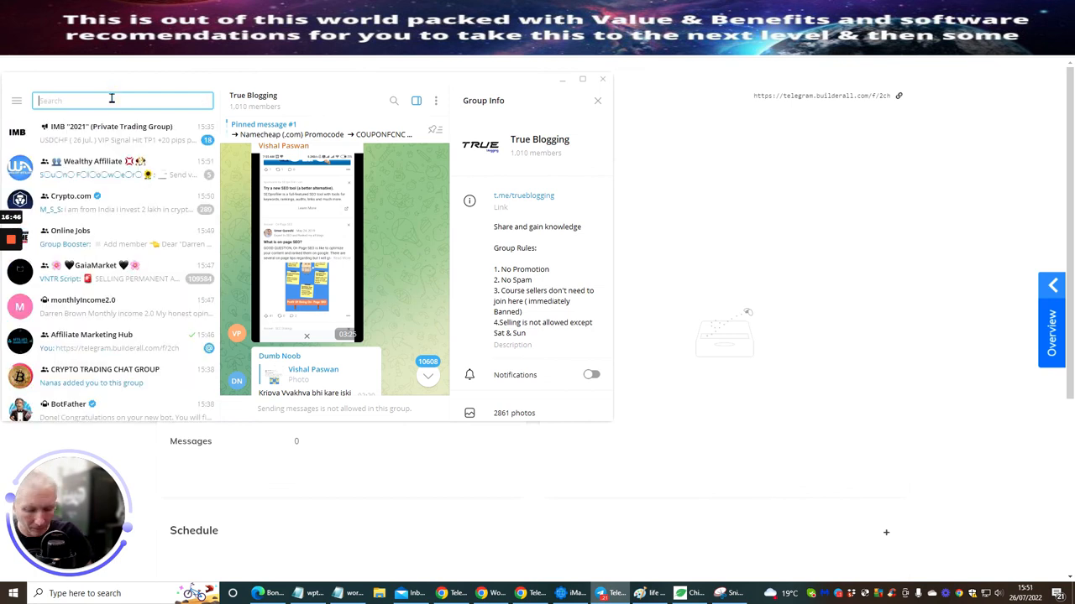
text(digital)
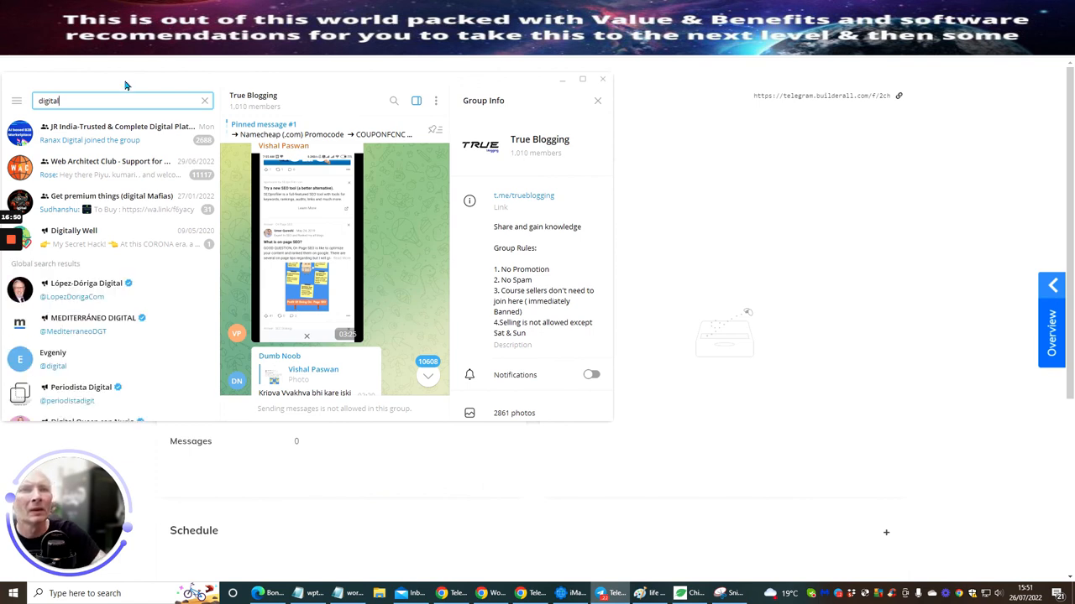
mouse_move(132, 134)
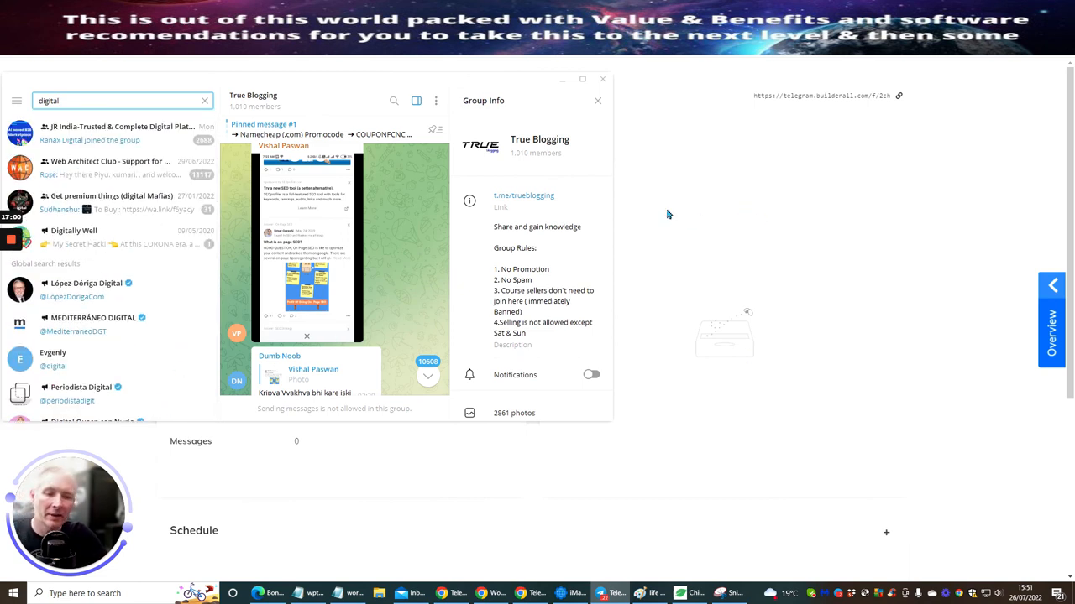
mouse_move(656, 207)
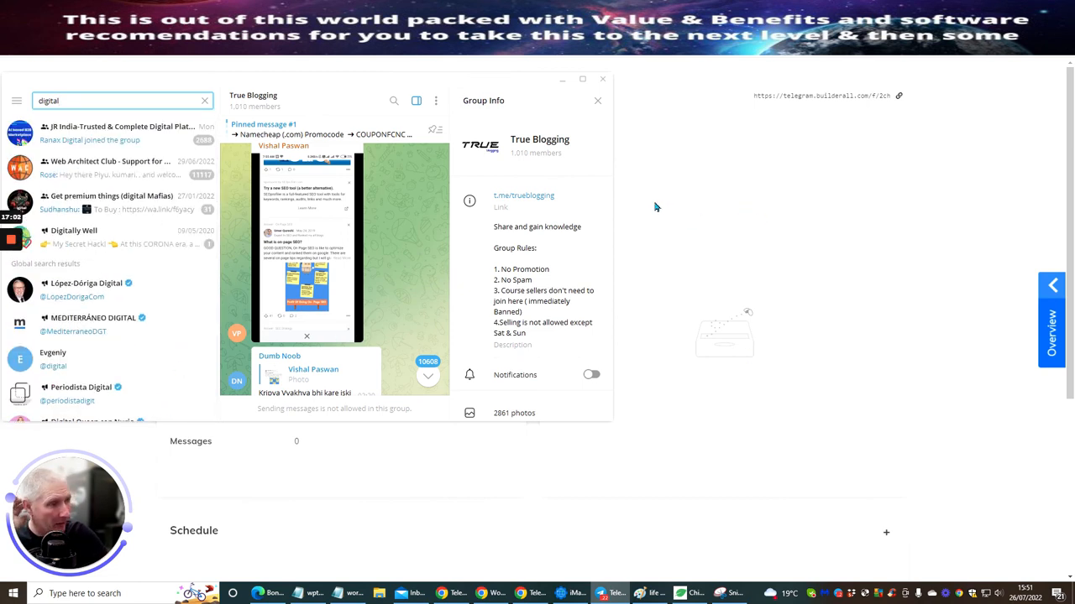